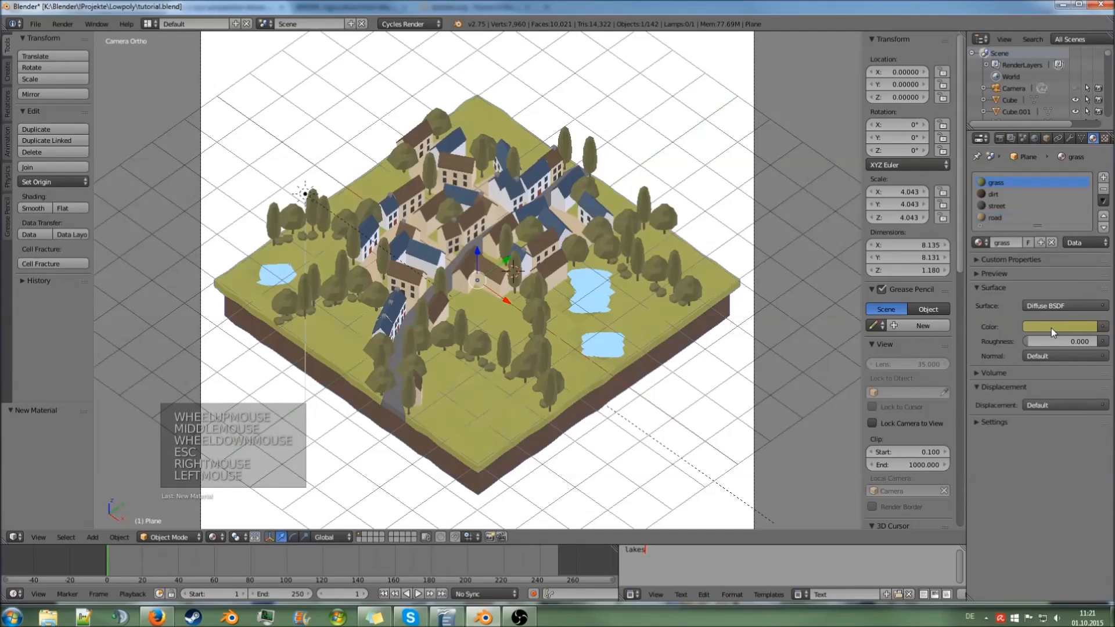
# Step: Nudge the grass colour toward olive green, inspect the tree's leaves material, and render
pyautogui.click(1059, 326)
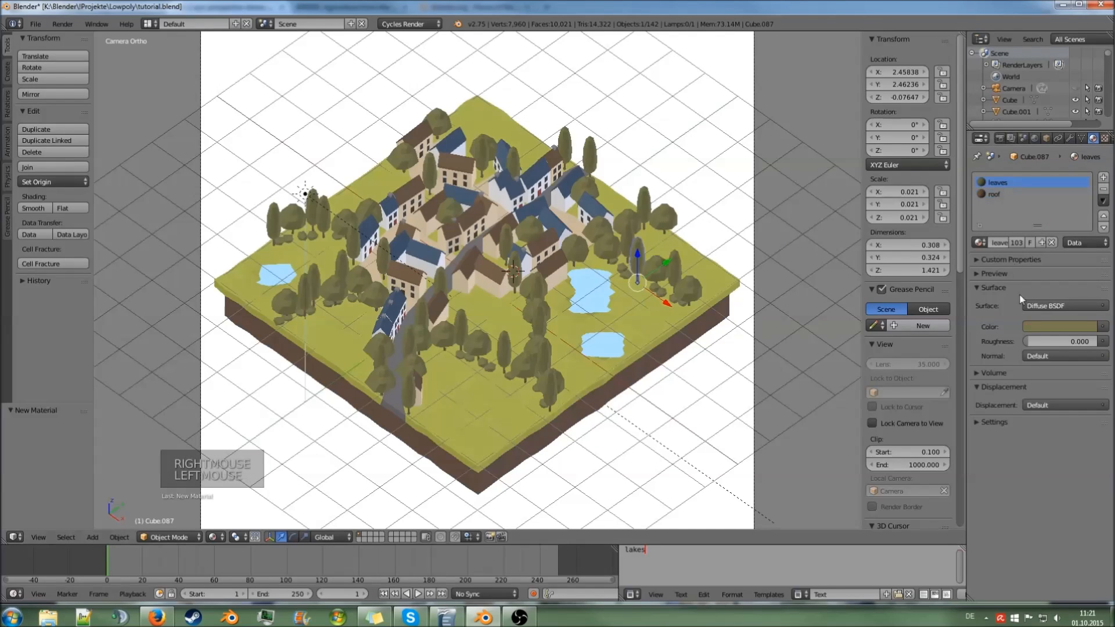
pyautogui.click(1059, 325)
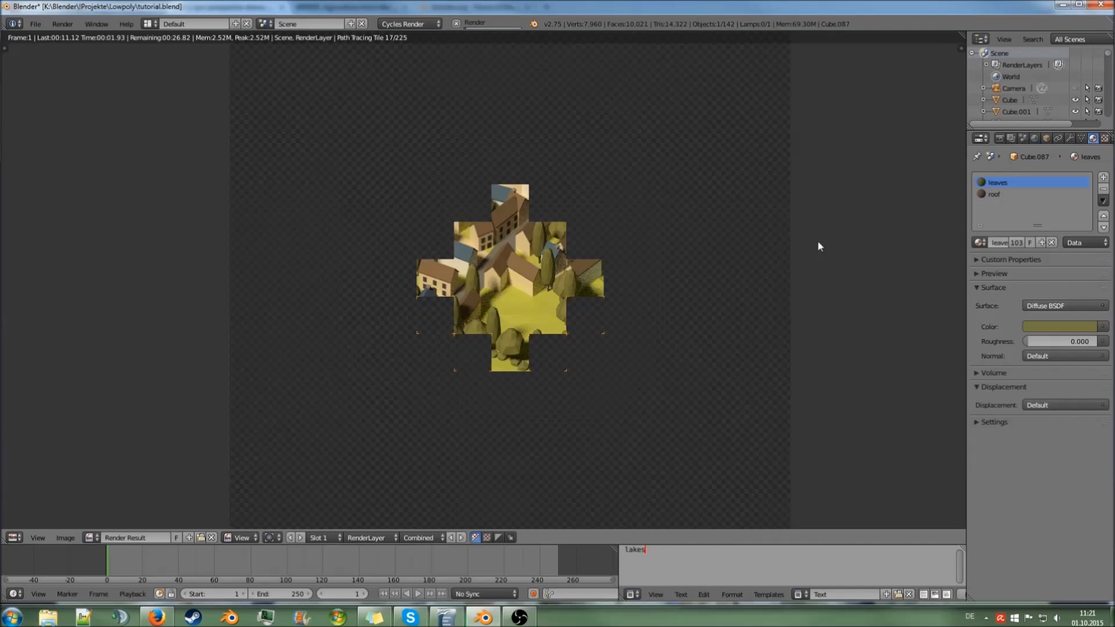
pyautogui.click(1059, 326)
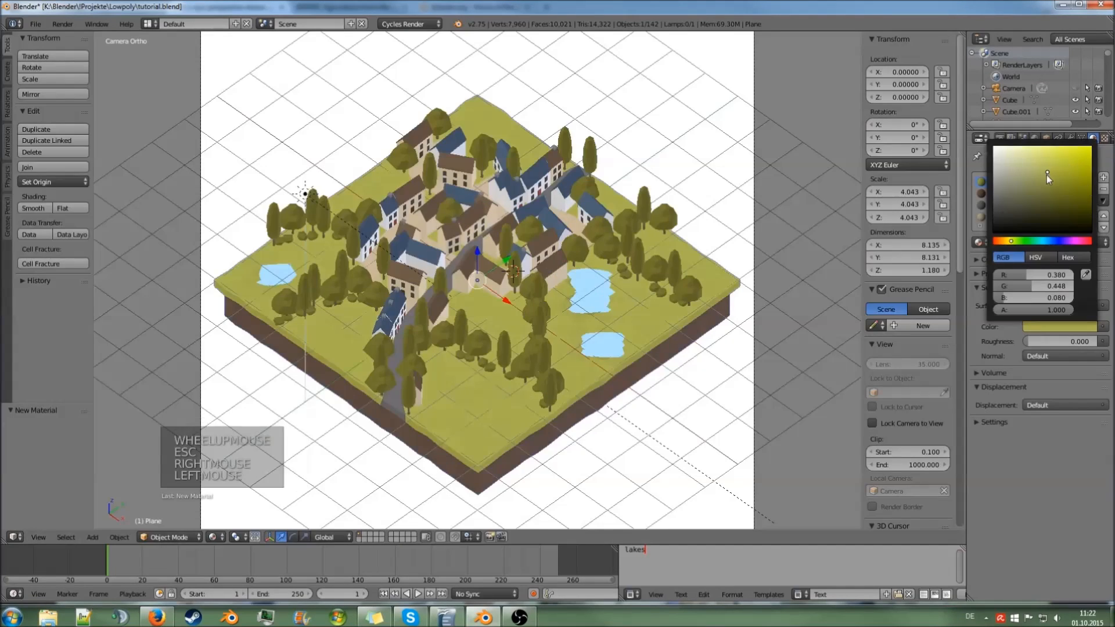
pyautogui.moveTo(1046, 178); pyautogui.dragTo(1047, 177)
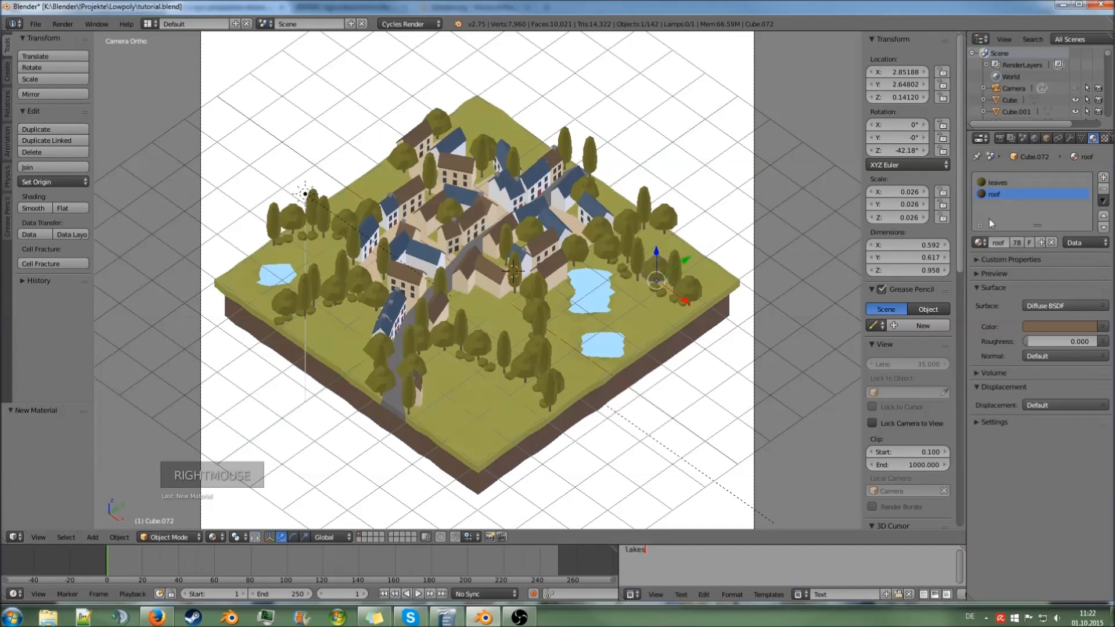
pyautogui.click(1058, 327)
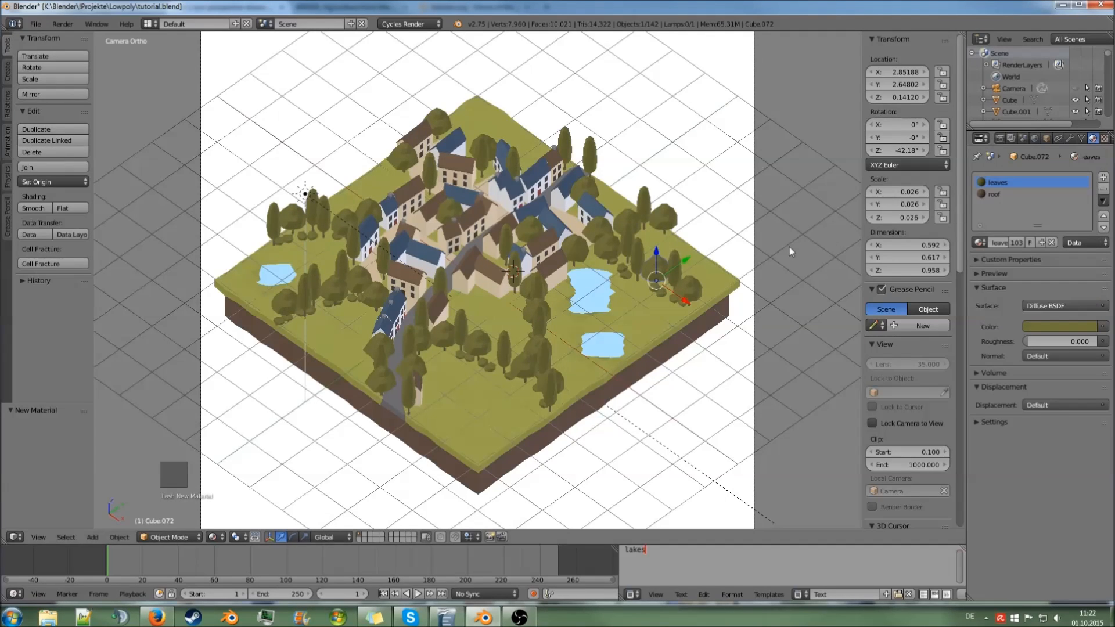
pyautogui.press('f12')
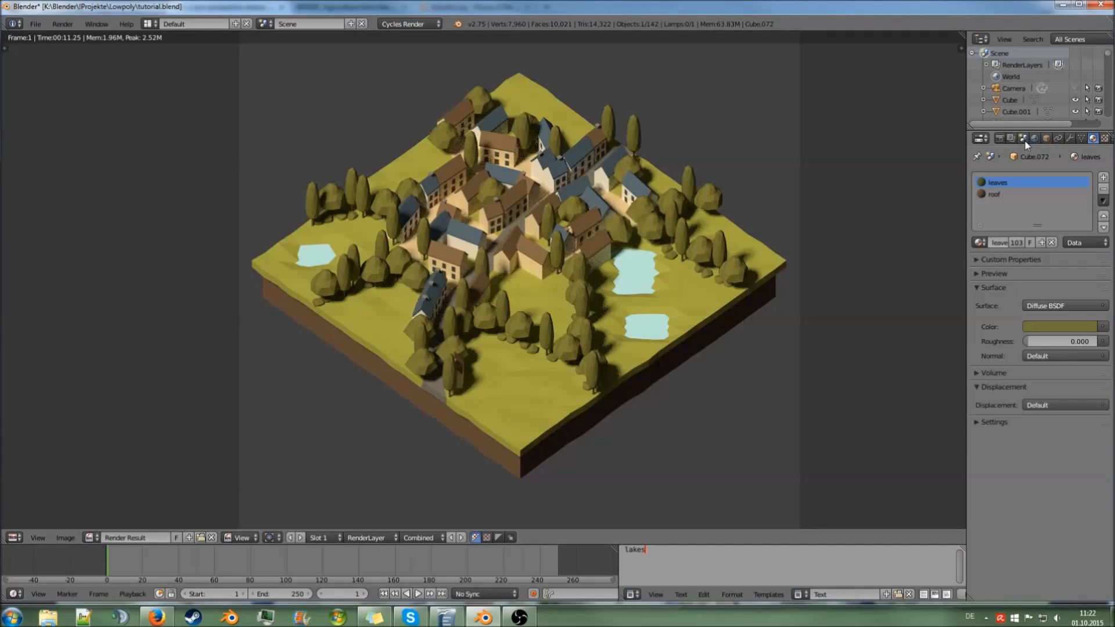
# Step: Enable world Use Nodes, set the Background Color to blue, render, then darken it
pyautogui.click(1034, 138)
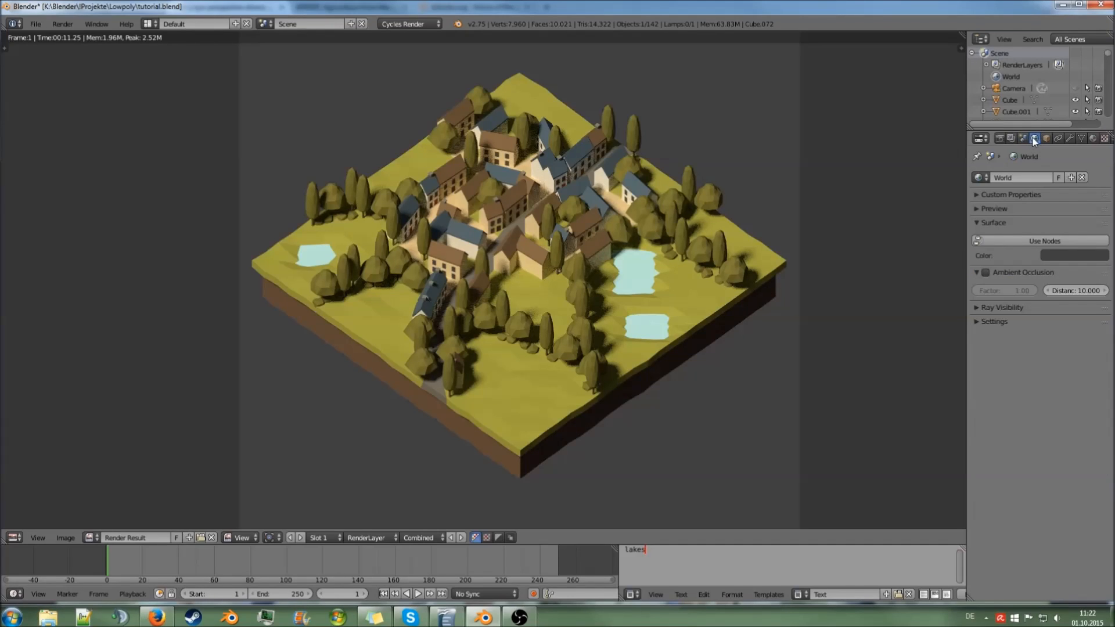
pyautogui.click(1044, 241)
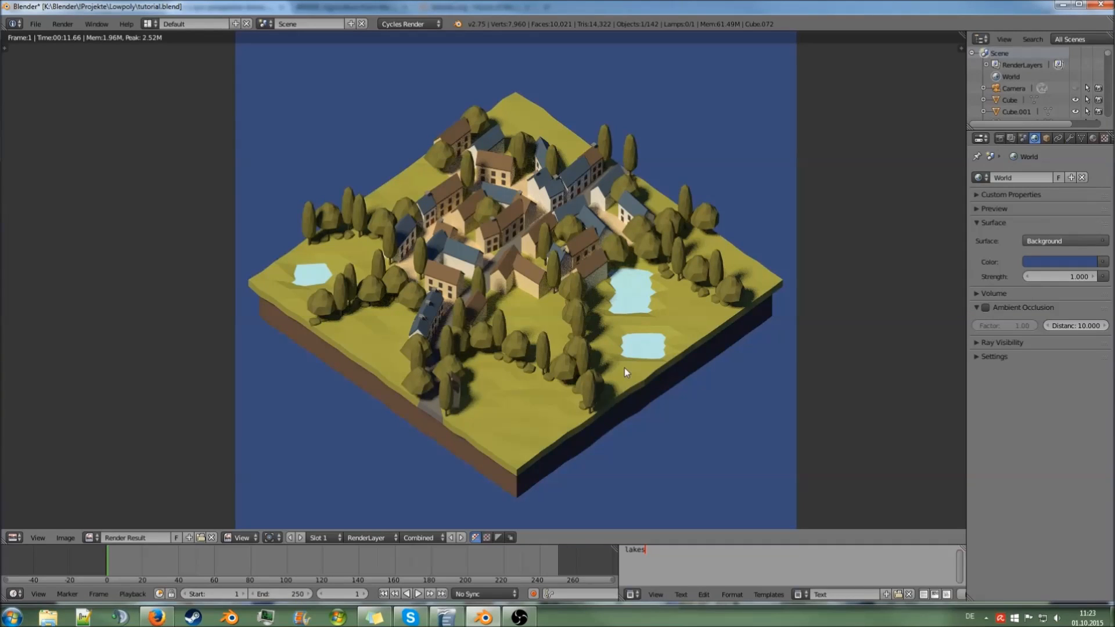
pyautogui.click(1063, 262)
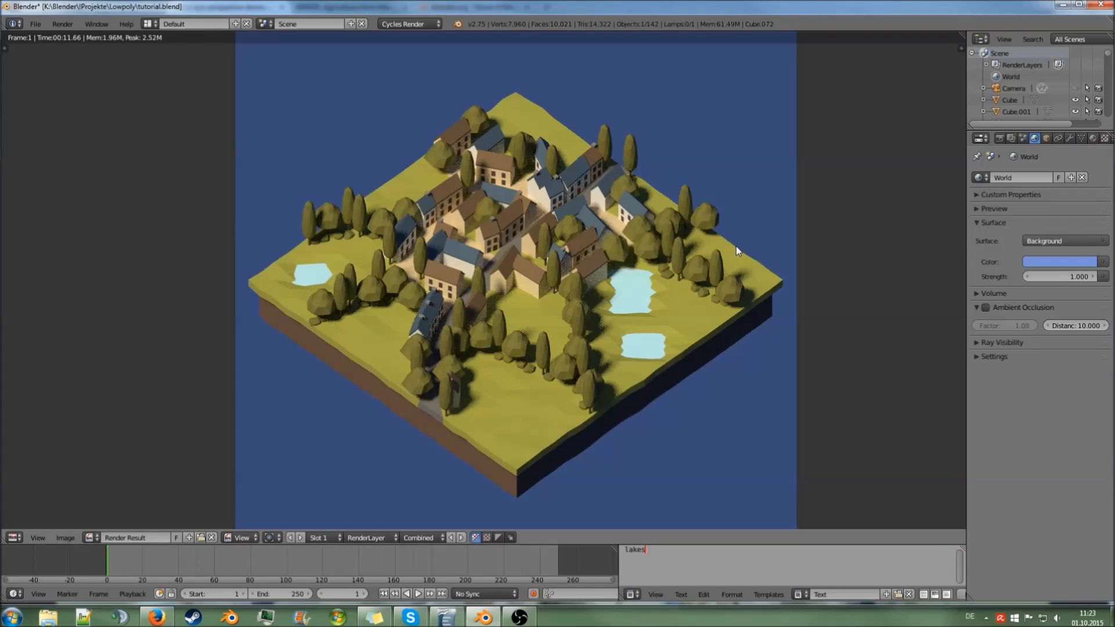
pyautogui.press('F12')
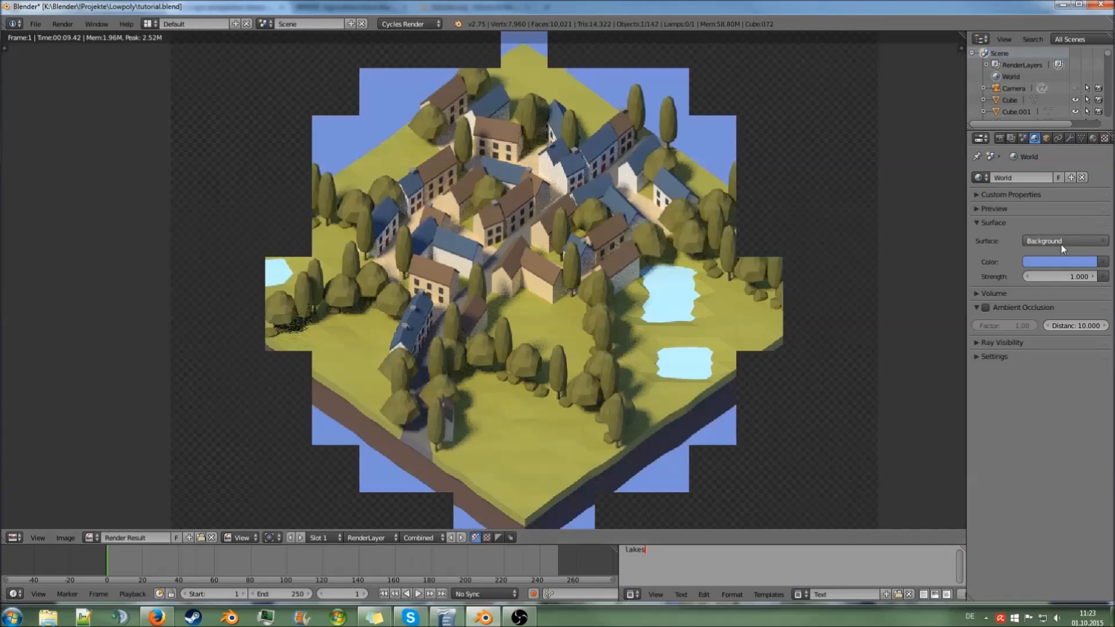
pyautogui.click(1059, 262)
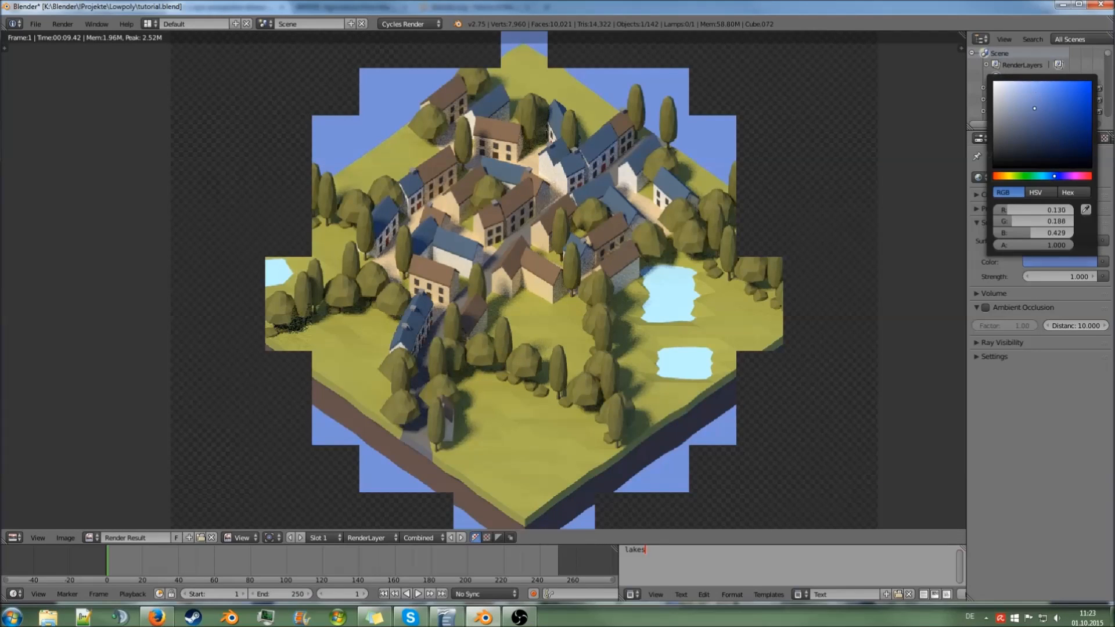
pyautogui.click(1046, 117)
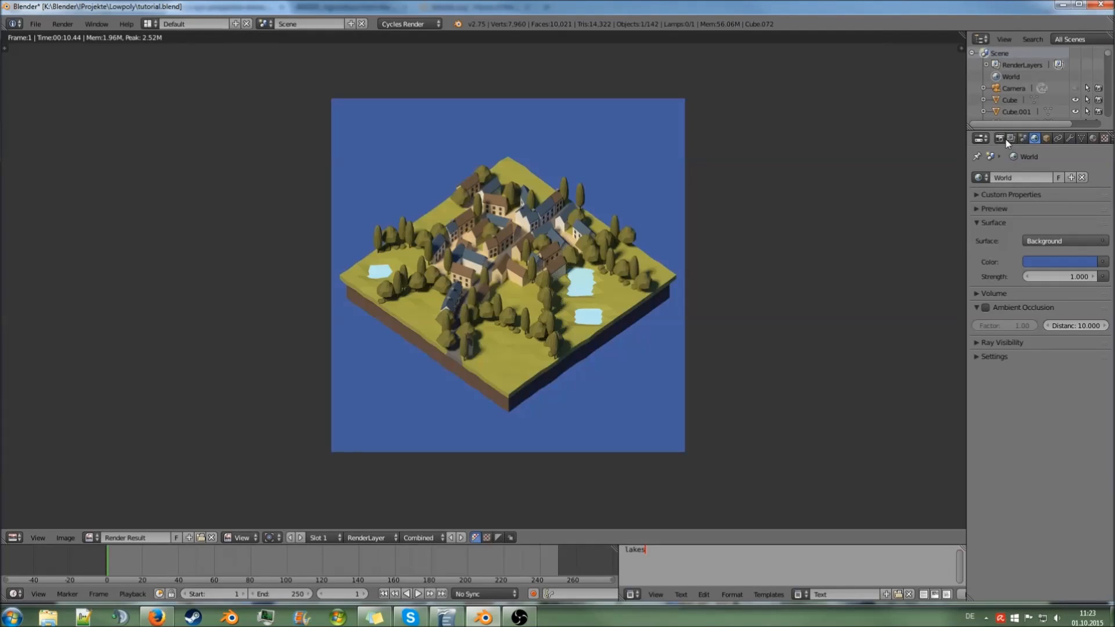
# Step: Tick Transparent under the Film panel in Render properties
pyautogui.click(981, 138)
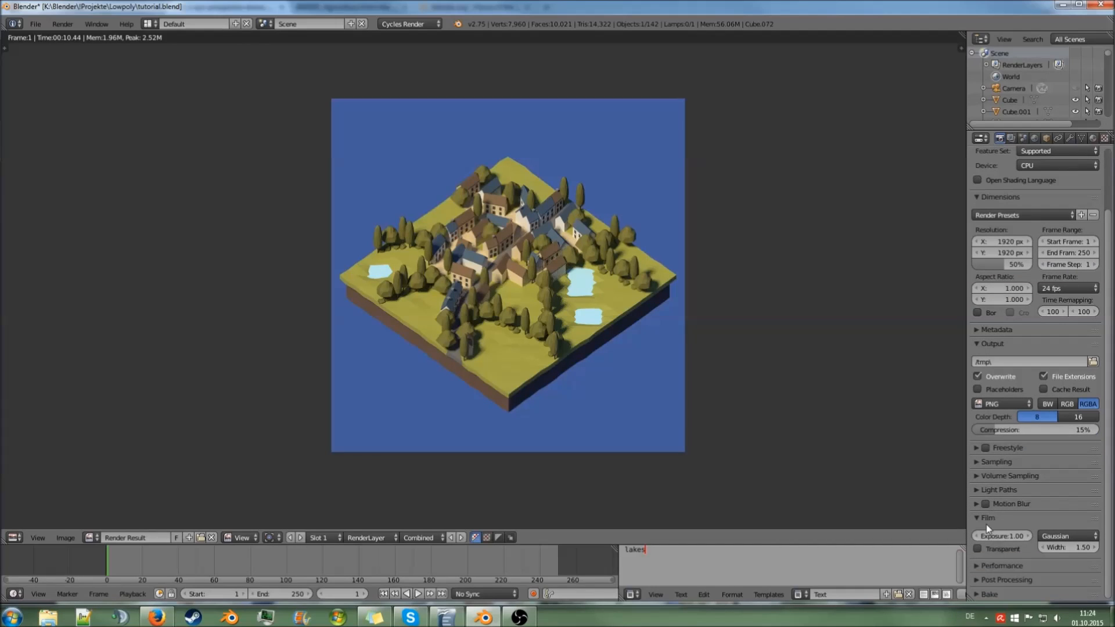
pyautogui.click(979, 548)
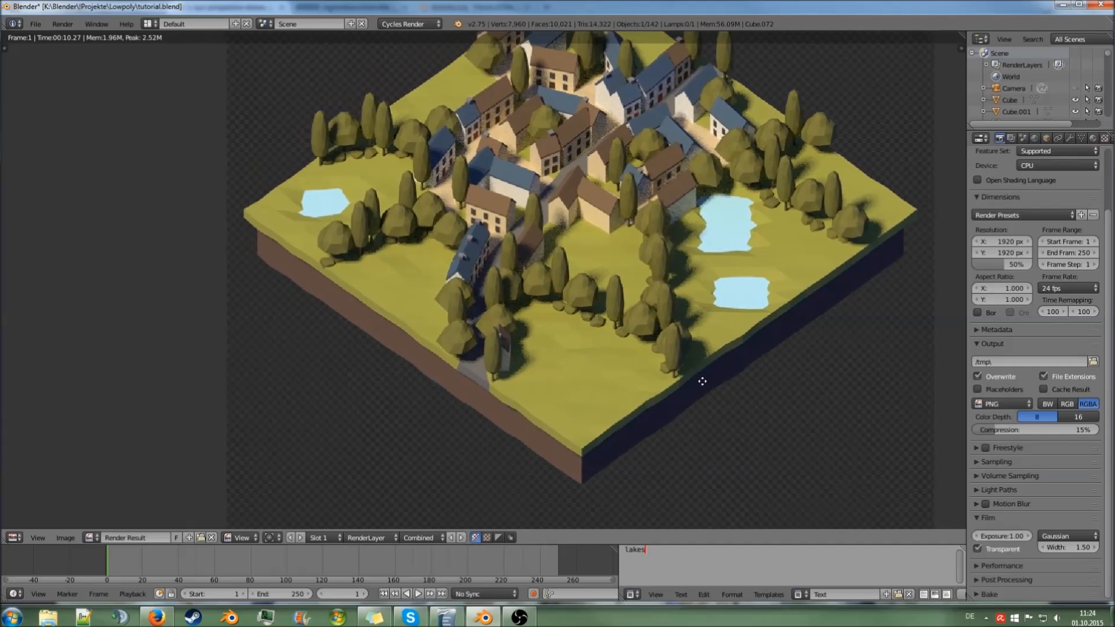
pyautogui.scroll(-3)
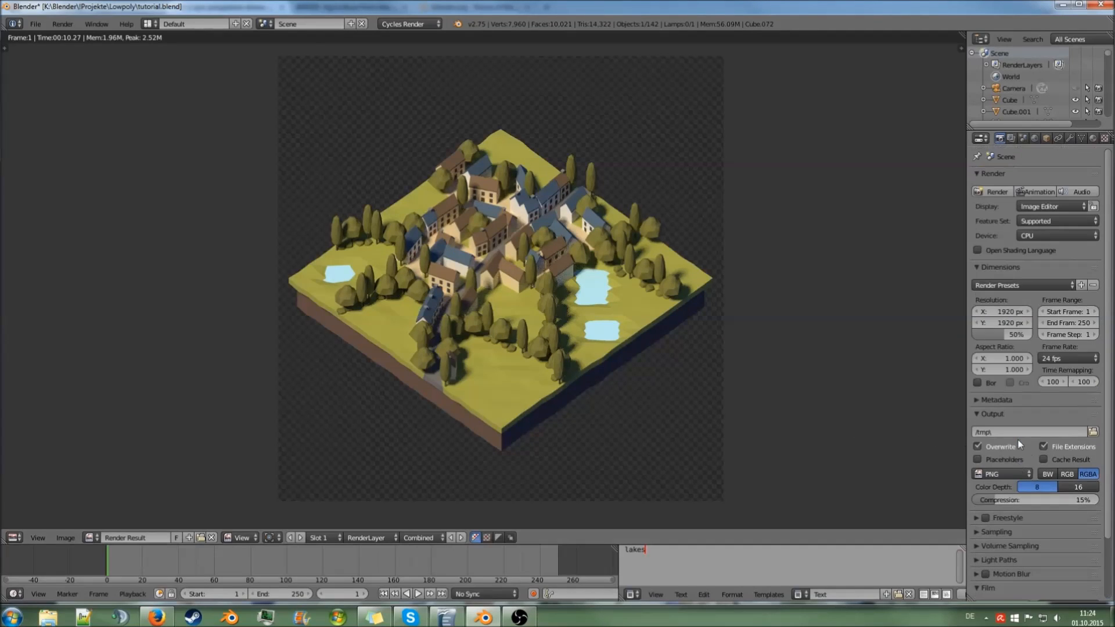
pyautogui.moveTo(1006, 335)
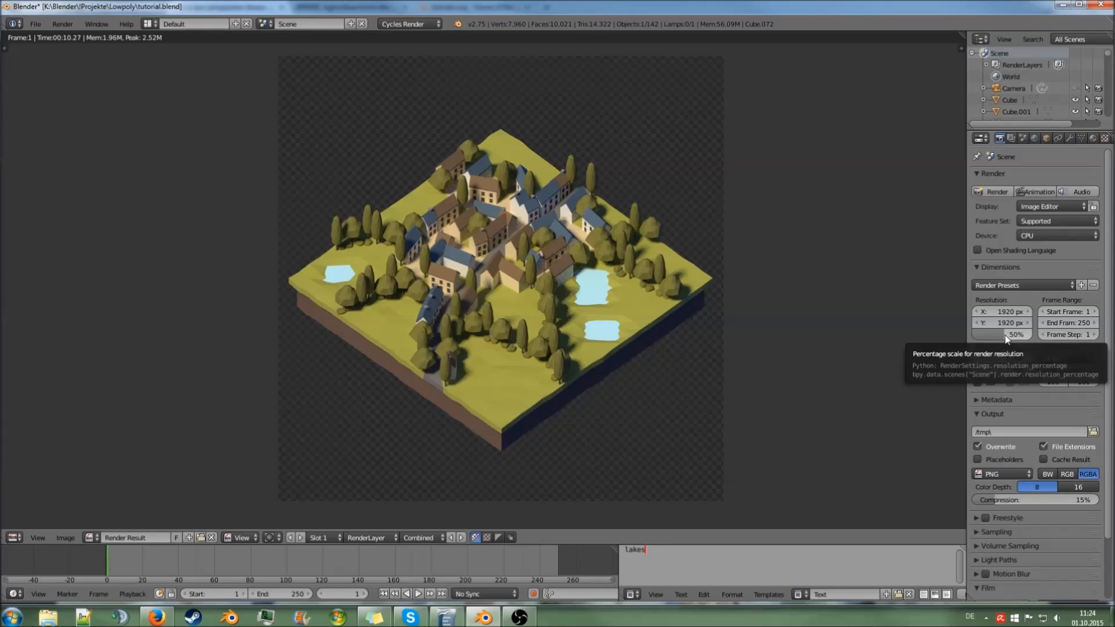
# Step: Set resolution scale to 100% and render Tiles X and Y to 16
pyautogui.click(1017, 335)
pyautogui.write('100')
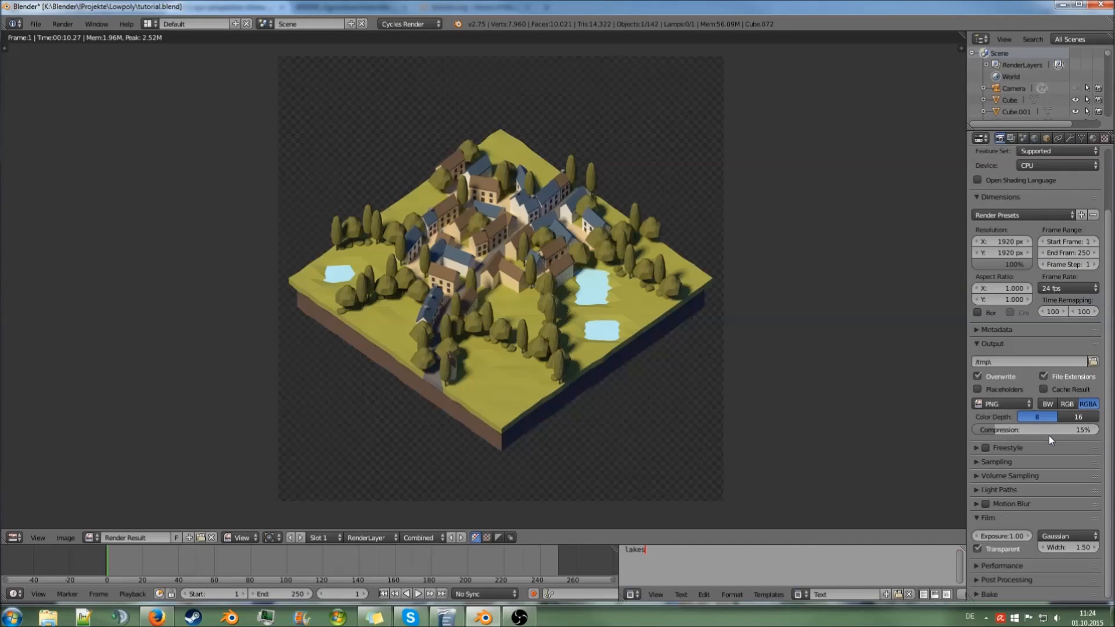
pyautogui.click(996, 462)
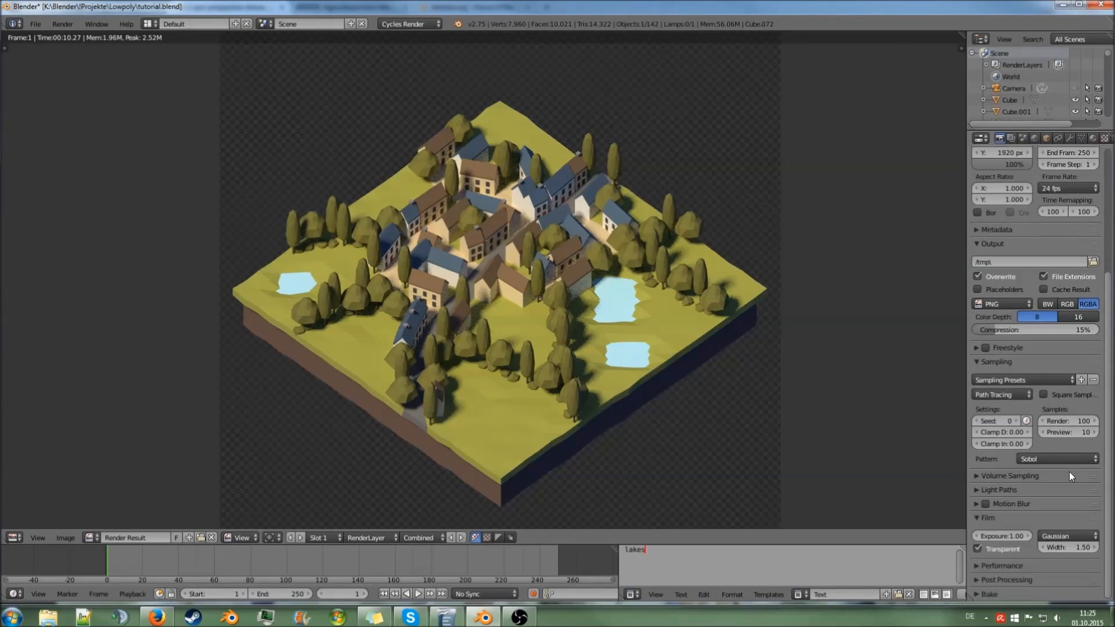
pyautogui.click(1002, 565)
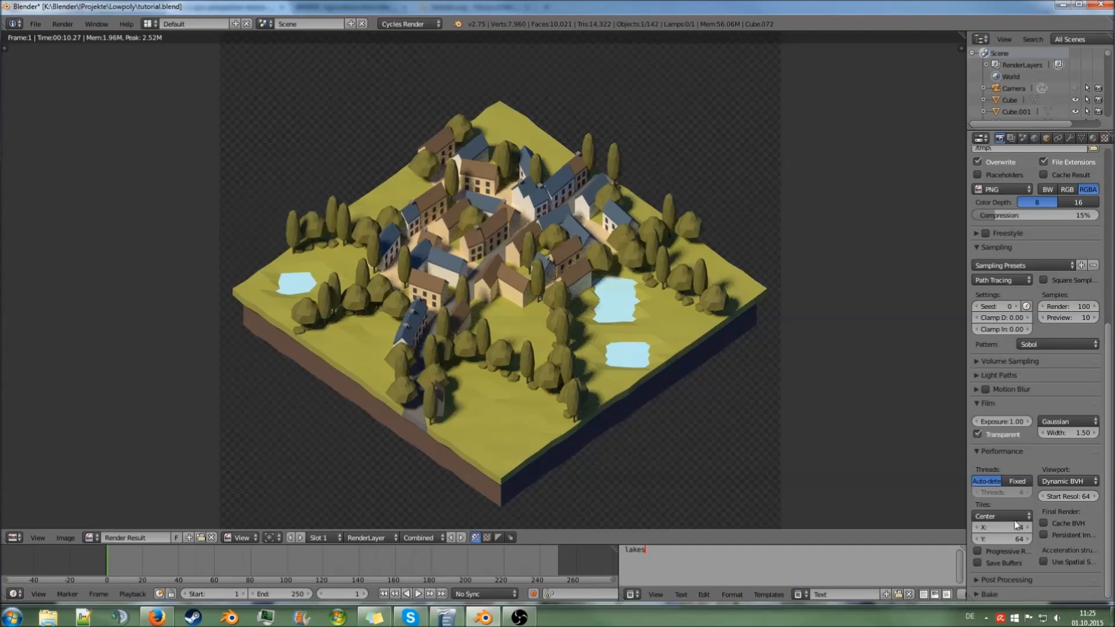
pyautogui.moveTo(1002, 527)
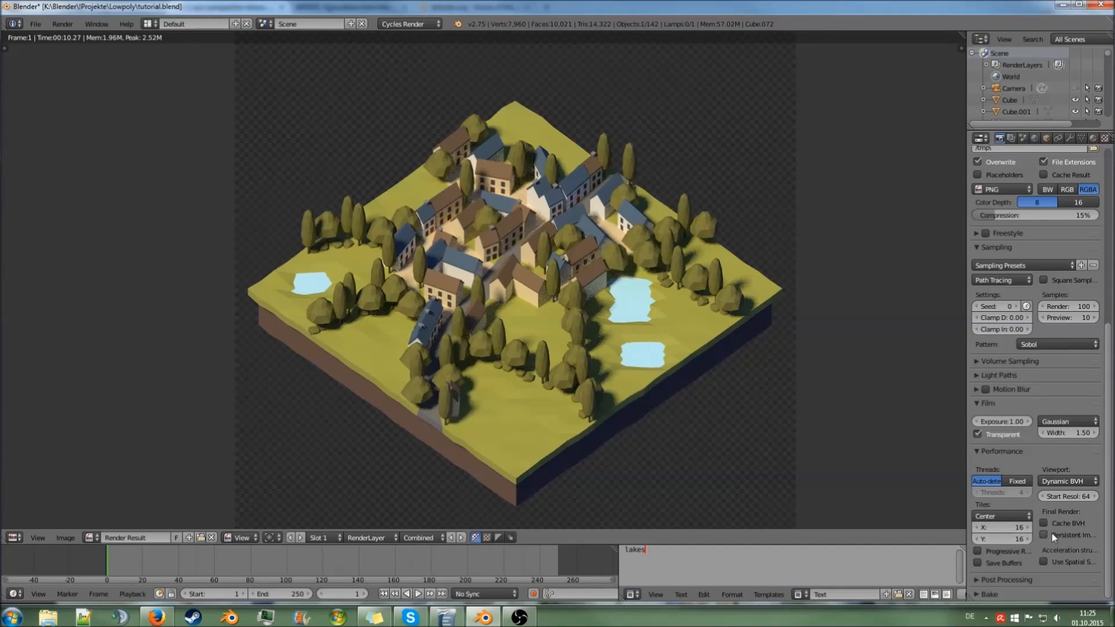
pyautogui.scroll(-3)
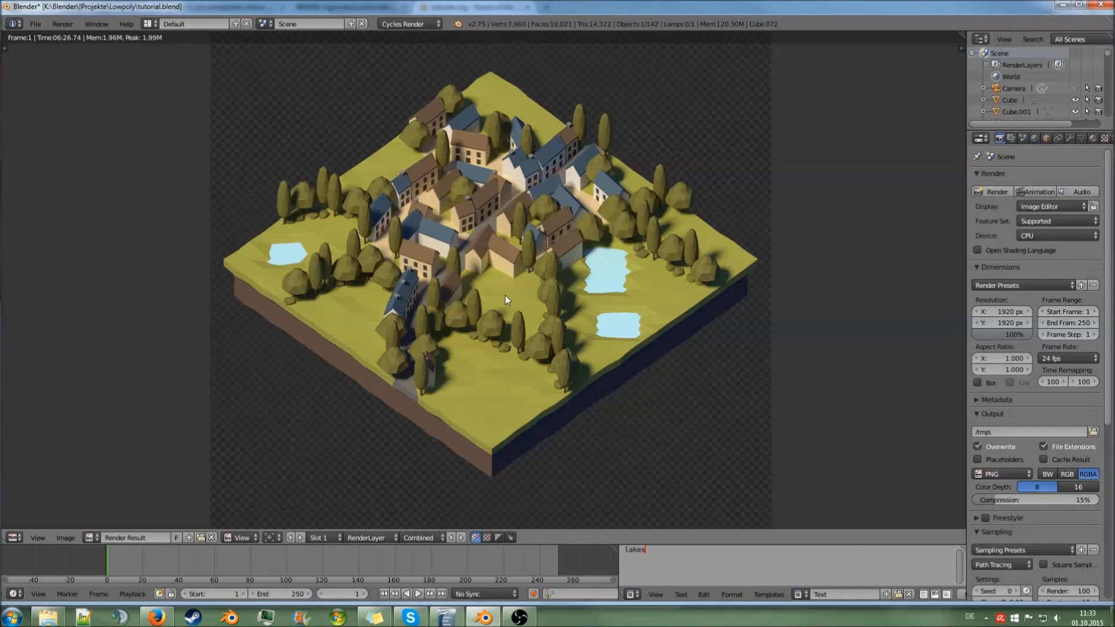
pyautogui.moveTo(475, 304)
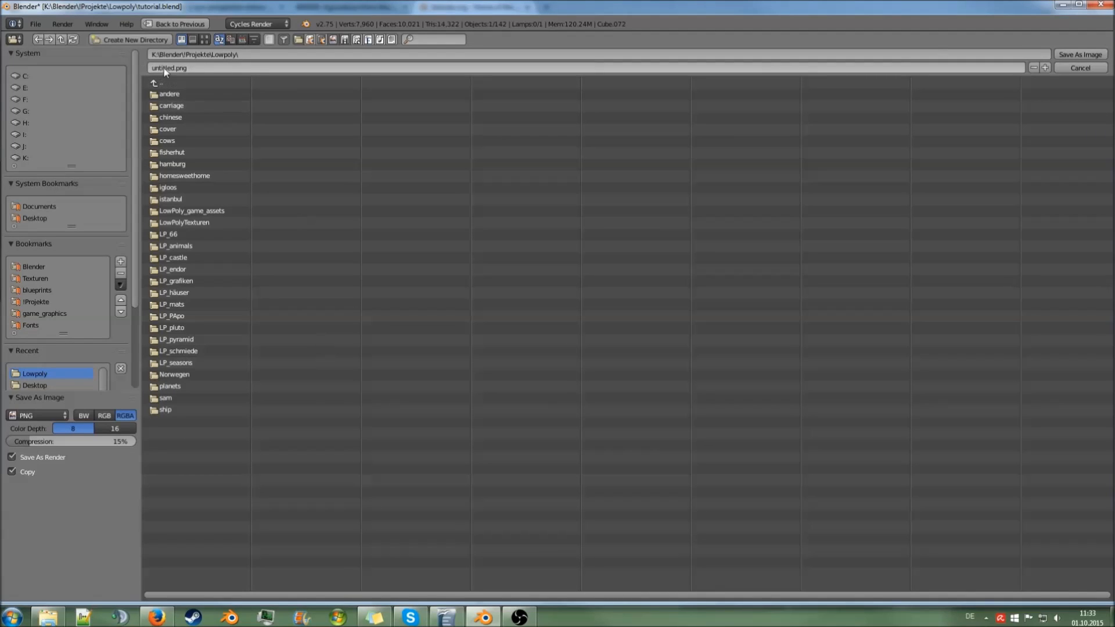
# Step: Enter a file name for the render in the Lowpoly folder
pyautogui.click(167, 67)
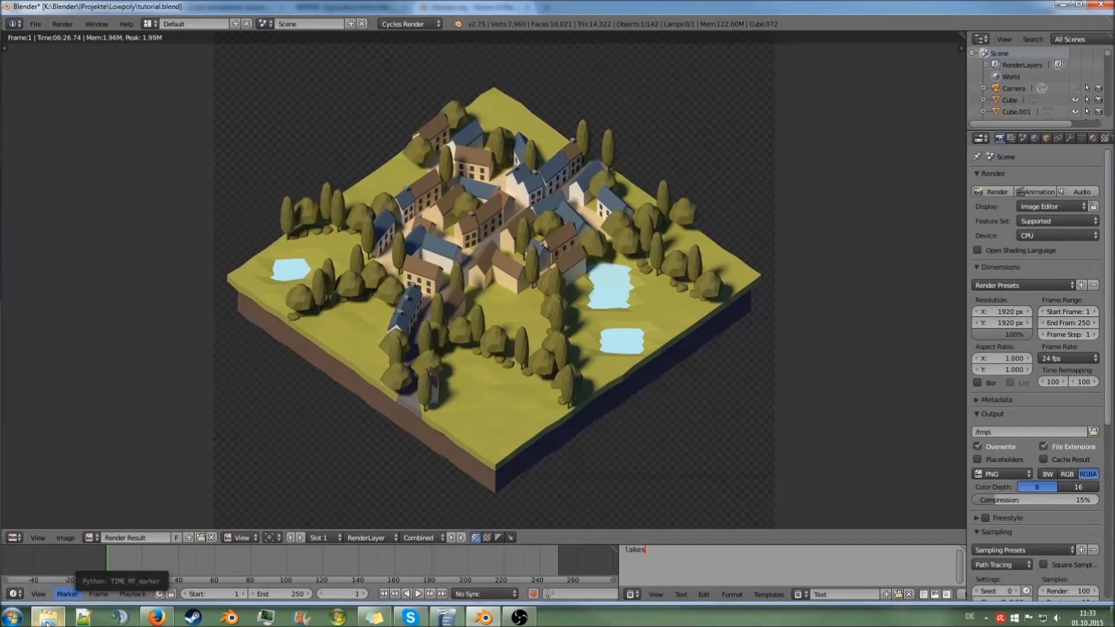
pyautogui.moveTo(1007, 323)
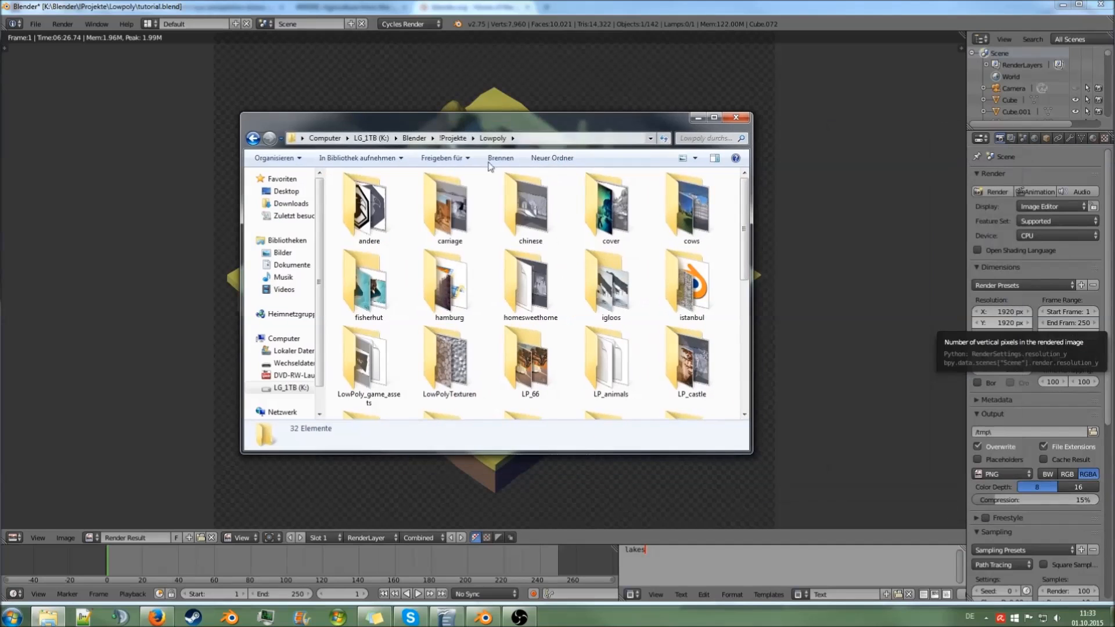
# Step: Browse to K:\Blender\!Projekte\Lowpoly and select the tutorial PNG
pyautogui.scroll(-3)
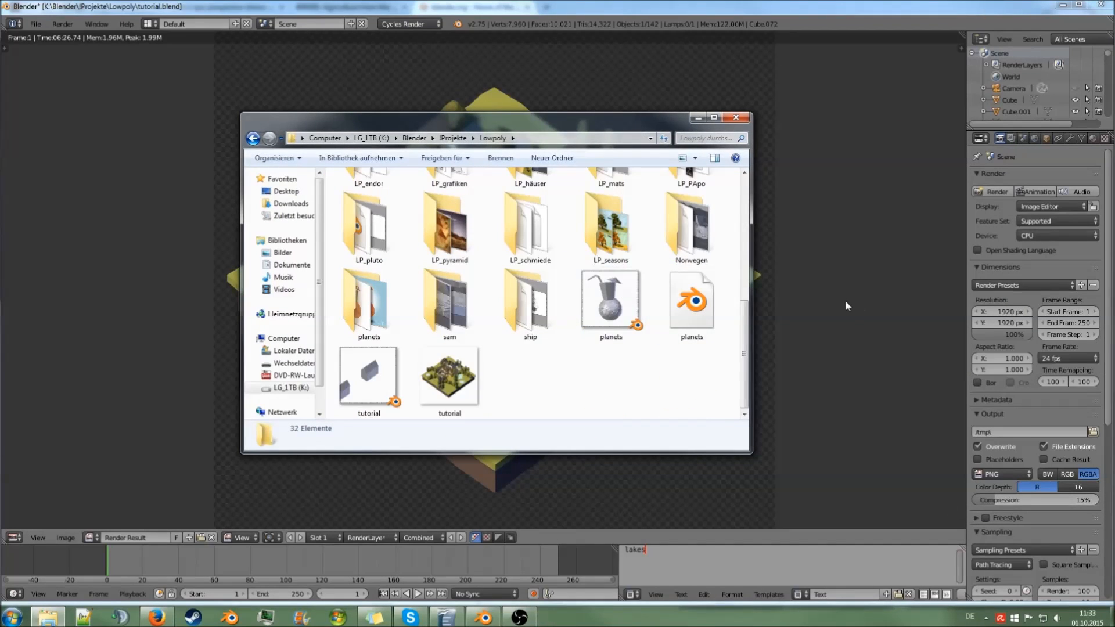
pyautogui.click(735, 117)
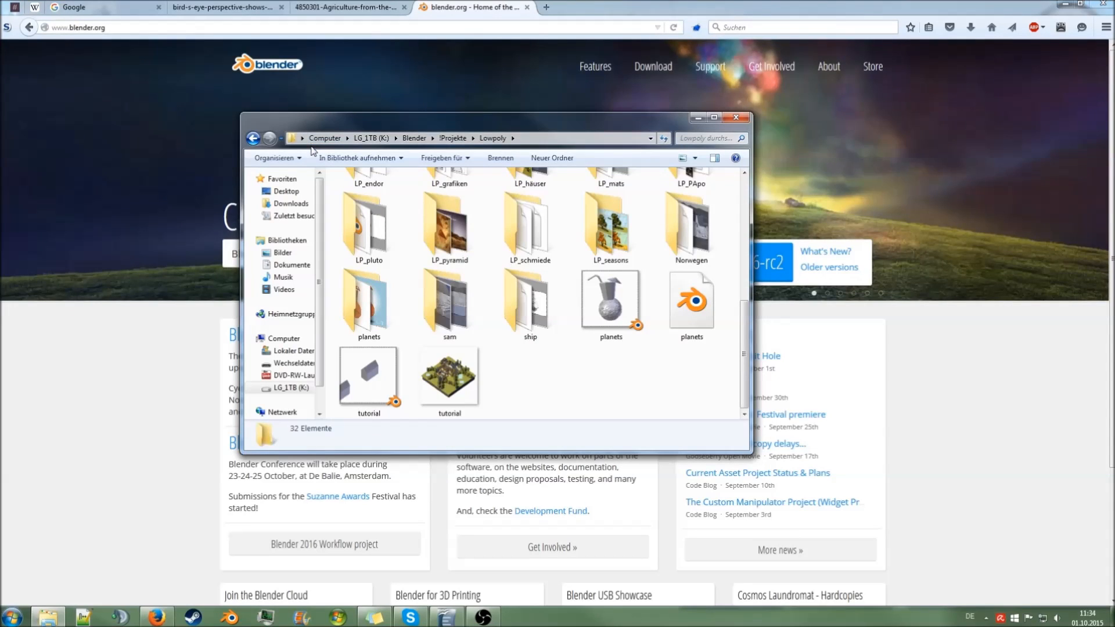
pyautogui.moveTo(504, 349)
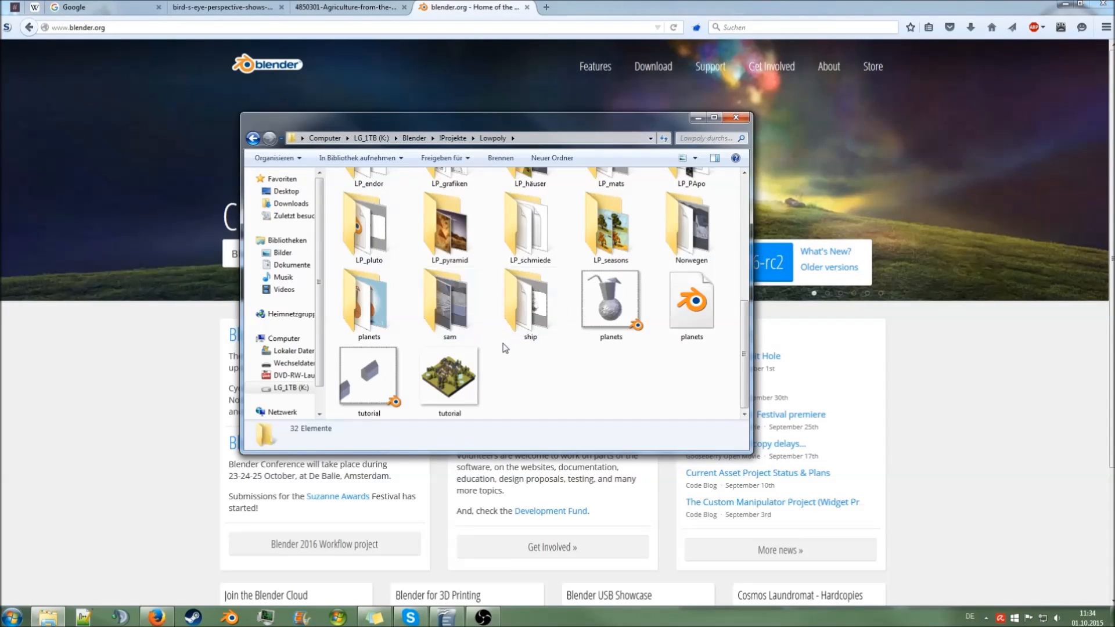
pyautogui.click(711, 118)
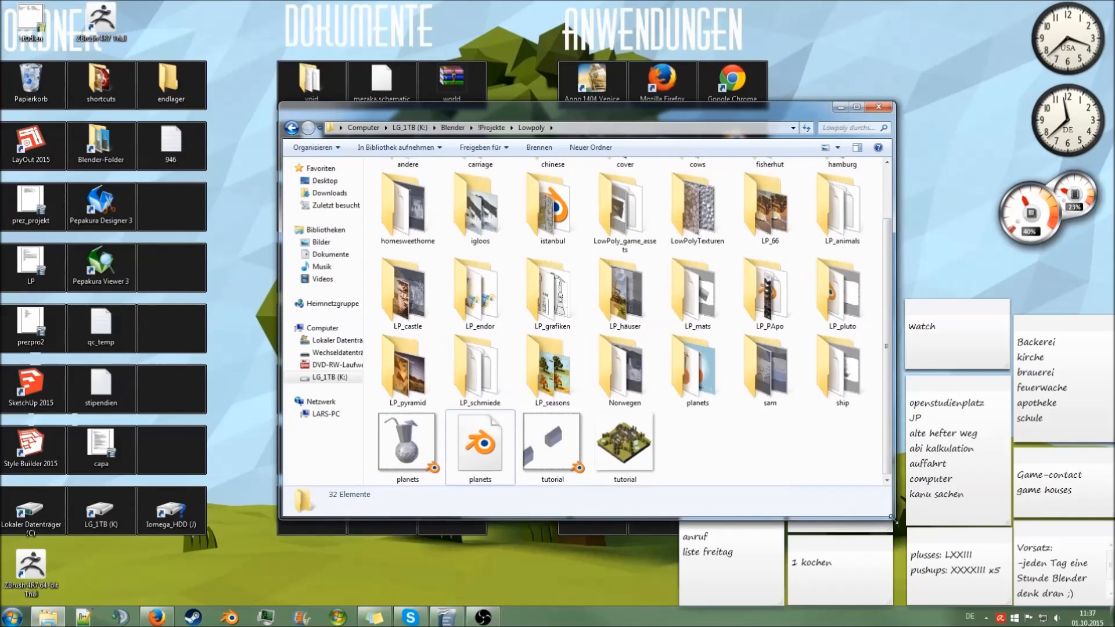
pyautogui.click(623, 444)
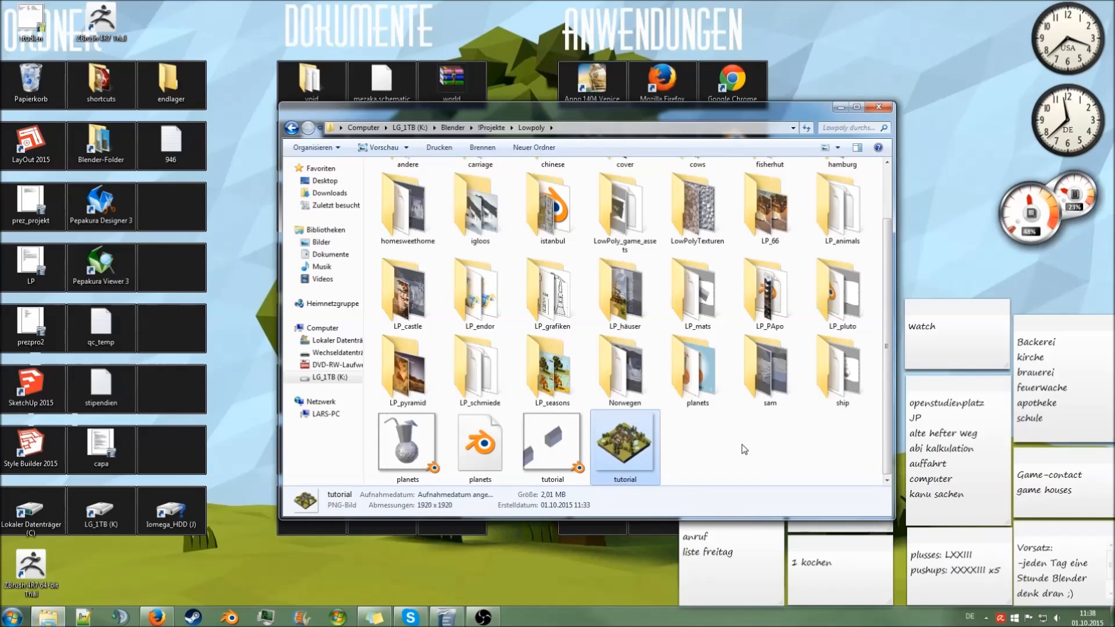
pyautogui.moveTo(667, 444)
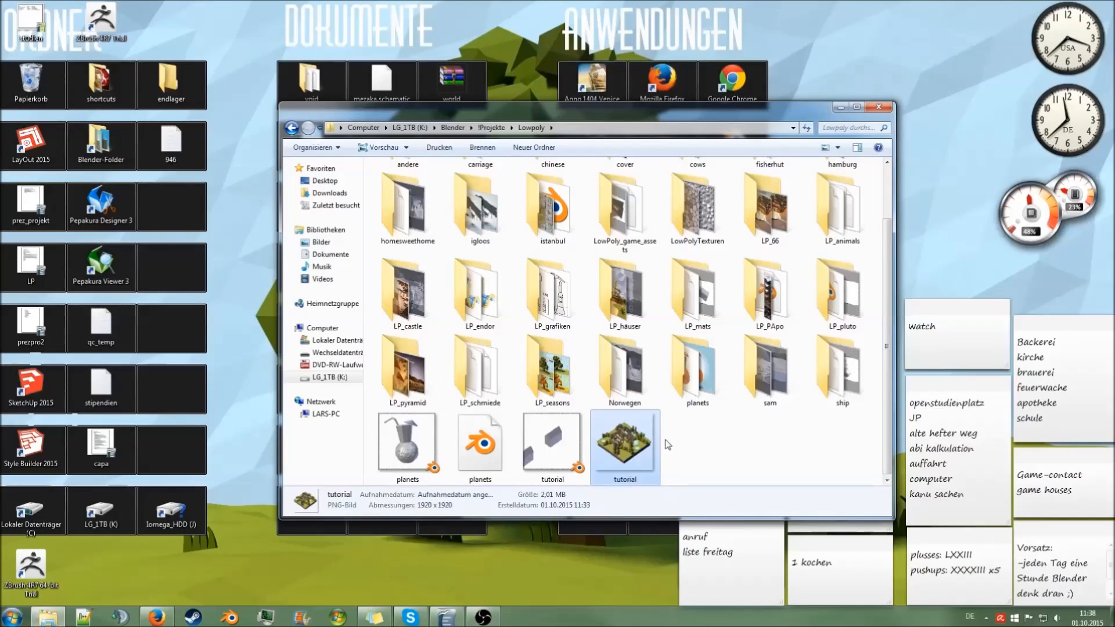
pyautogui.moveTo(666, 440)
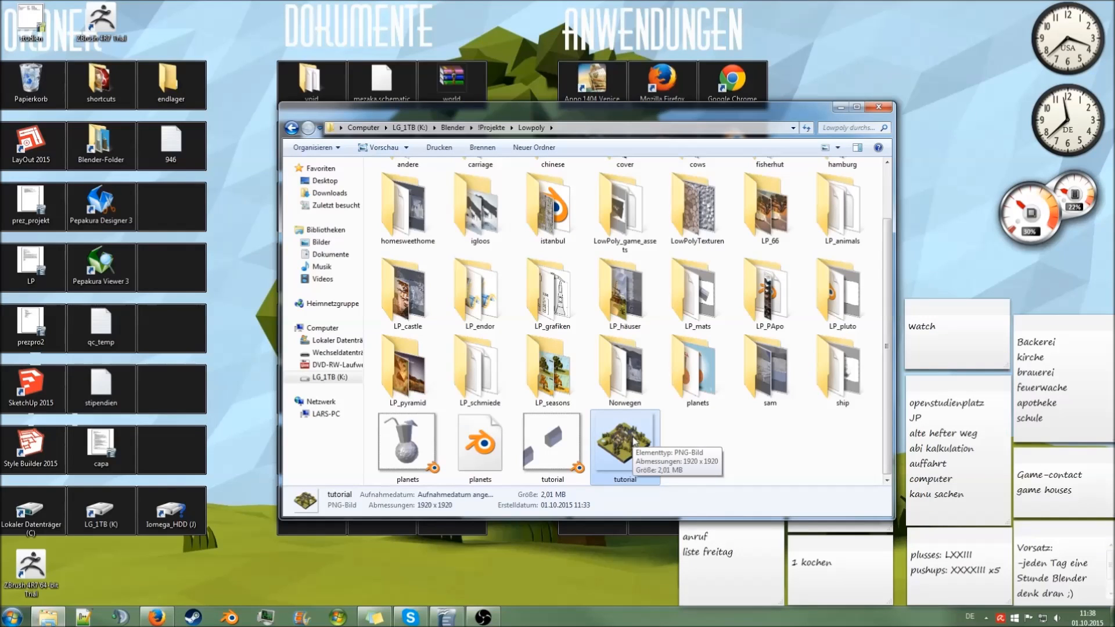
# Step: Open tutorial.png with 'Mit GIMP öffnen' from its context menu
pyautogui.rightClick(624, 440)
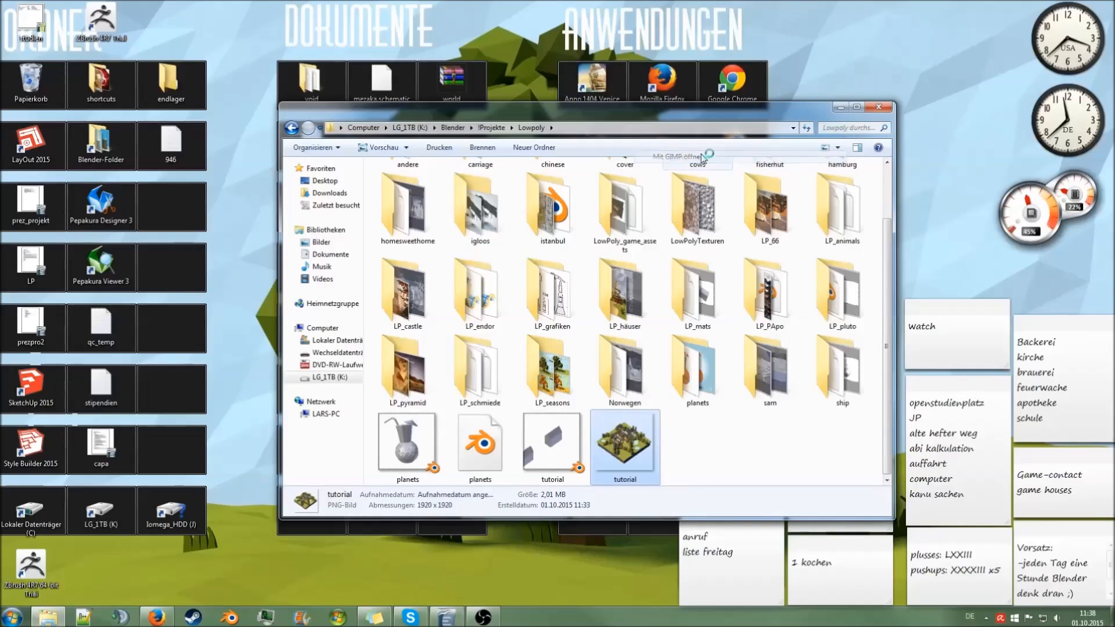
pyautogui.click(683, 156)
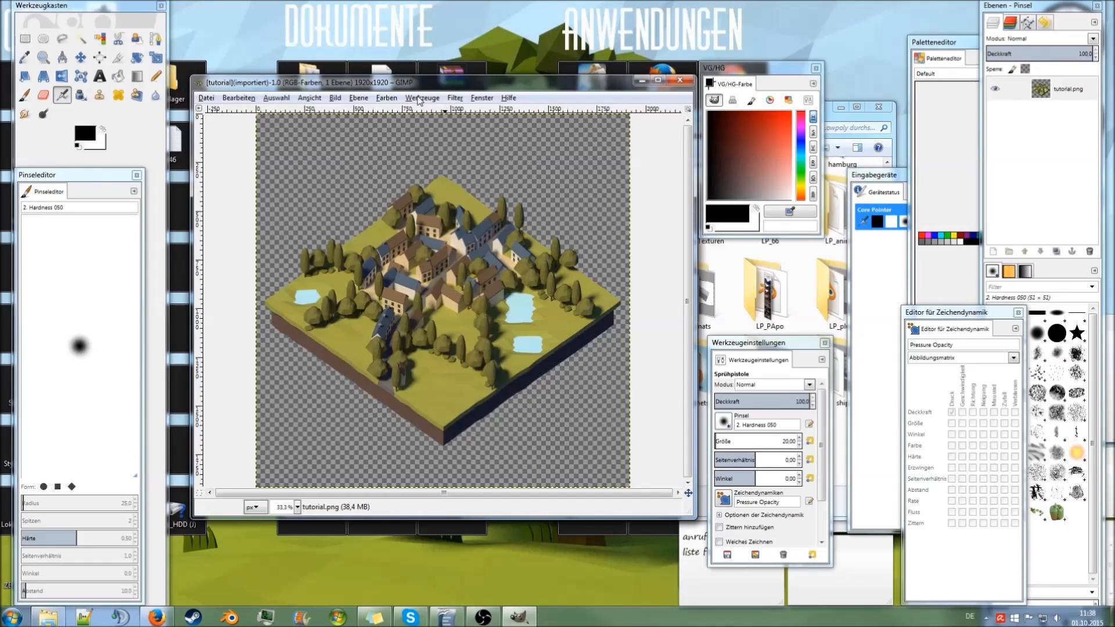
# Step: Look through the Ebene and Werkzeuge menus, ending in the Farben menu
pyautogui.click(358, 98)
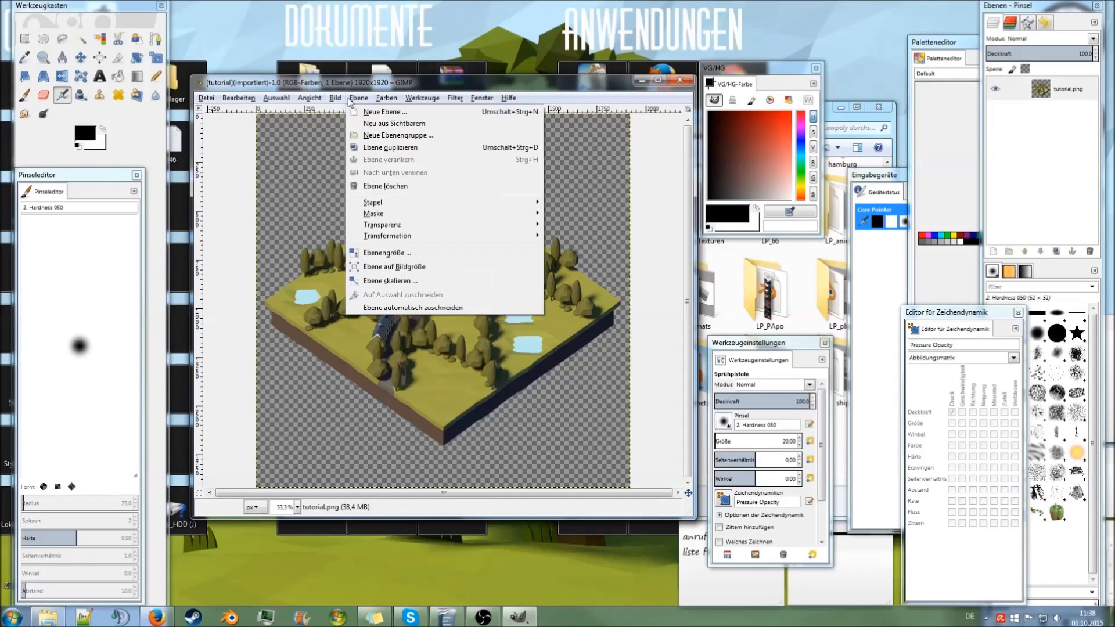
pyautogui.click(421, 97)
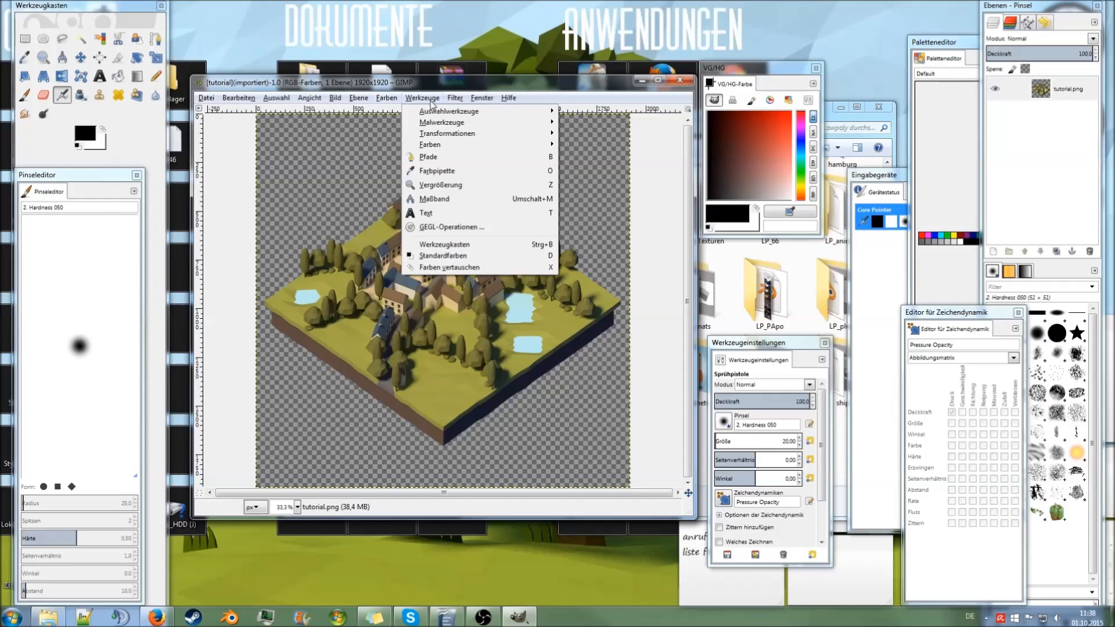
pyautogui.click(386, 98)
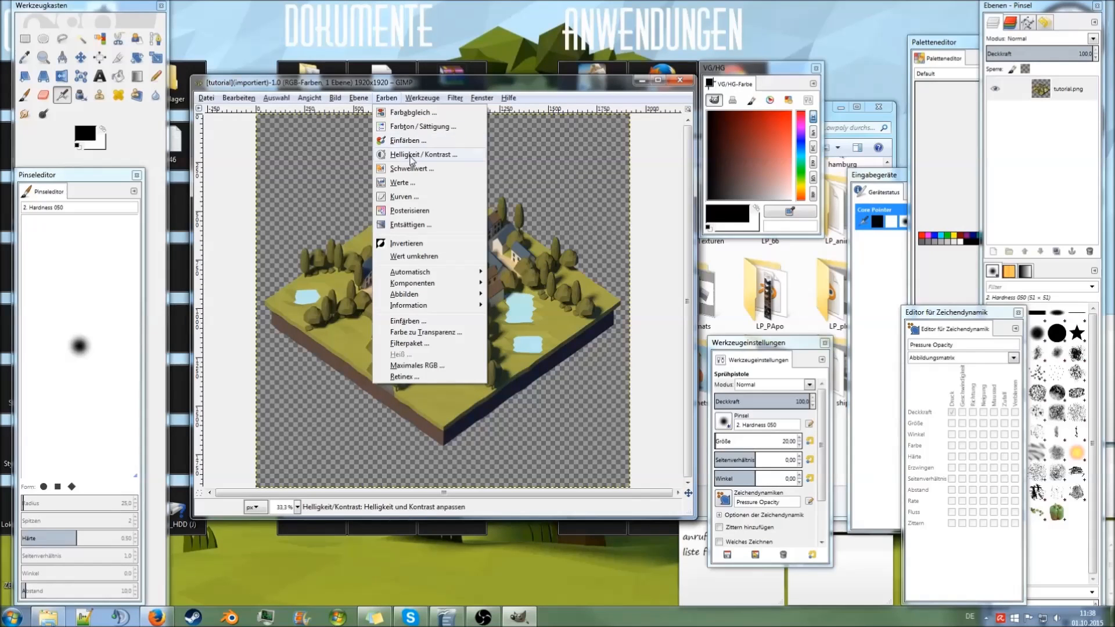
pyautogui.moveTo(434, 161)
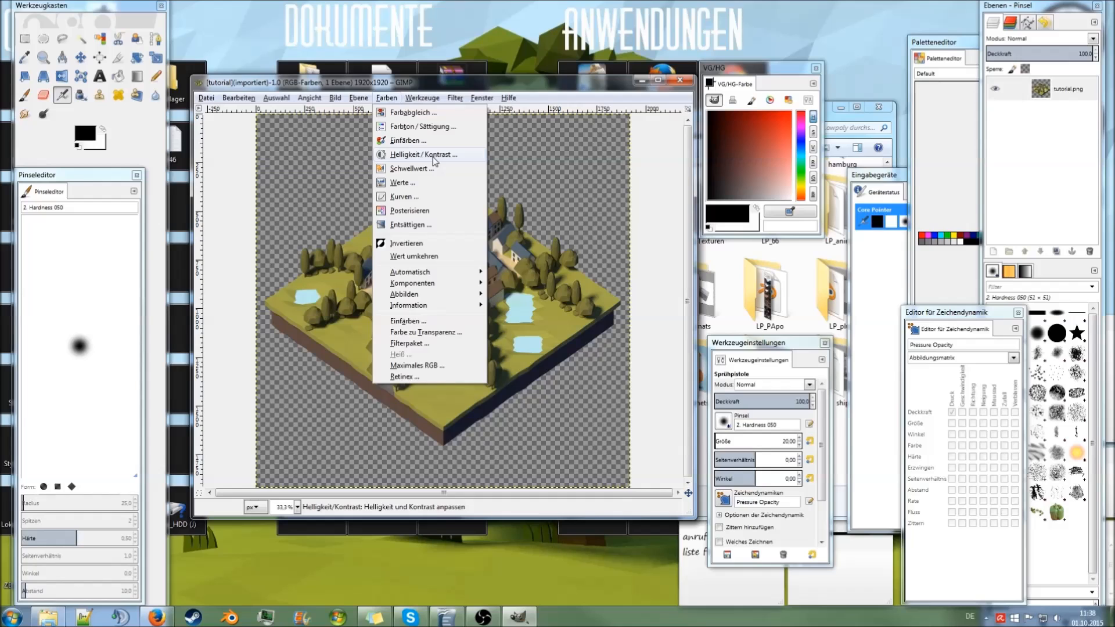
# Step: Apply Helligkeit/Kontrast with brightness about 25 and contrast about 17
pyautogui.click(423, 154)
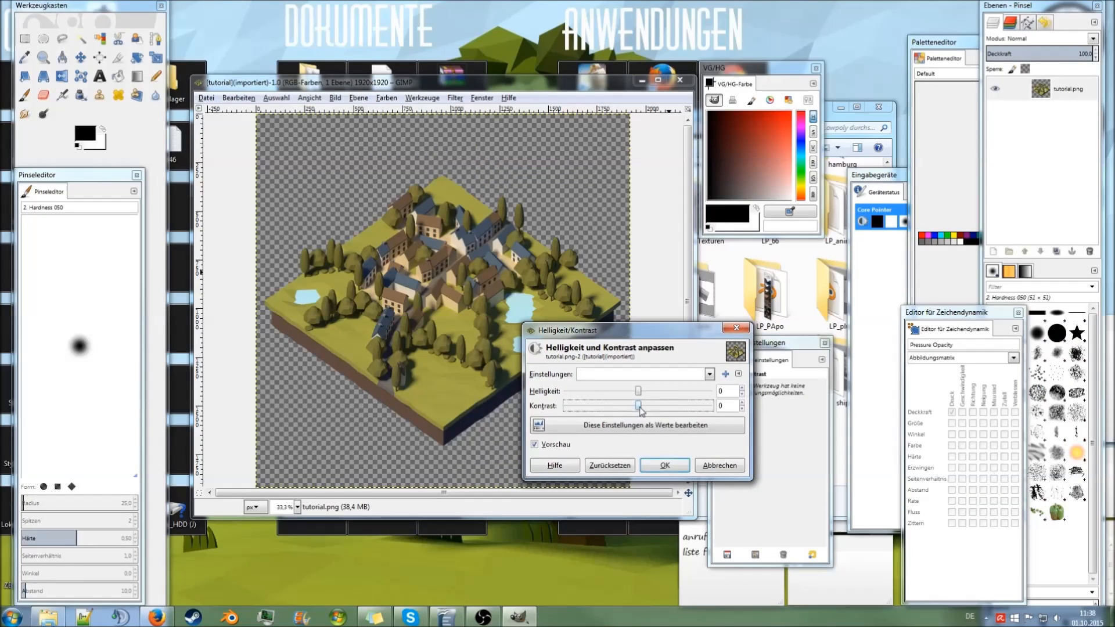
pyautogui.moveTo(638, 406); pyautogui.dragTo(647, 405)
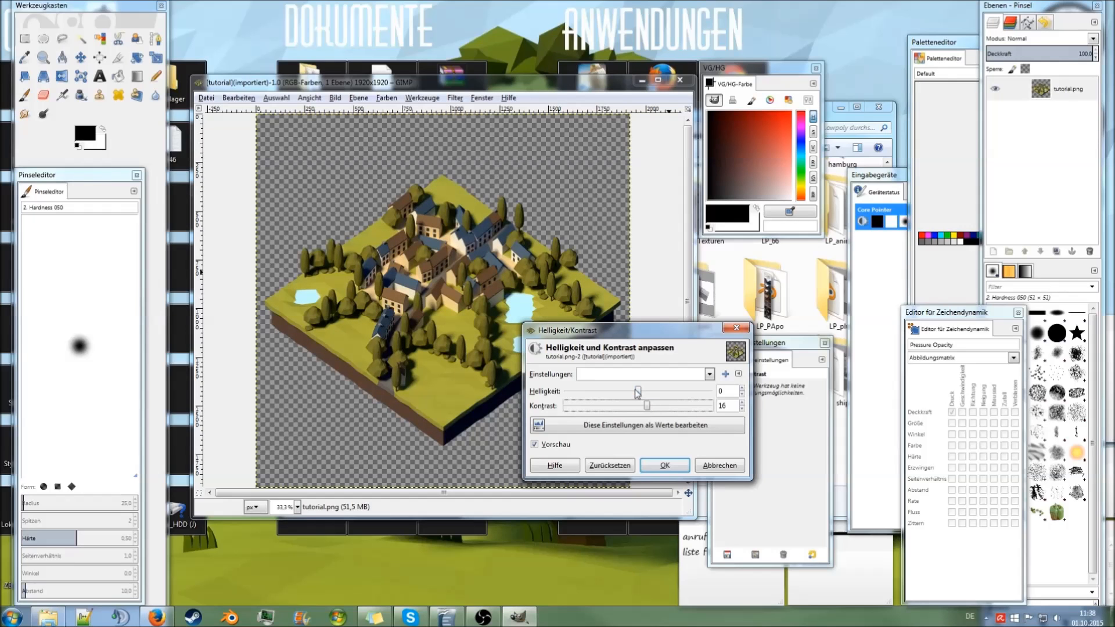
pyautogui.moveTo(635, 392); pyautogui.dragTo(658, 392)
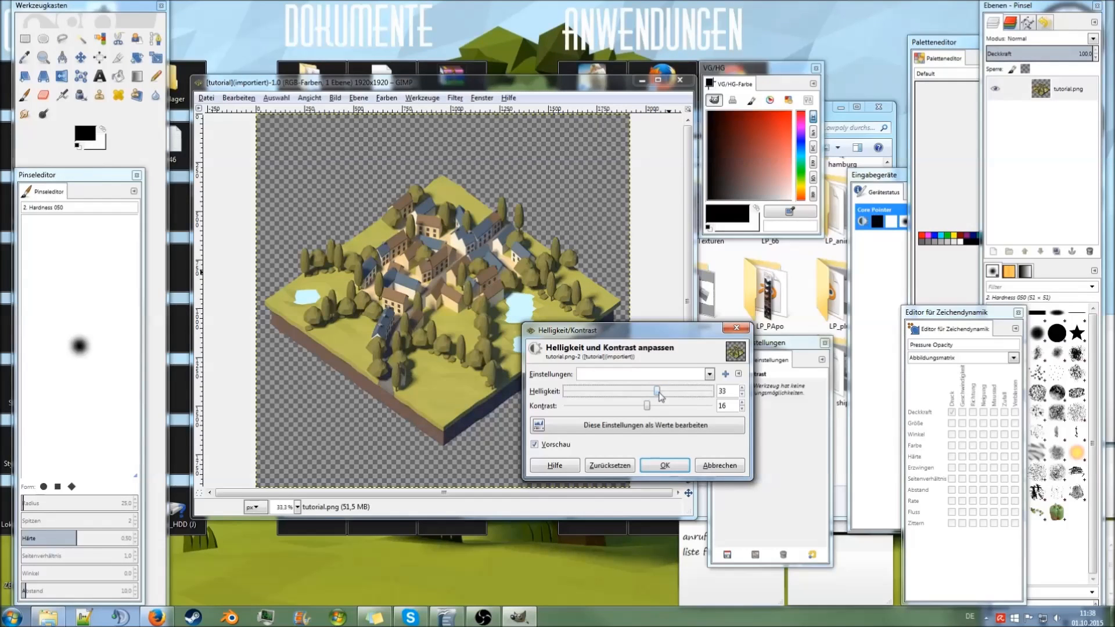
pyautogui.moveTo(657, 390); pyautogui.dragTo(646, 390)
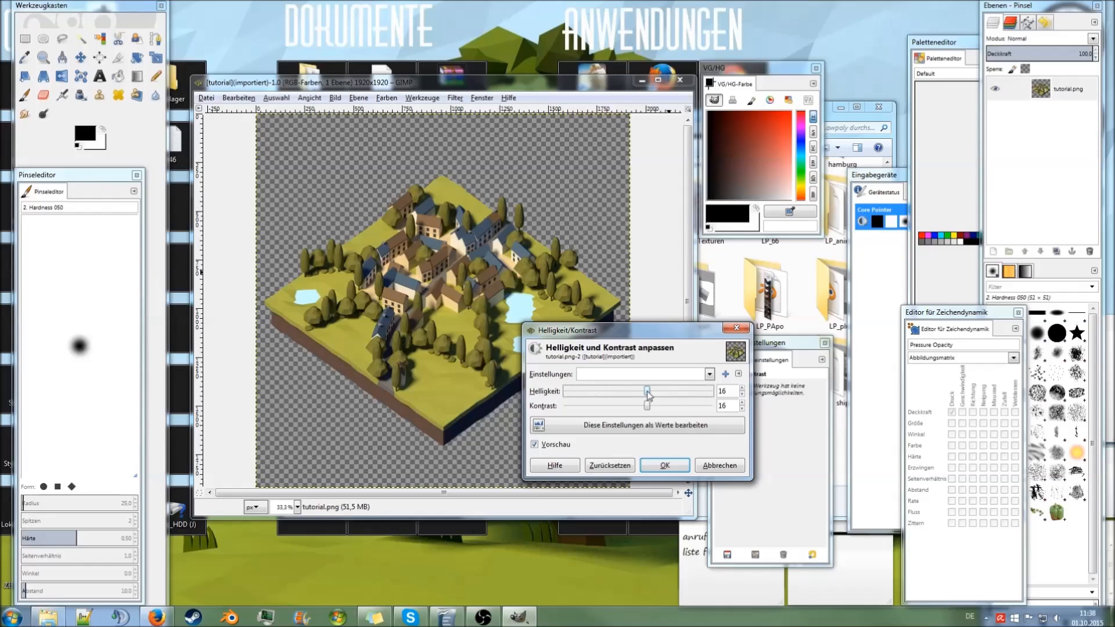
pyautogui.moveTo(645, 406); pyautogui.dragTo(652, 406)
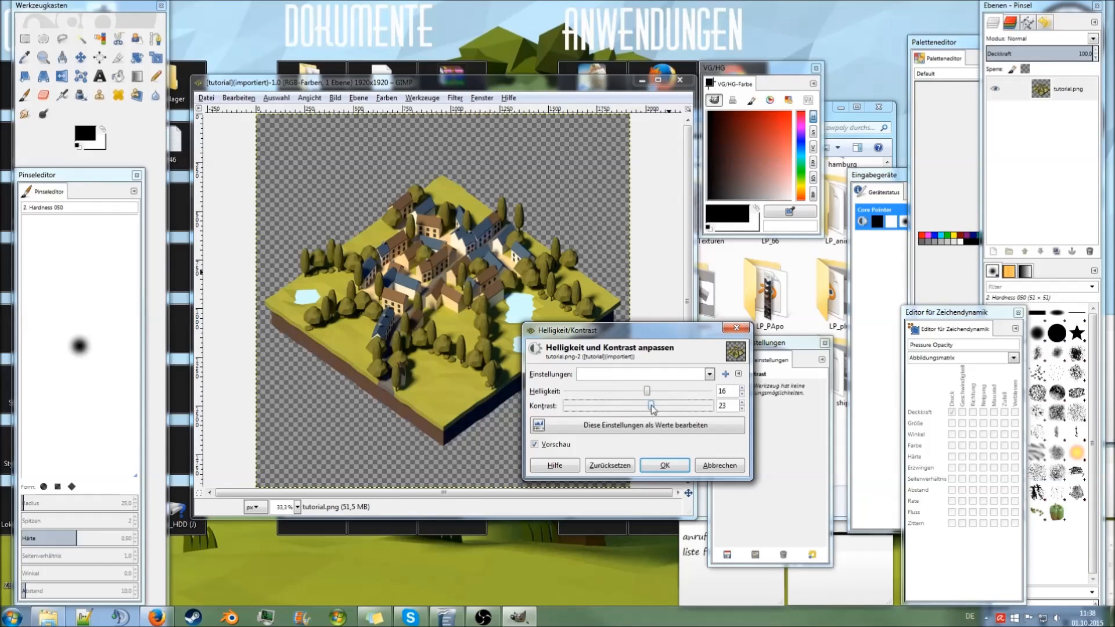
pyautogui.moveTo(646, 391); pyautogui.dragTo(649, 391)
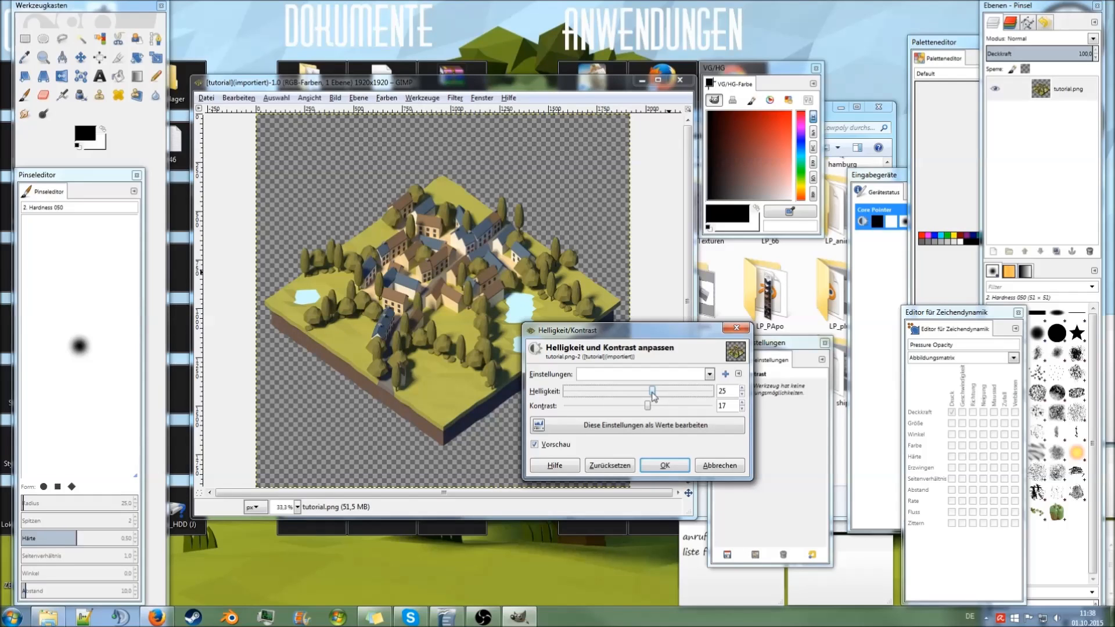
pyautogui.click(663, 465)
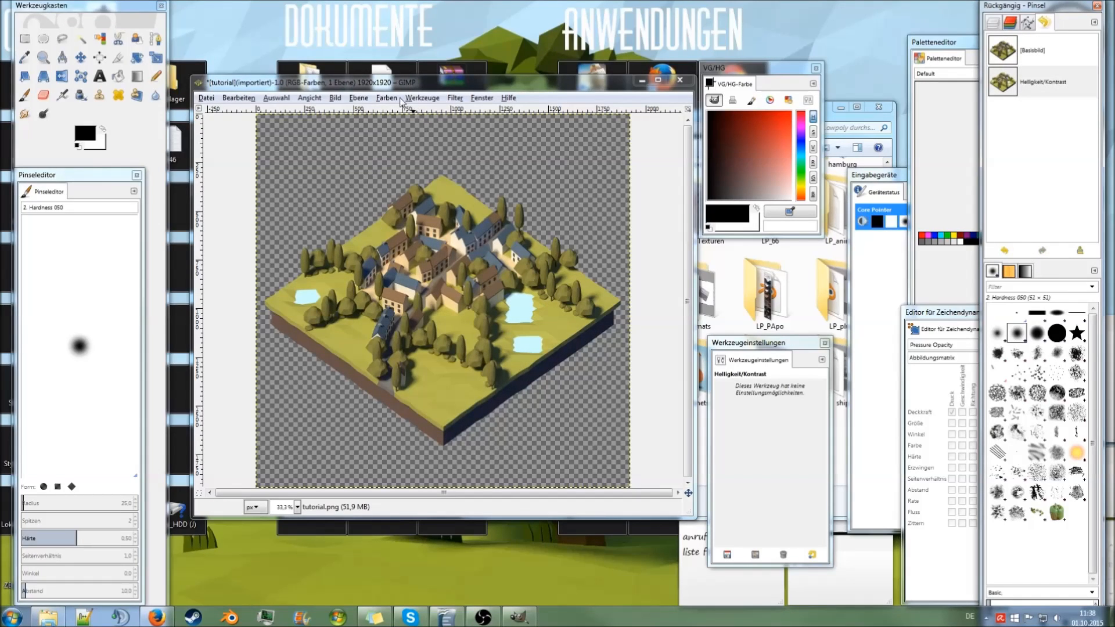
# Step: Open Hue-Saturation and raise the green primary's saturation to about 6
pyautogui.click(386, 97)
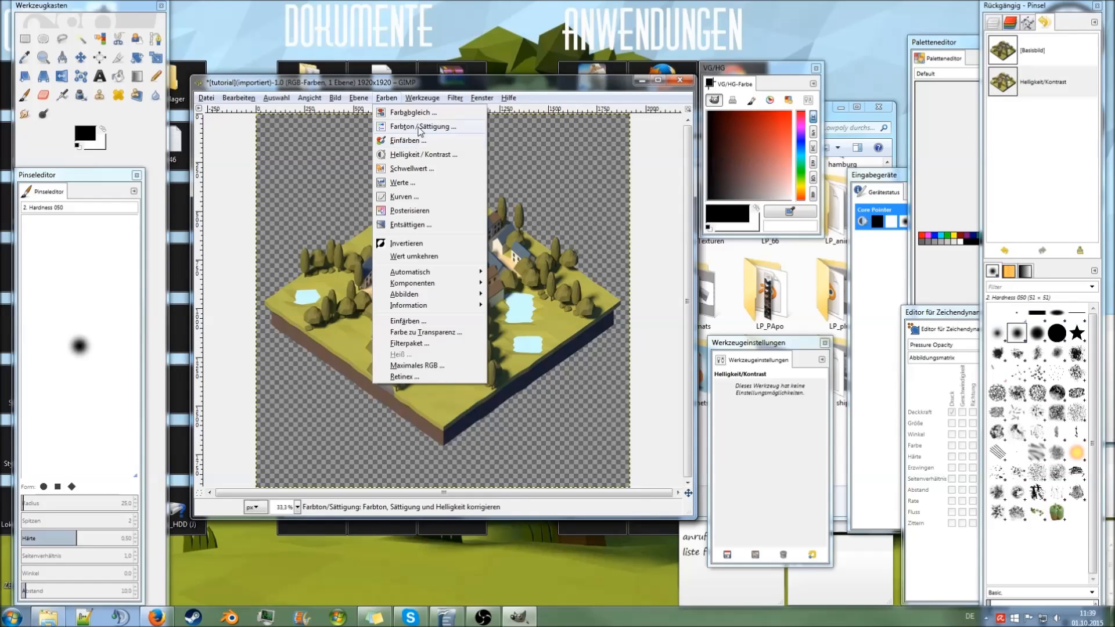
pyautogui.click(424, 126)
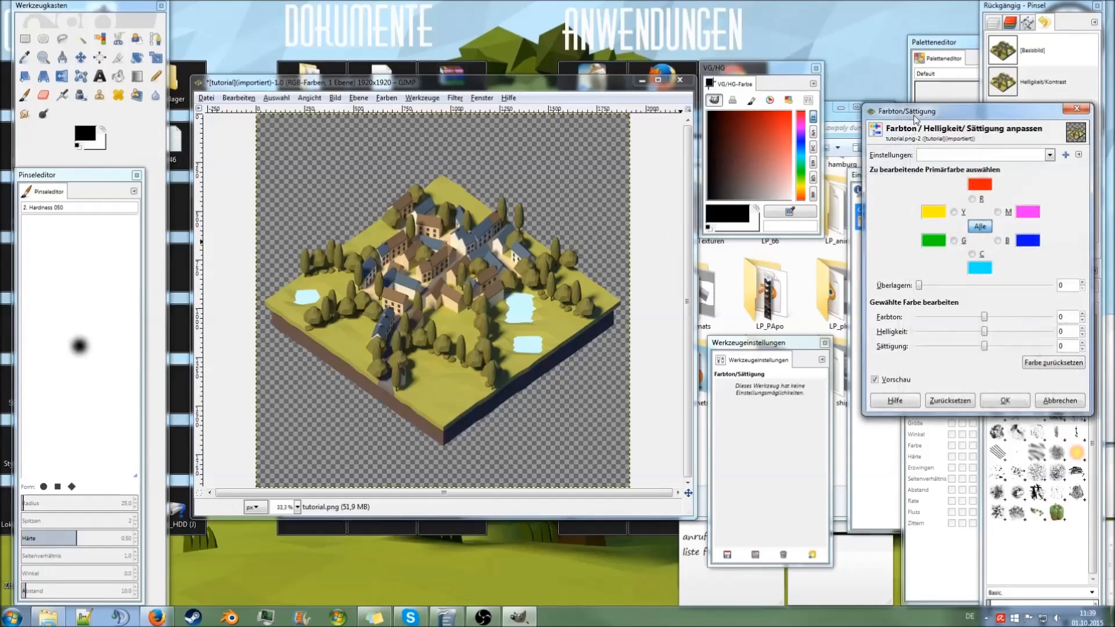
pyautogui.moveTo(903, 111); pyautogui.dragTo(741, 151)
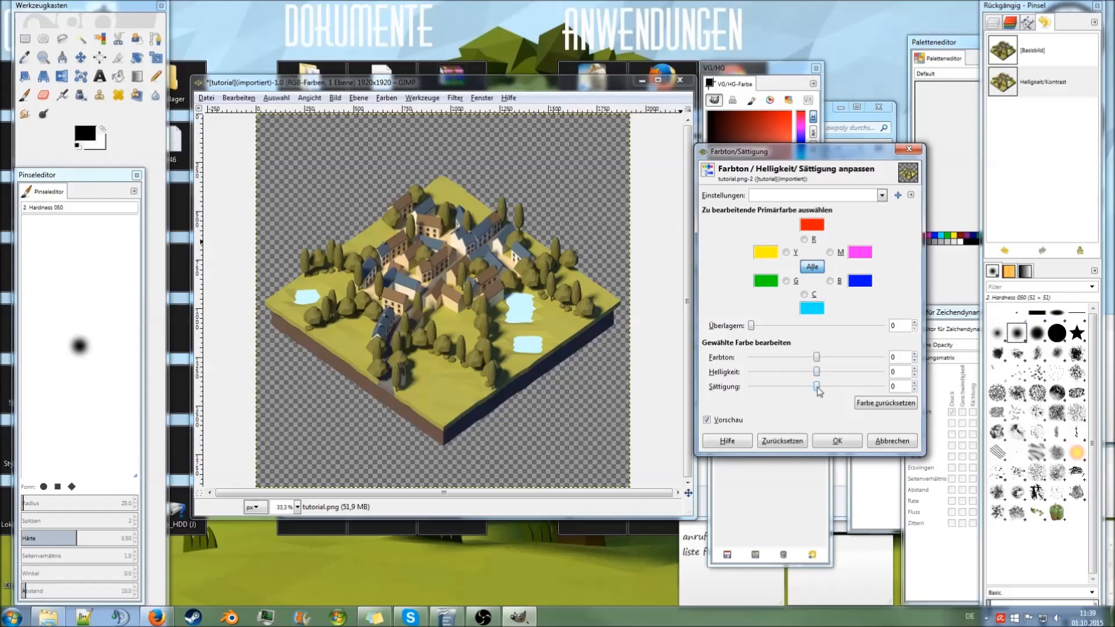
pyautogui.moveTo(816, 386); pyautogui.dragTo(842, 386)
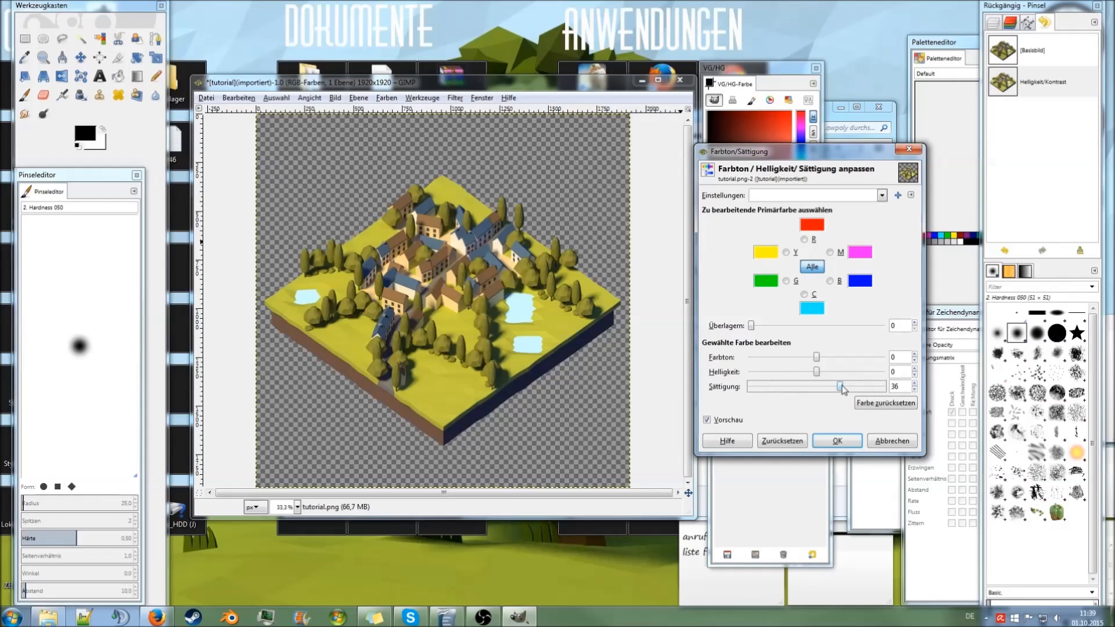
pyautogui.moveTo(842, 387); pyautogui.dragTo(833, 386)
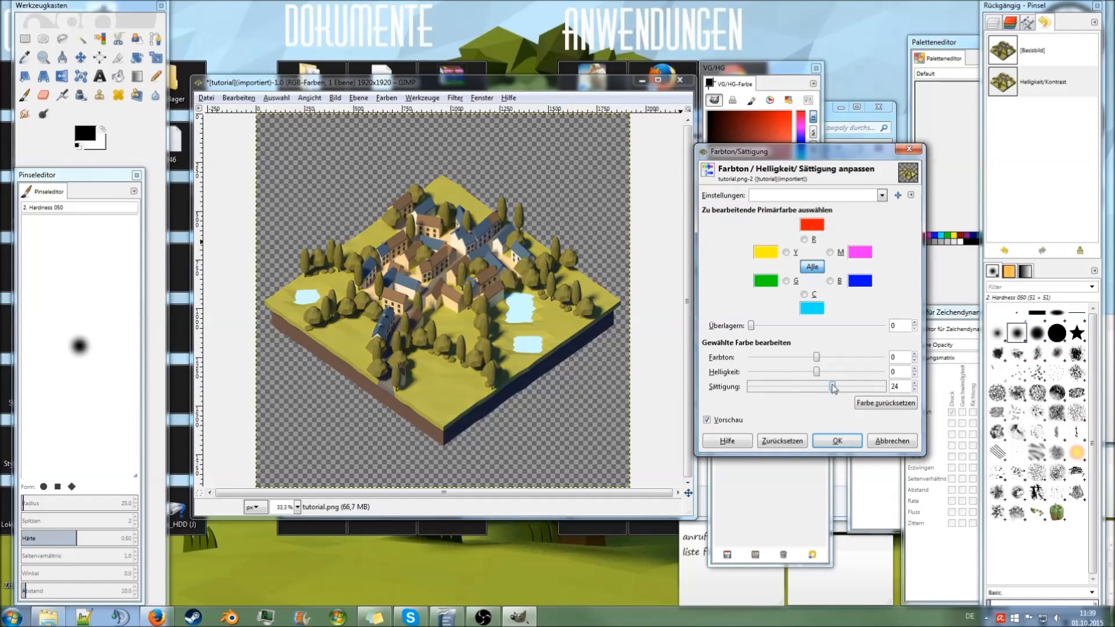
pyautogui.moveTo(832, 386); pyautogui.dragTo(850, 386)
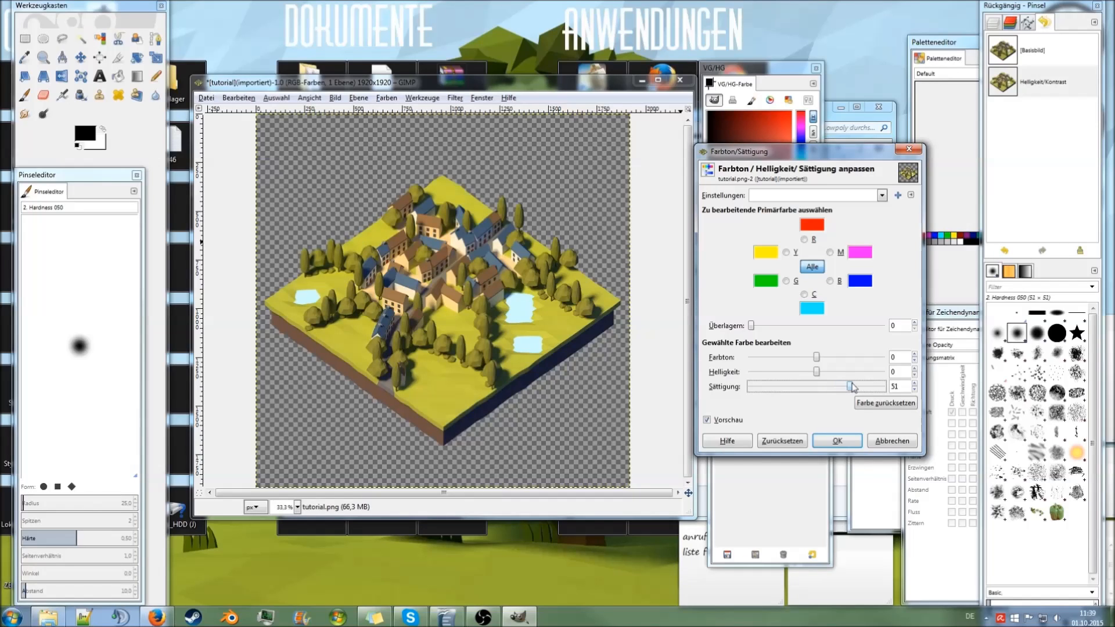
pyautogui.moveTo(851, 386); pyautogui.dragTo(843, 386)
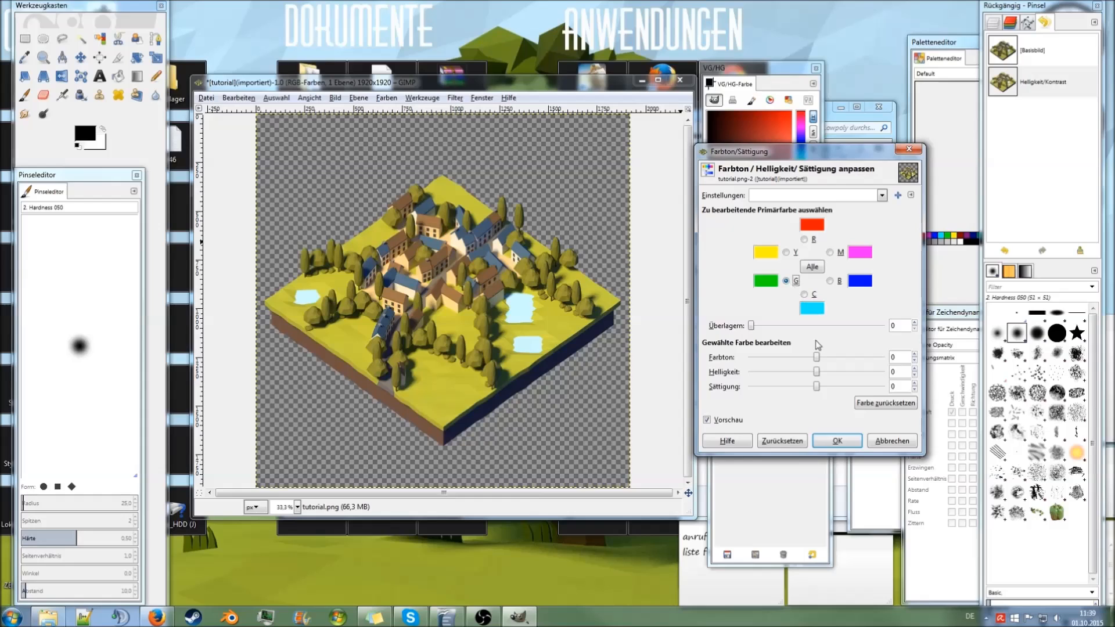
pyautogui.moveTo(751, 326); pyautogui.dragTo(817, 325)
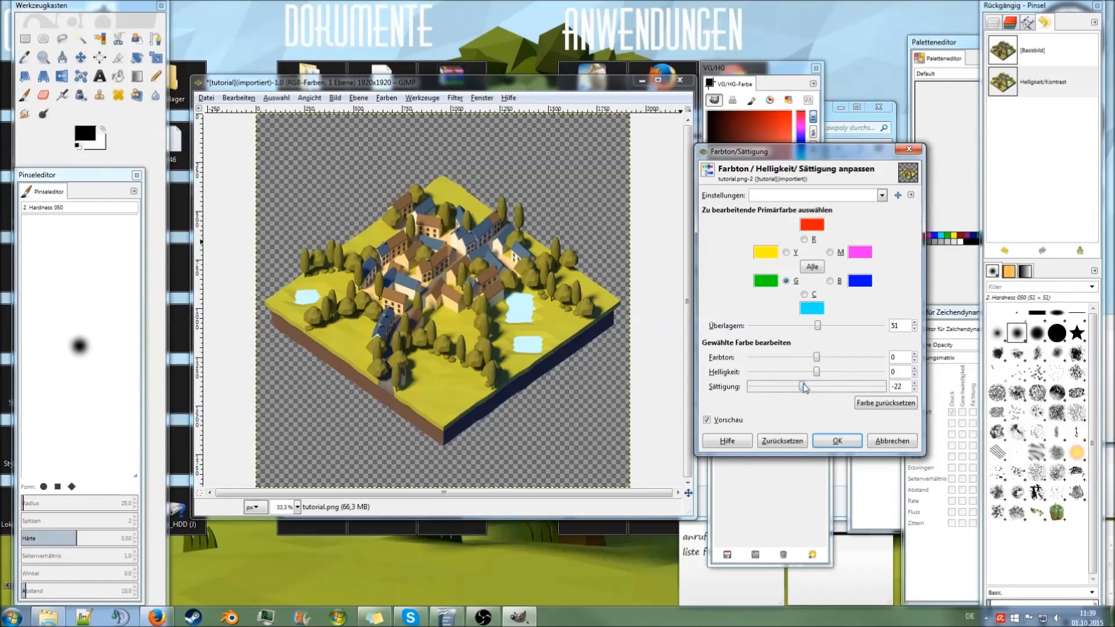
pyautogui.moveTo(802, 387); pyautogui.dragTo(823, 386)
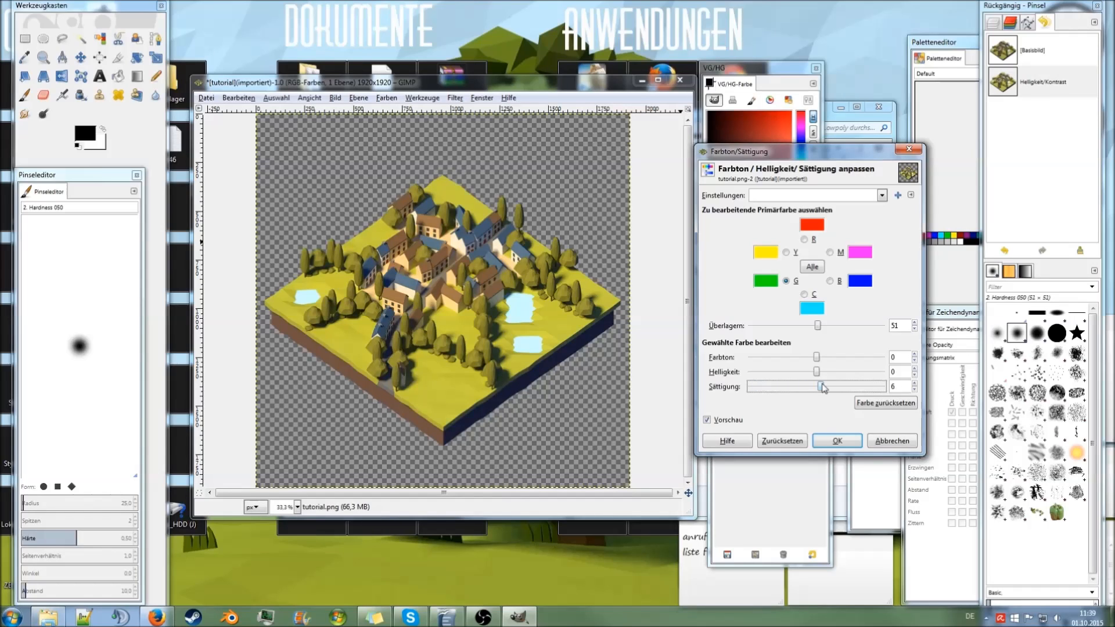
# Step: Select the yellow primary and lower its saturation to -47
pyautogui.moveTo(823, 386); pyautogui.dragTo(817, 386)
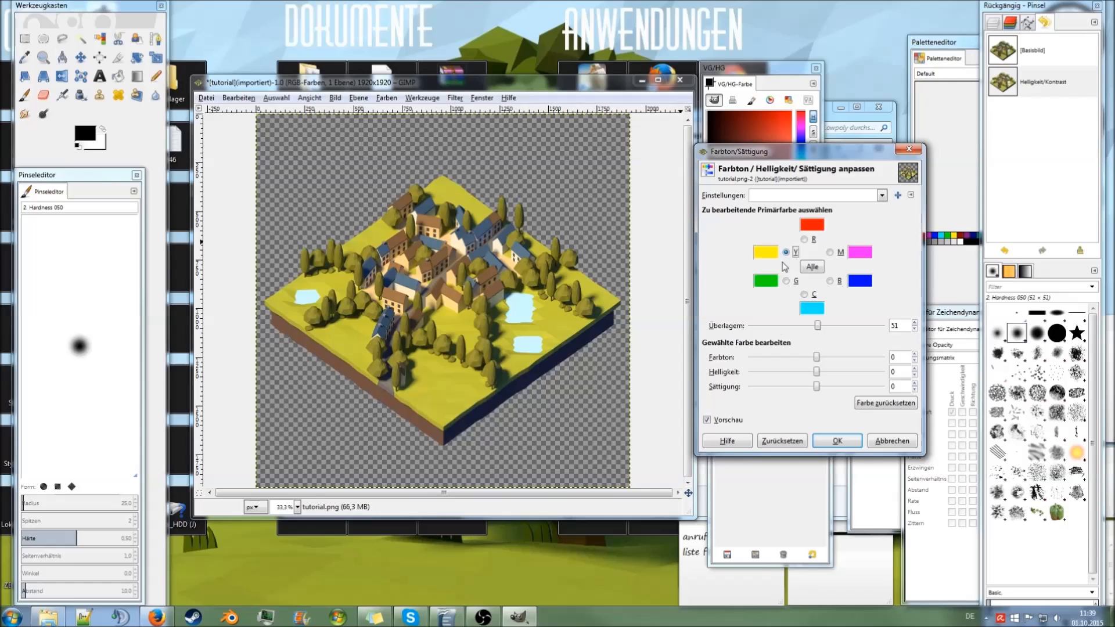
pyautogui.moveTo(817, 386); pyautogui.dragTo(796, 386)
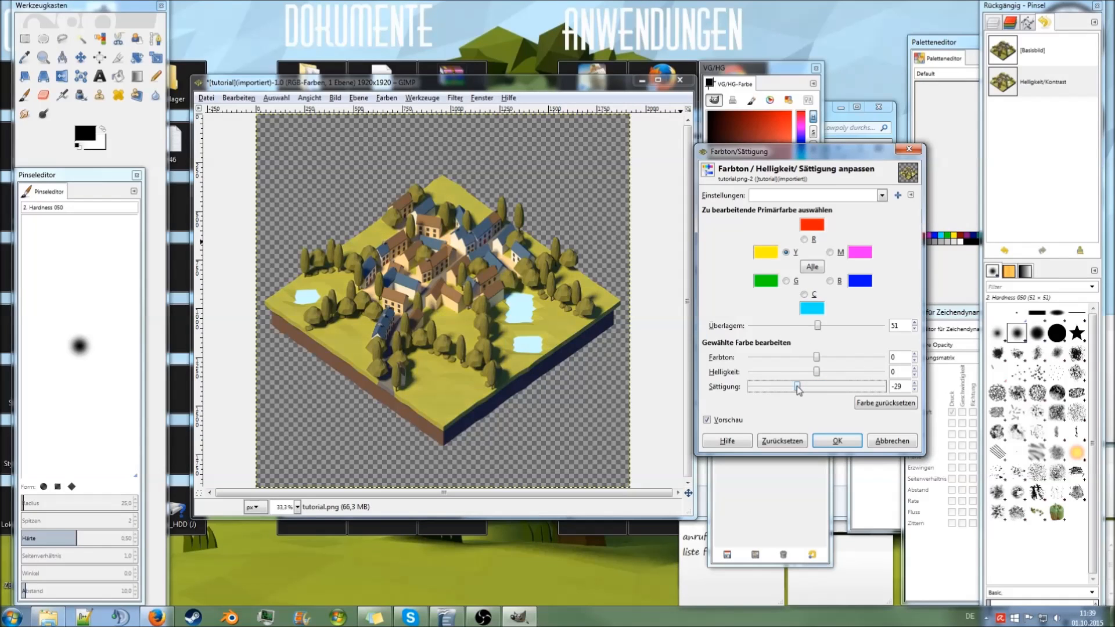
pyautogui.moveTo(796, 386); pyautogui.dragTo(784, 386)
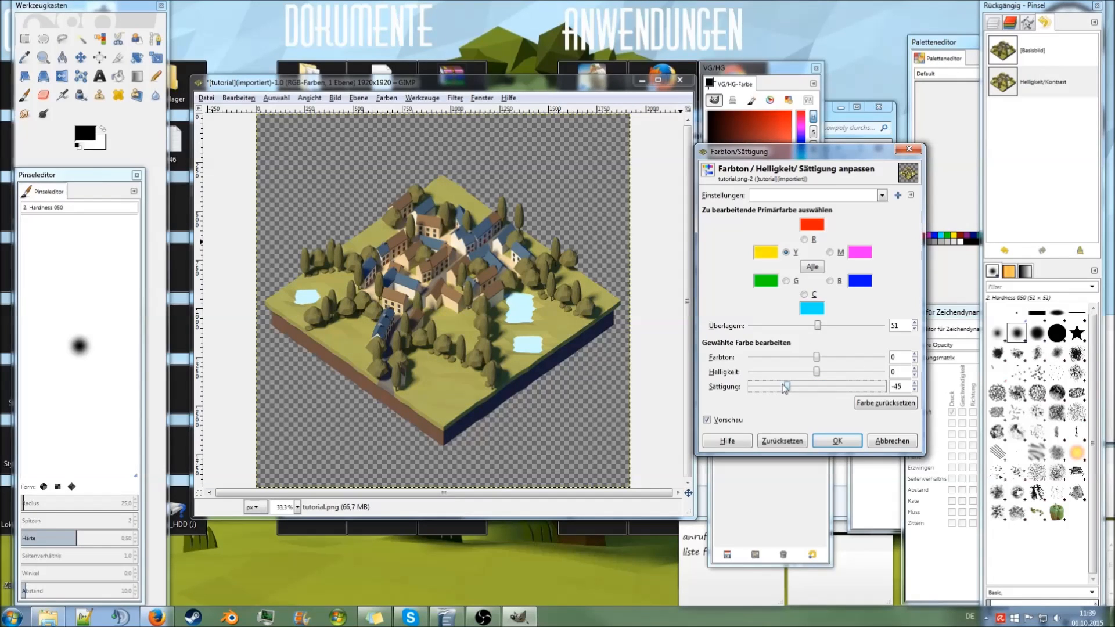
pyautogui.moveTo(785, 387); pyautogui.dragTo(783, 387)
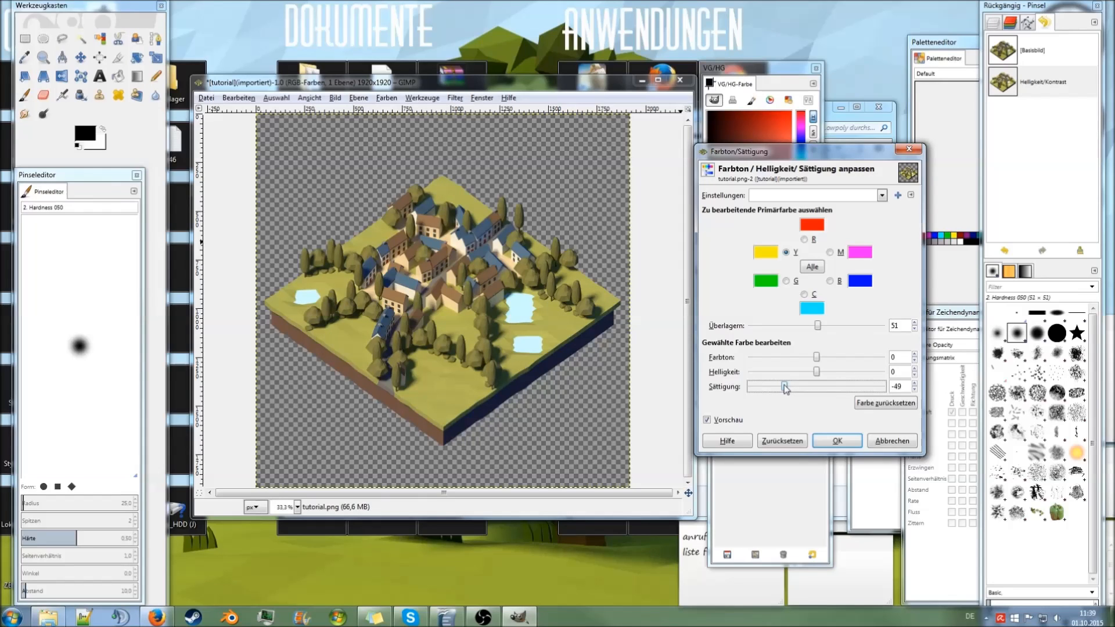
pyautogui.moveTo(785, 386); pyautogui.dragTo(785, 386)
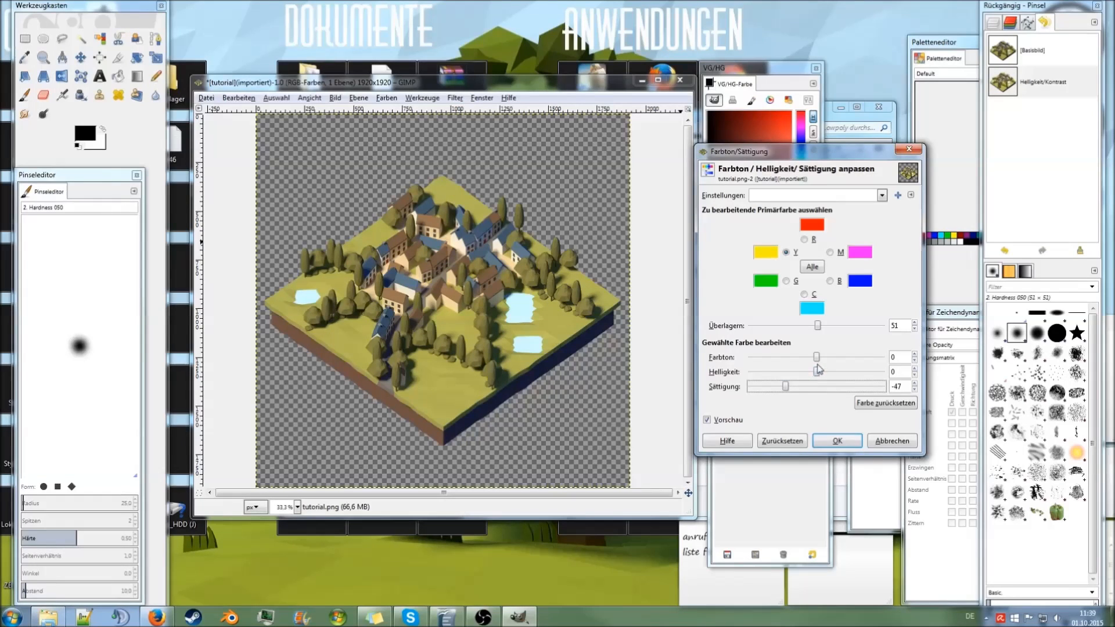
# Step: Shift the yellow hue slightly toward green, to 11
pyautogui.moveTo(815, 356); pyautogui.dragTo(815, 356)
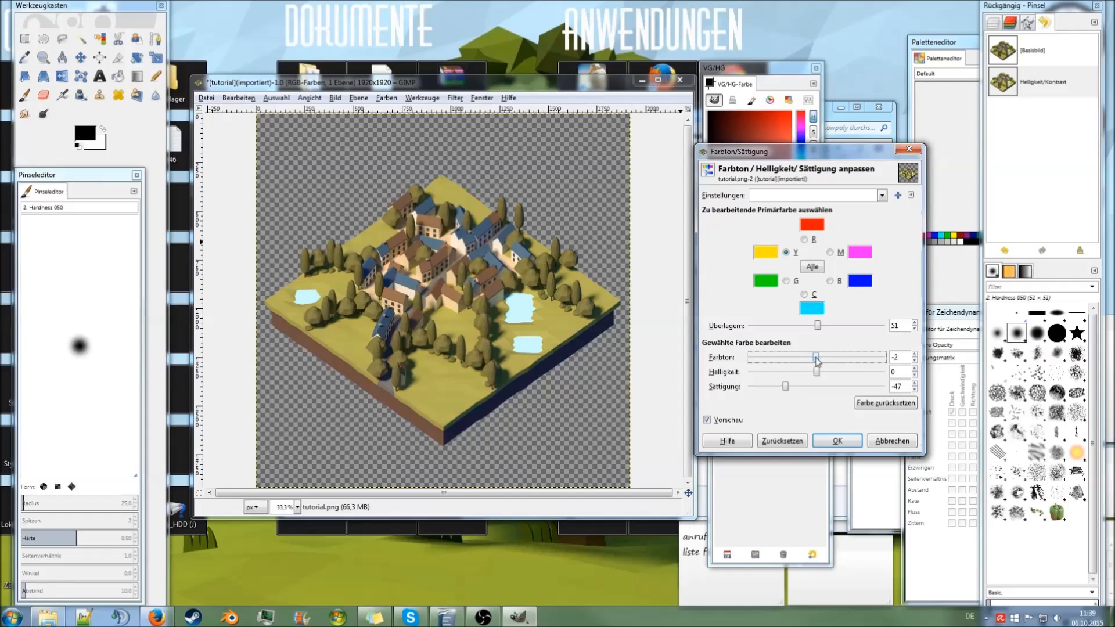
pyautogui.moveTo(816, 358); pyautogui.dragTo(839, 358)
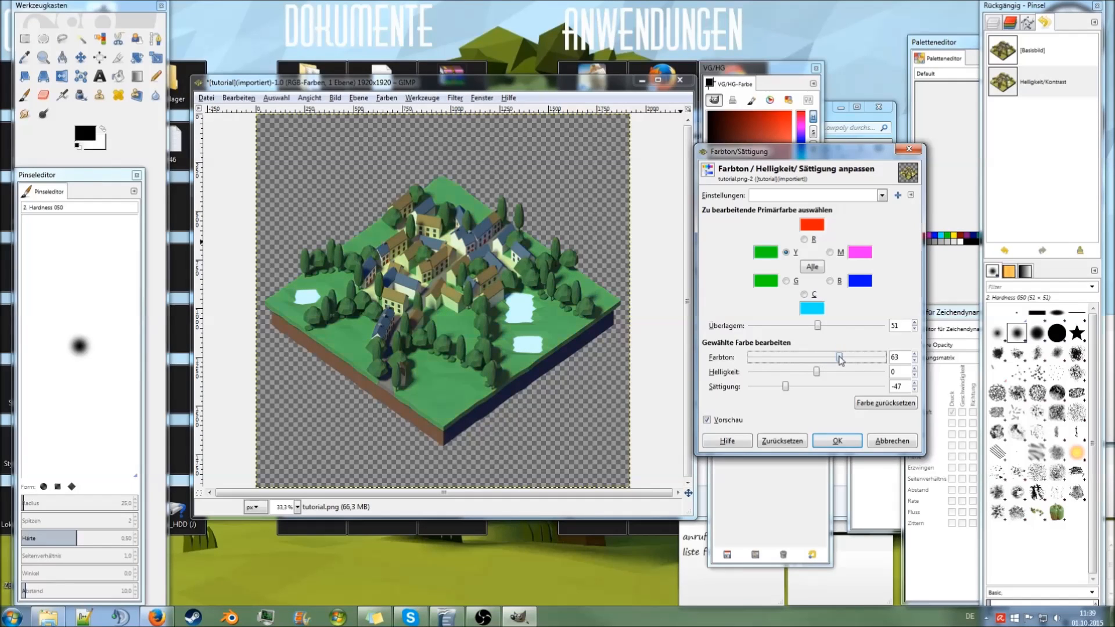
pyautogui.moveTo(839, 357); pyautogui.dragTo(824, 357)
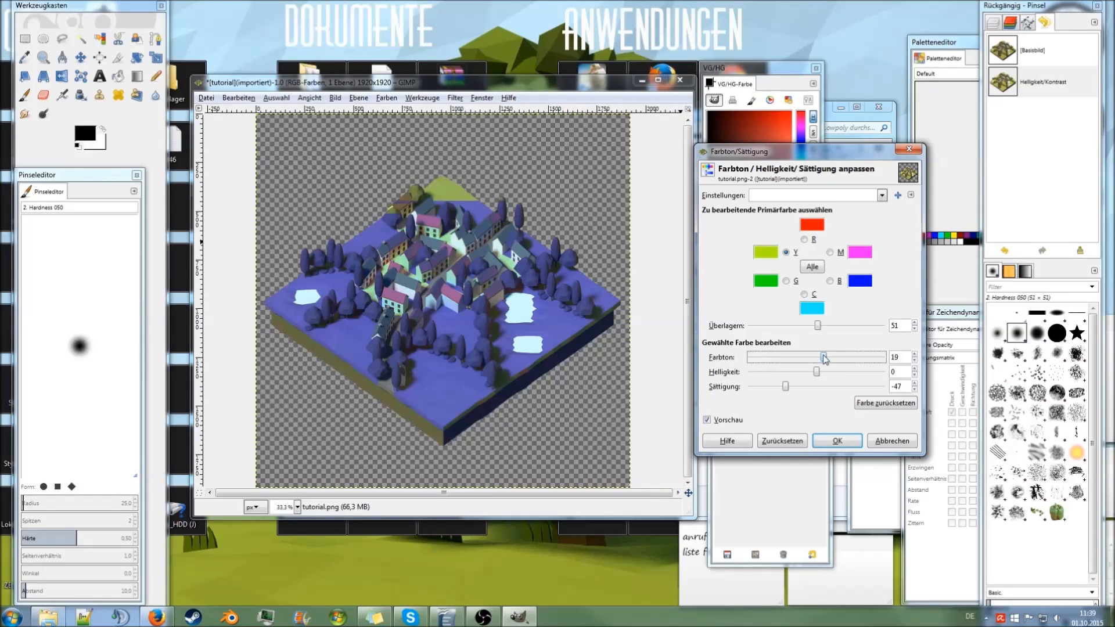
pyautogui.moveTo(824, 357); pyautogui.dragTo(816, 357)
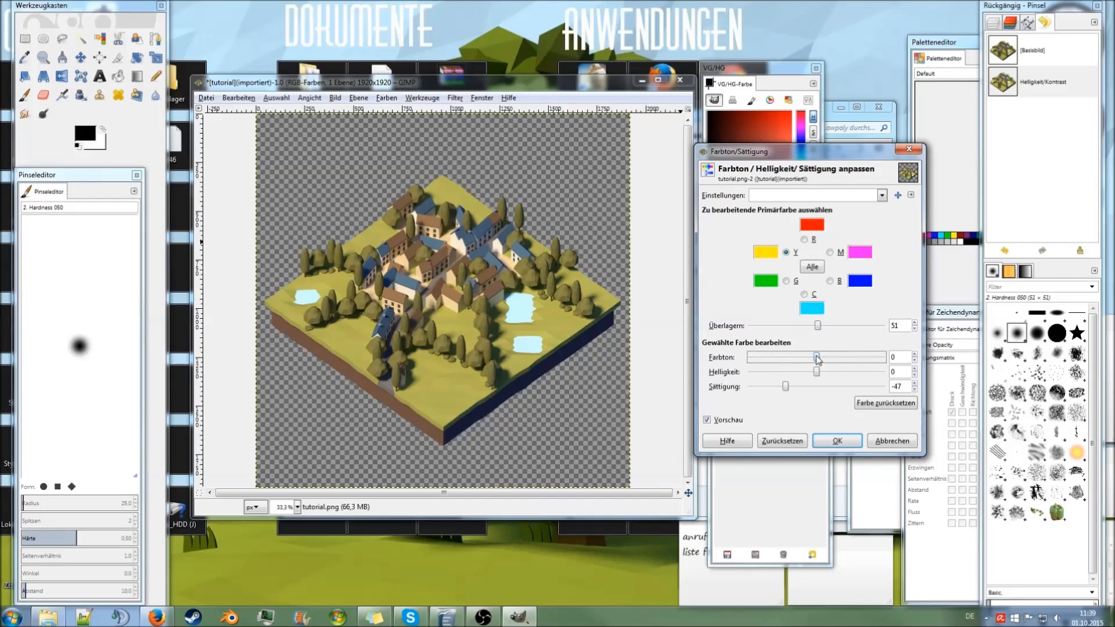
pyautogui.moveTo(817, 357); pyautogui.dragTo(821, 358)
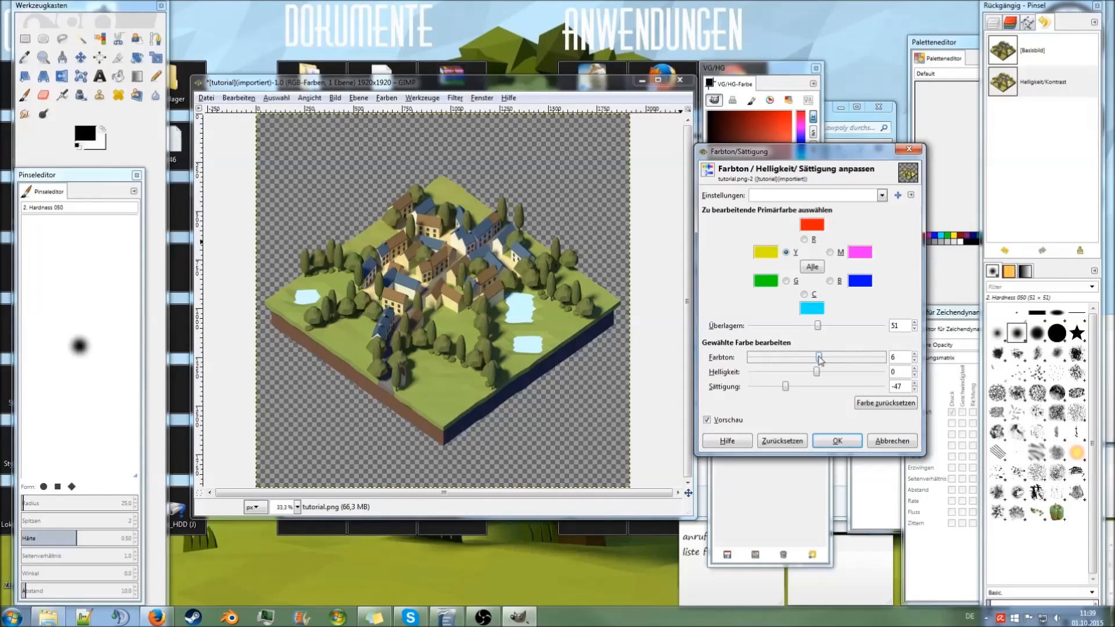
pyautogui.moveTo(817, 358); pyautogui.dragTo(821, 358)
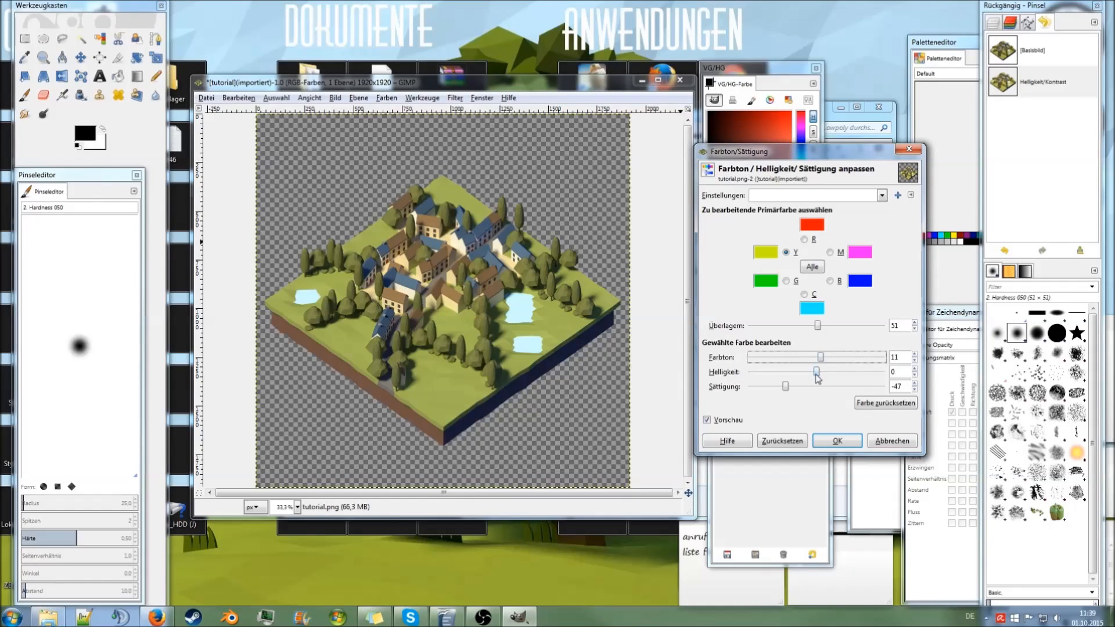
# Step: Brighten the yellows to lightness 11 and apply the Hue-Saturation adjustment
pyautogui.moveTo(816, 372); pyautogui.dragTo(832, 371)
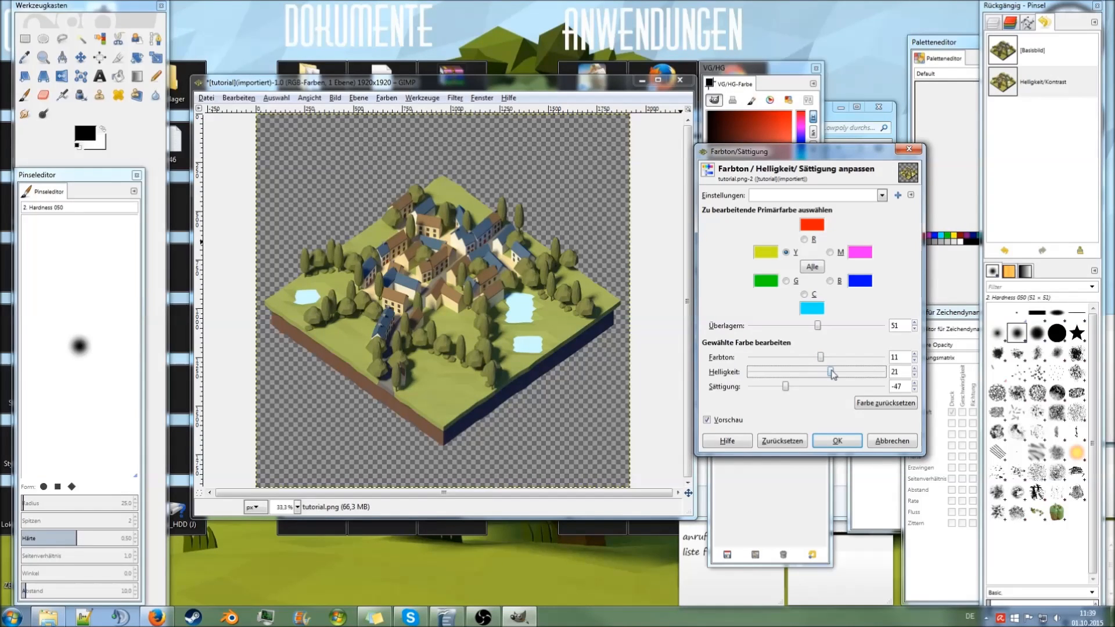
pyautogui.moveTo(831, 373); pyautogui.dragTo(813, 373)
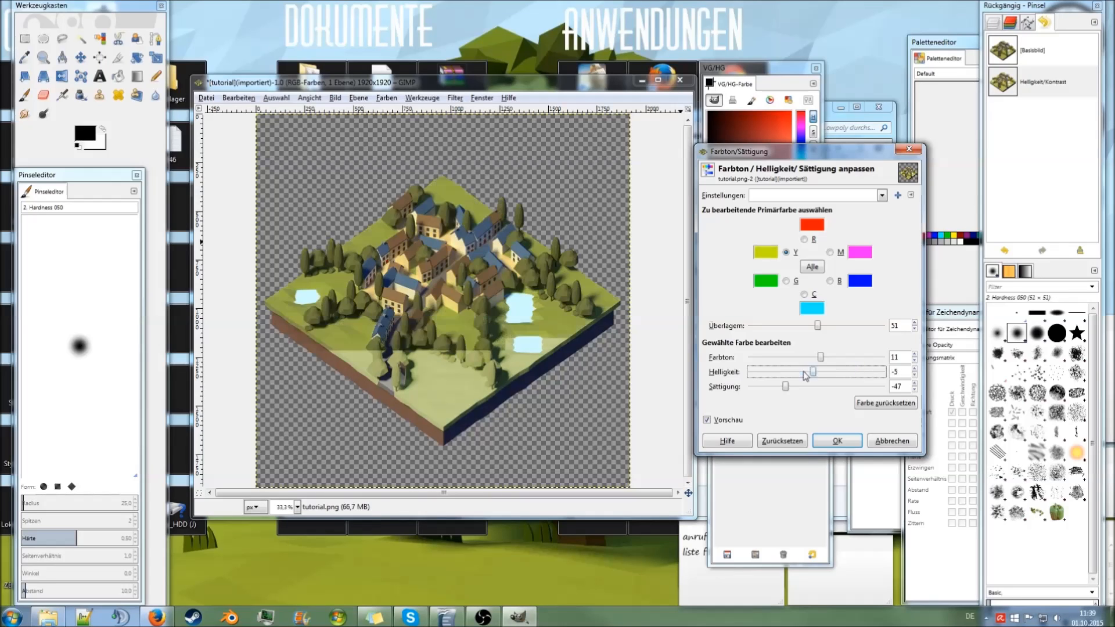
pyautogui.moveTo(813, 372); pyautogui.dragTo(781, 372)
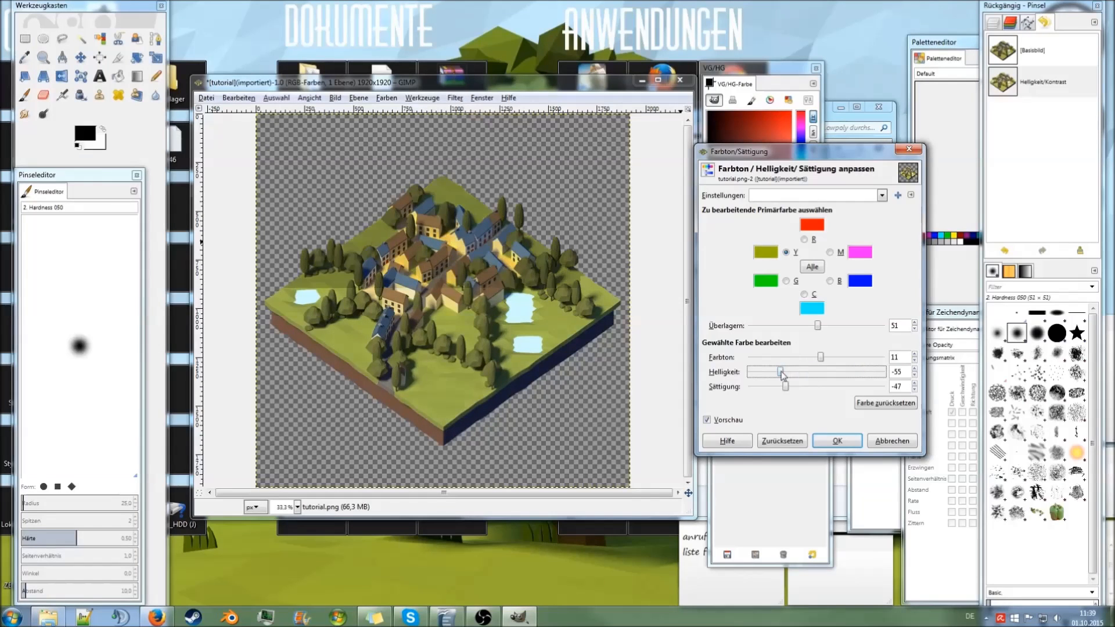
pyautogui.moveTo(780, 375); pyautogui.dragTo(818, 375)
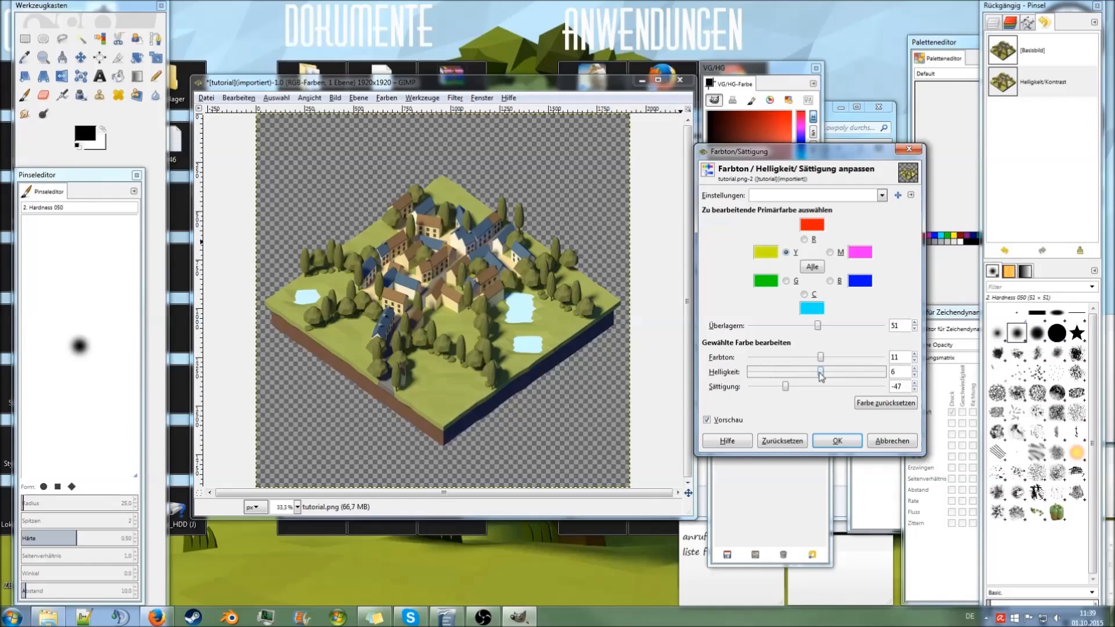
pyautogui.moveTo(818, 375); pyautogui.dragTo(823, 375)
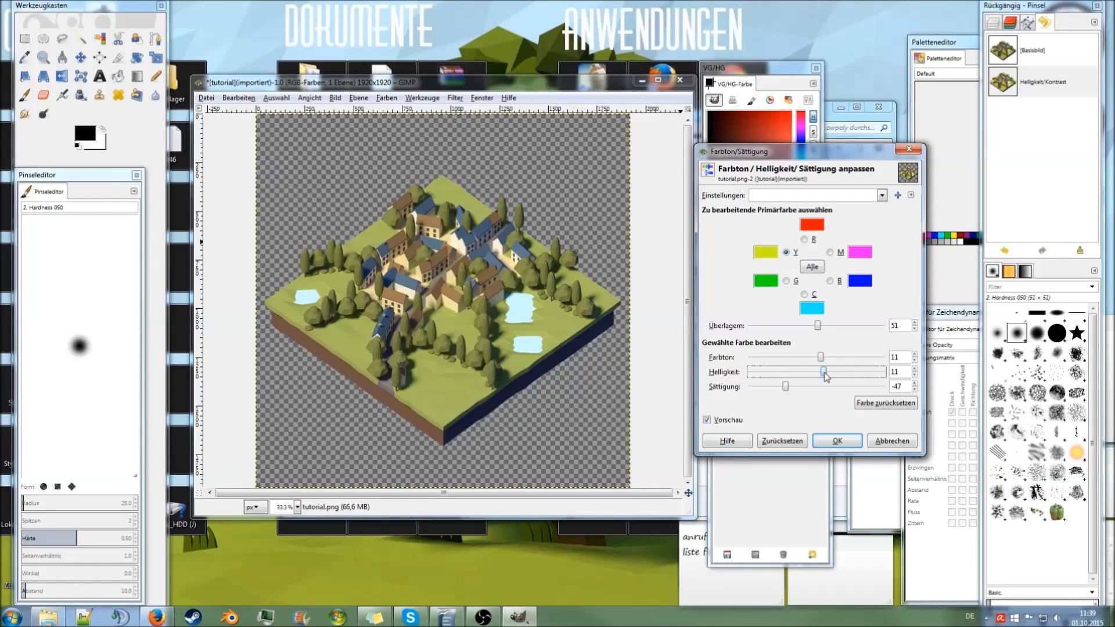
pyautogui.click(836, 440)
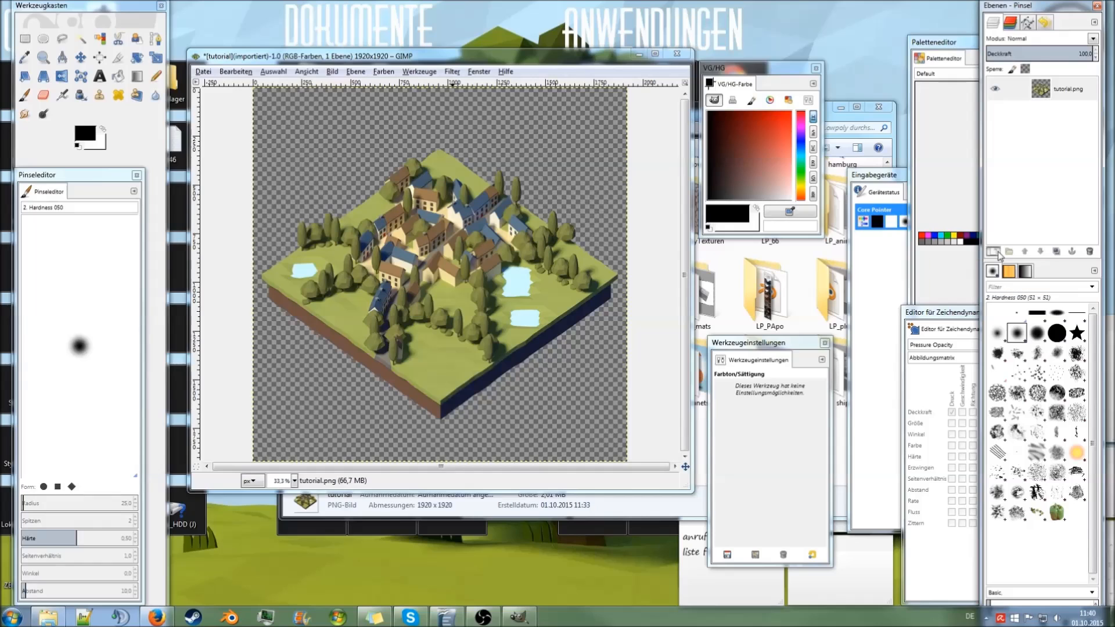
# Step: Add a new background layer and choose a muted greyish blue to fill it
pyautogui.click(991, 250)
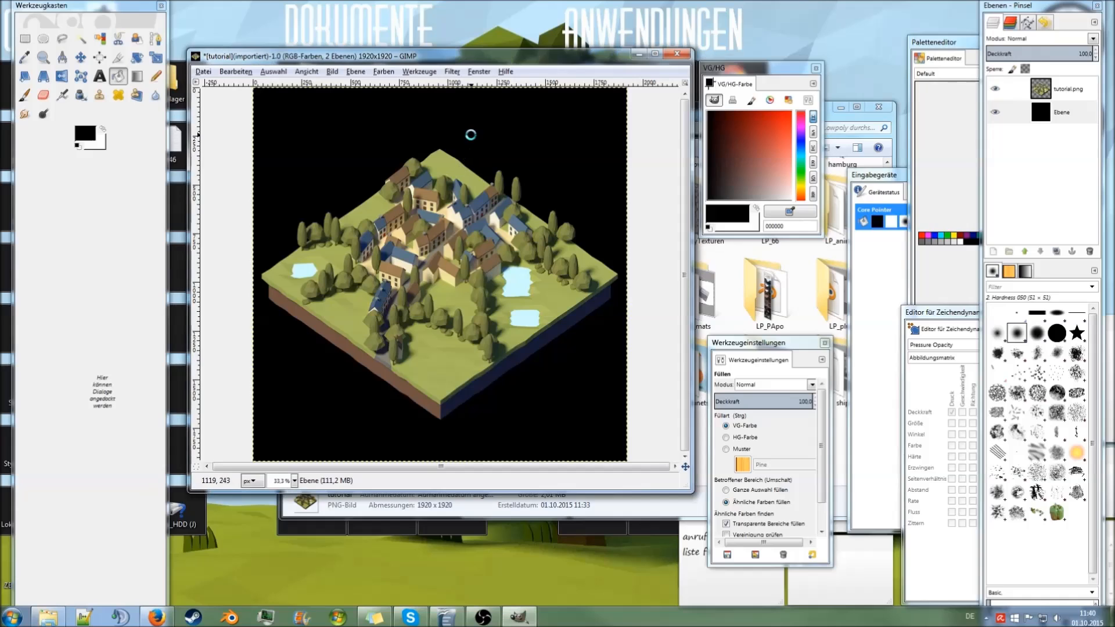
pyautogui.moveTo(539, 188)
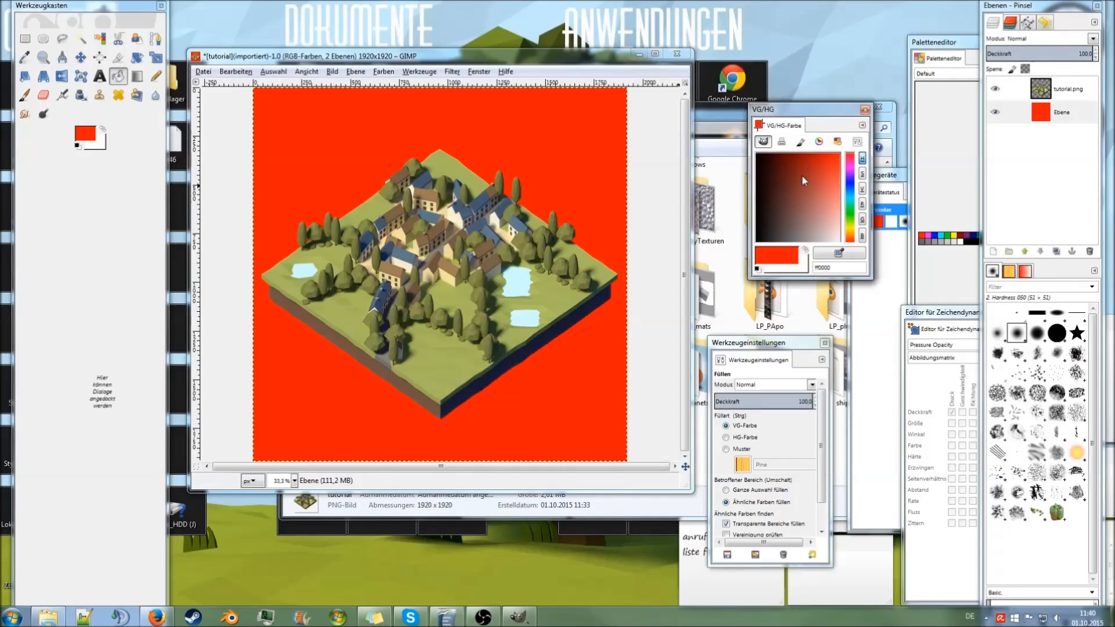
pyautogui.click(815, 194)
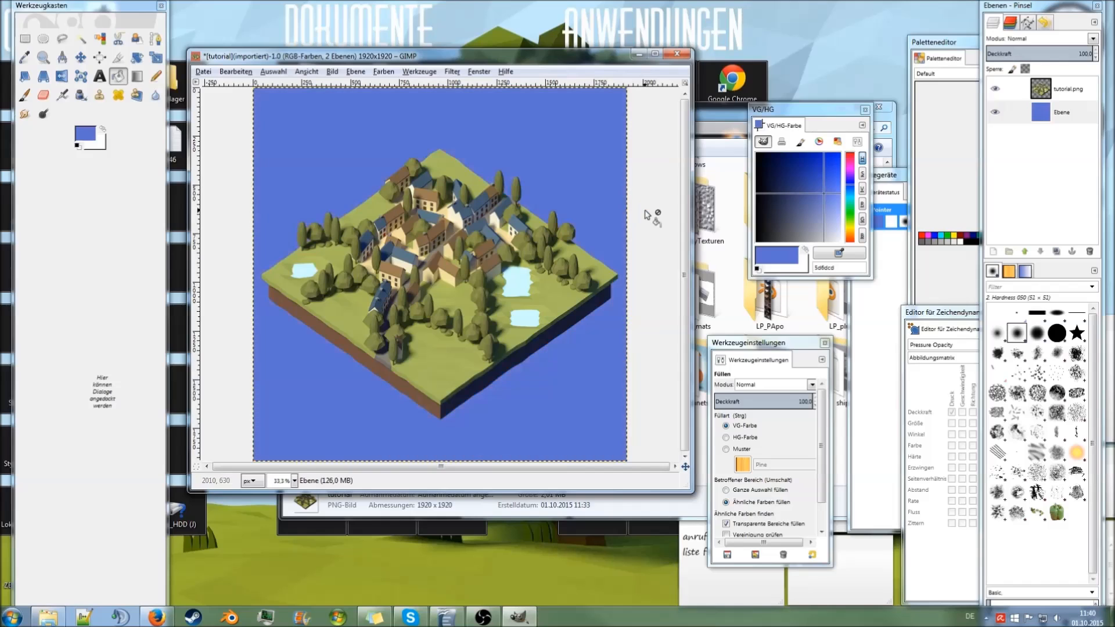
pyautogui.click(821, 219)
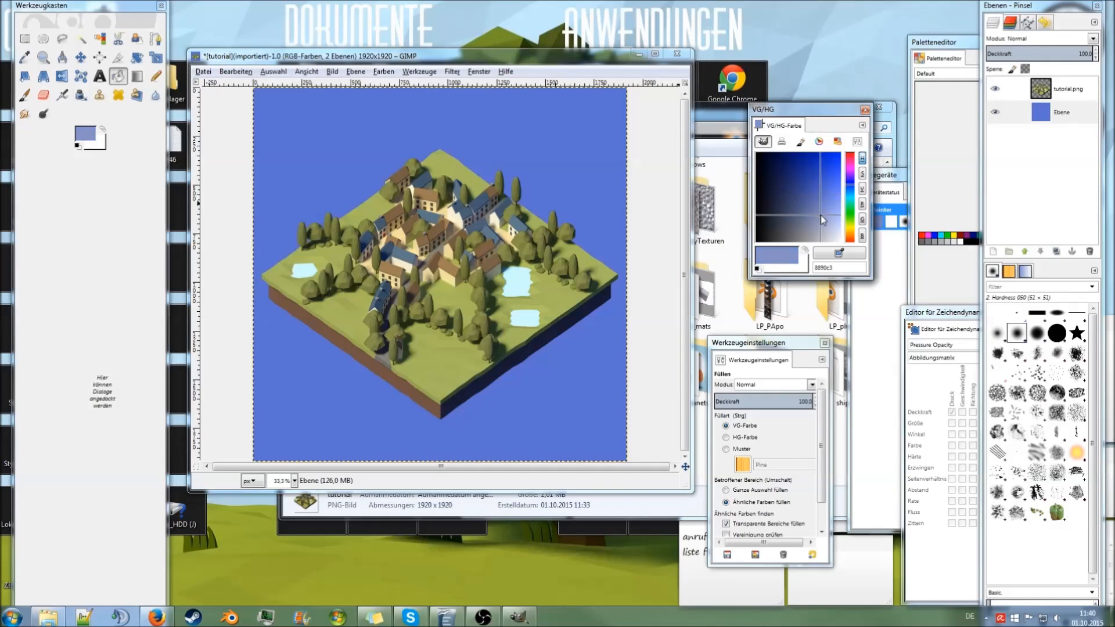
pyautogui.click(796, 206)
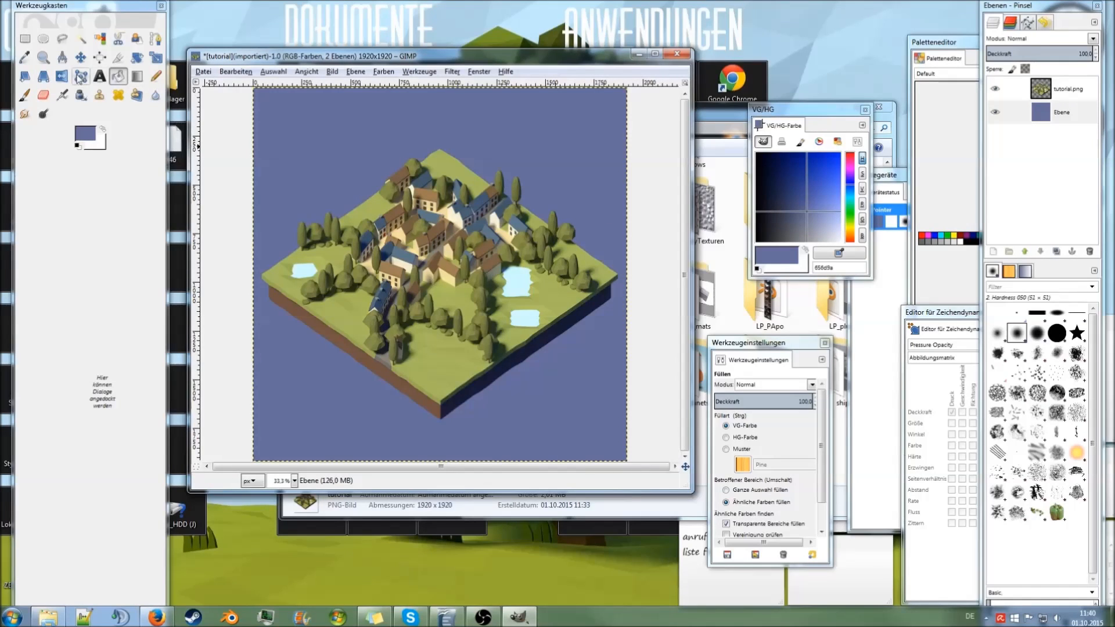
pyautogui.click(25, 95)
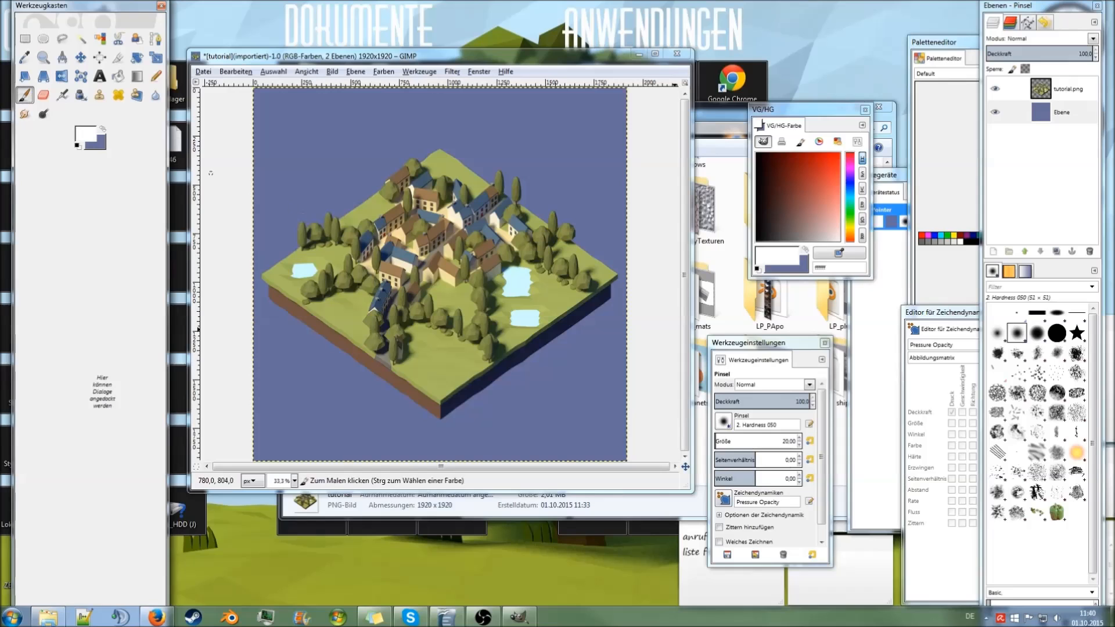
pyautogui.moveTo(758, 342); pyautogui.dragTo(773, 335)
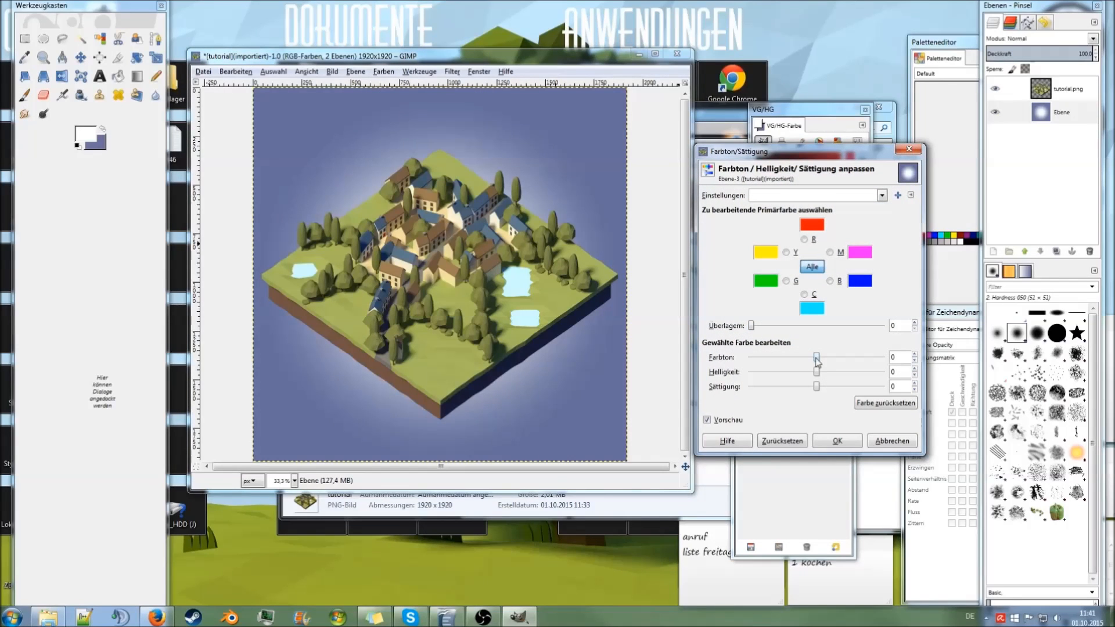
# Step: Adjust the radial-glow background's hue to about -27 for a cool blue-grey tone
pyautogui.moveTo(815, 357); pyautogui.dragTo(807, 357)
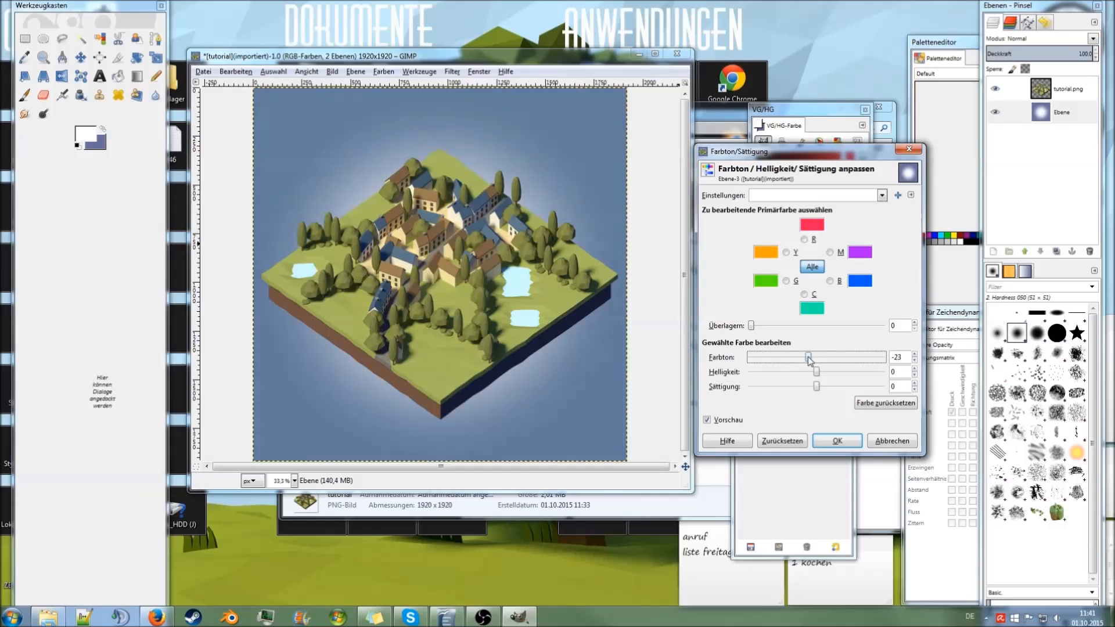
pyautogui.moveTo(809, 357); pyautogui.dragTo(802, 358)
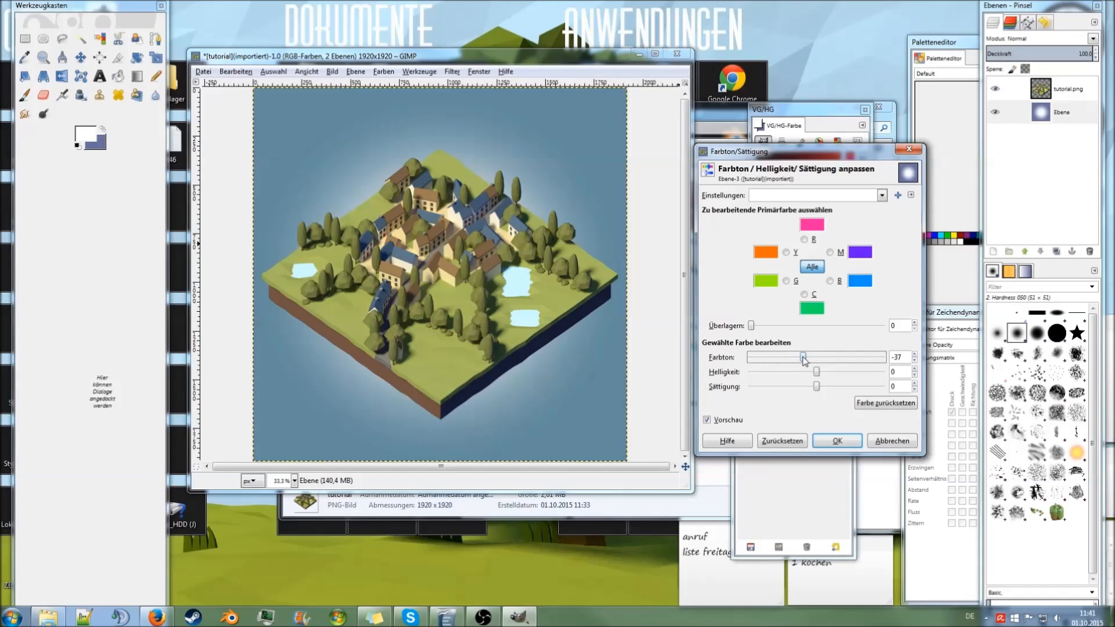
pyautogui.moveTo(802, 357); pyautogui.dragTo(748, 357)
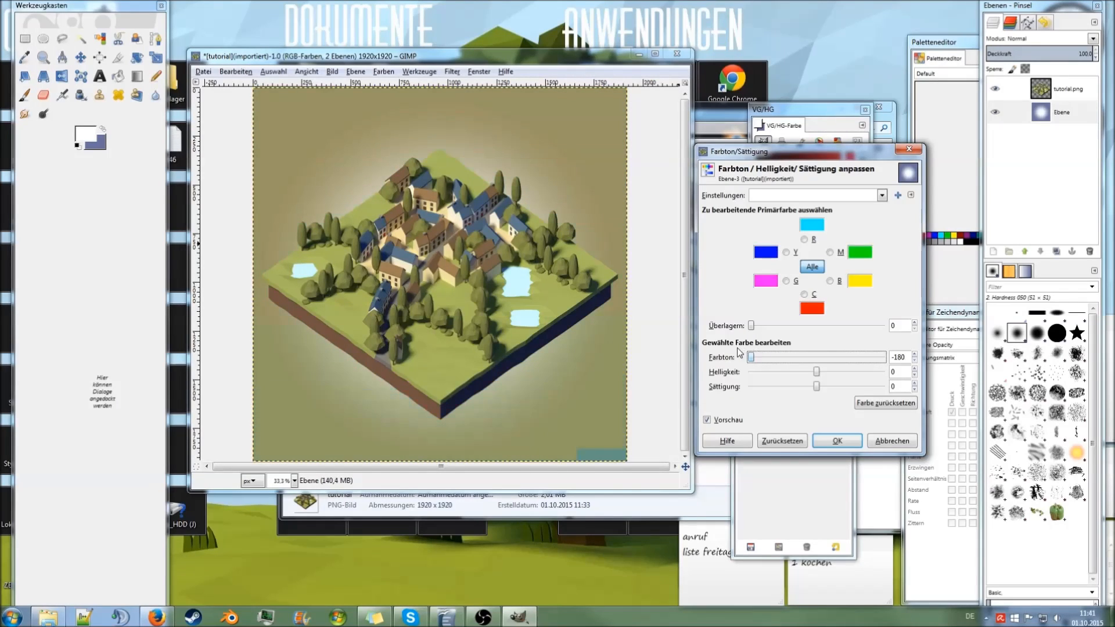
pyautogui.moveTo(750, 357); pyautogui.dragTo(876, 357)
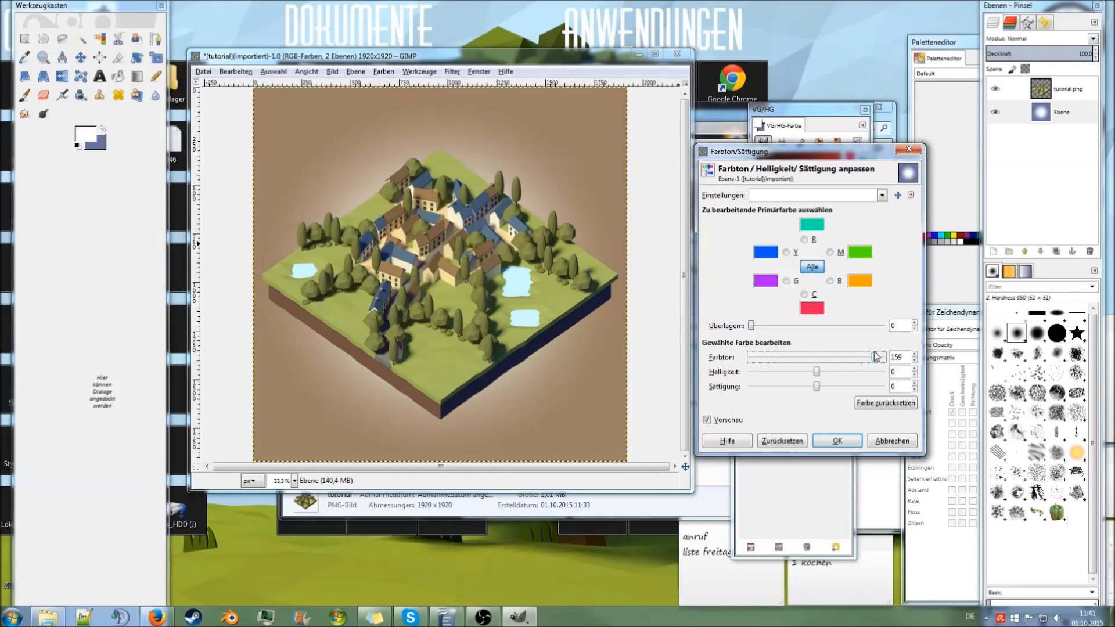
pyautogui.moveTo(876, 355); pyautogui.dragTo(835, 356)
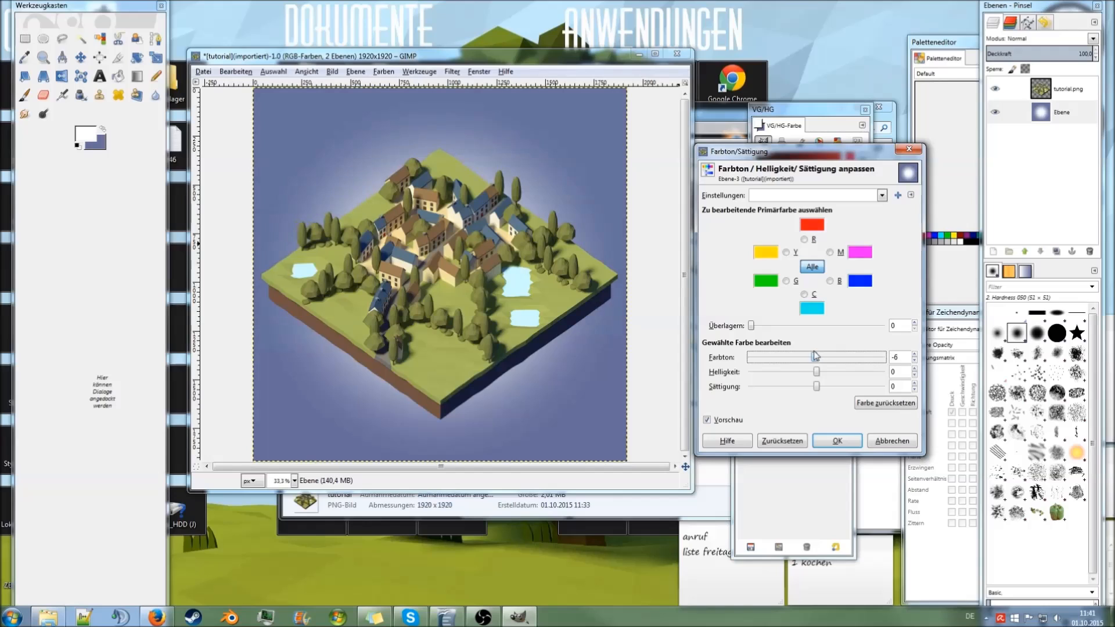
pyautogui.moveTo(816, 356); pyautogui.dragTo(807, 356)
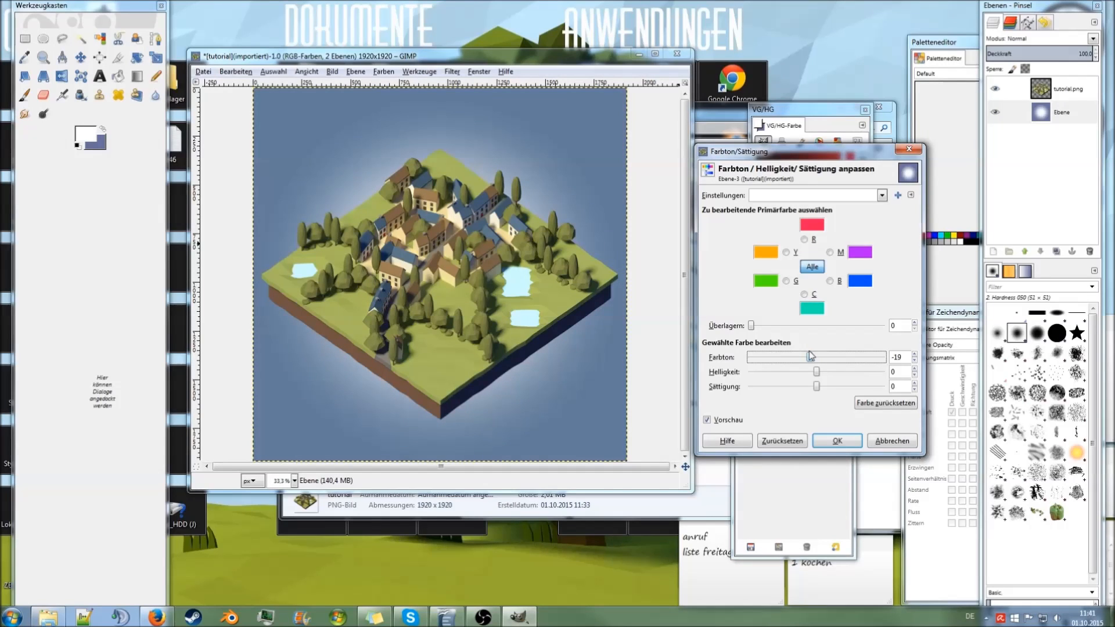
pyautogui.moveTo(807, 357); pyautogui.dragTo(792, 357)
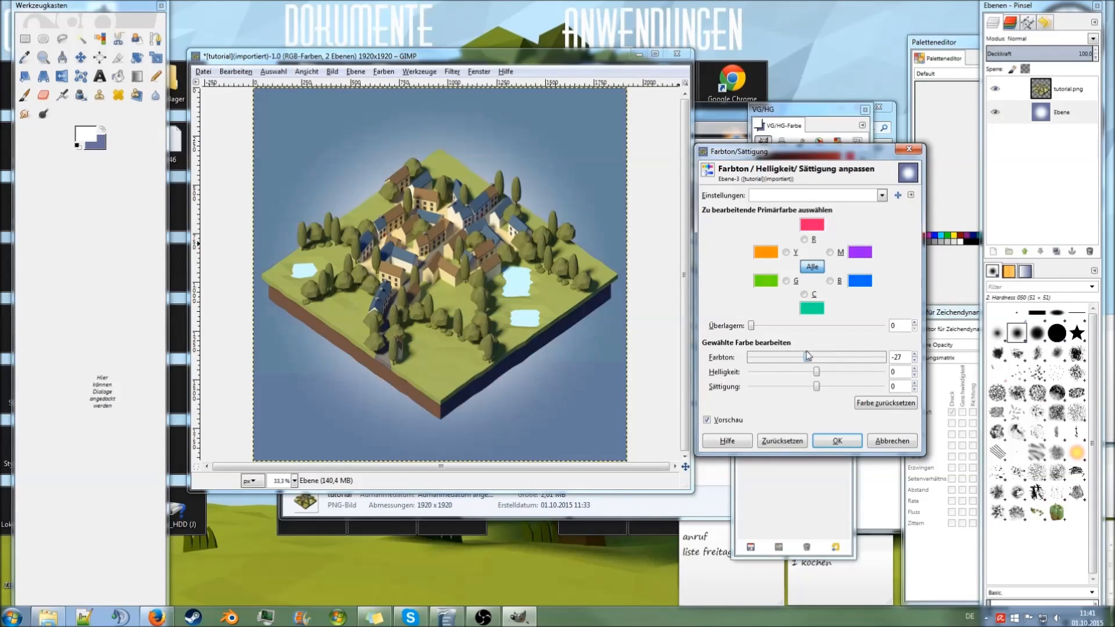
pyautogui.moveTo(804, 357); pyautogui.dragTo(808, 357)
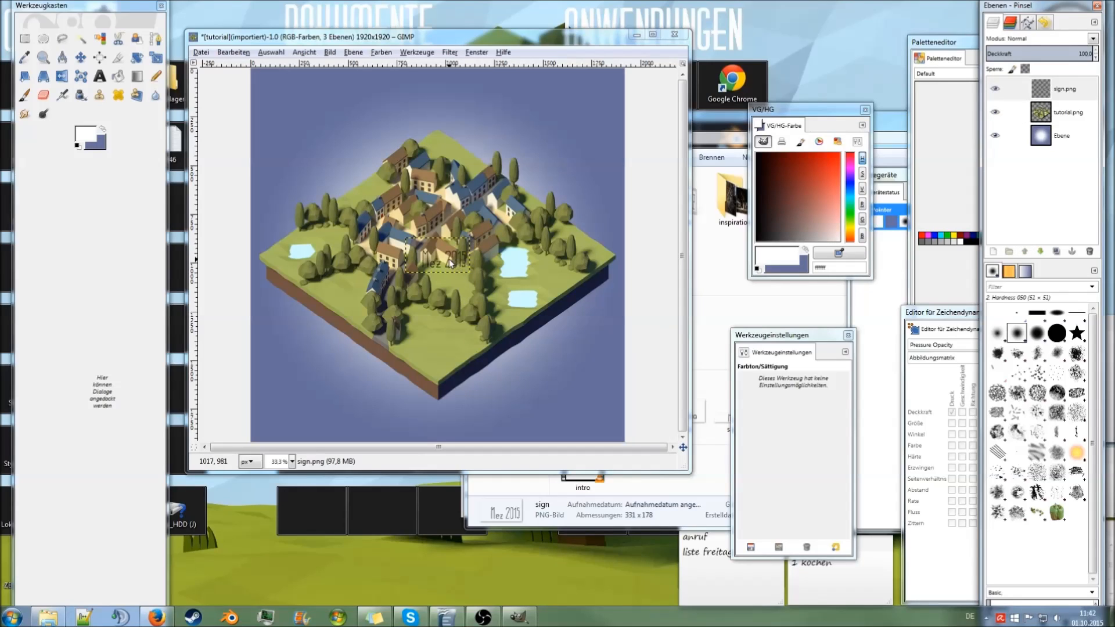
# Step: Move the Mez 2015 sign layer into the canvas's bottom-right corner
pyautogui.click(80, 58)
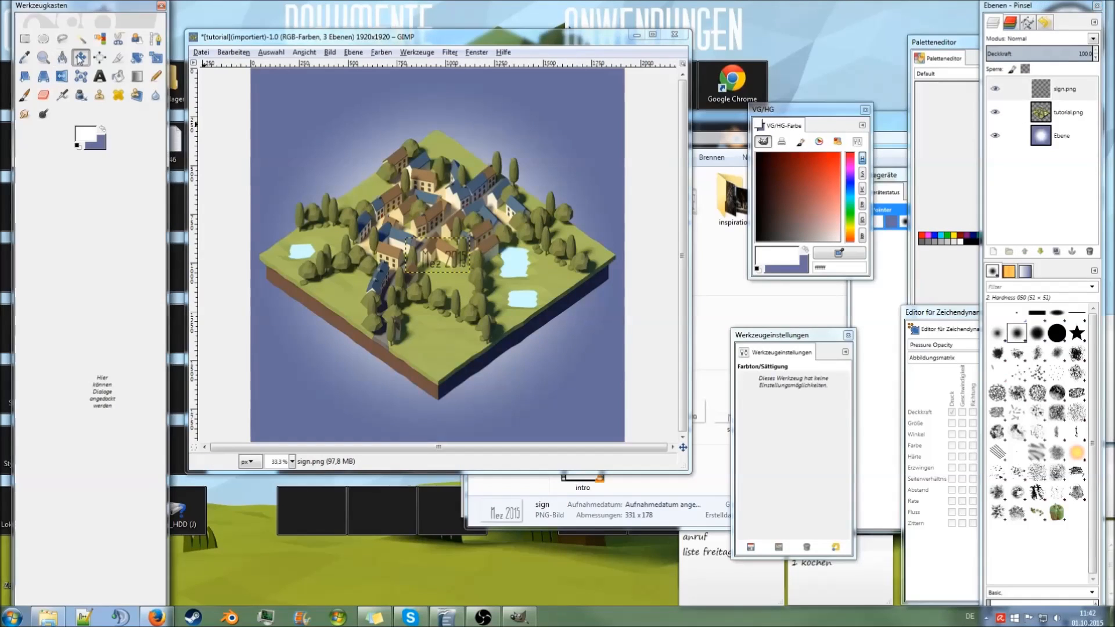
pyautogui.click(79, 57)
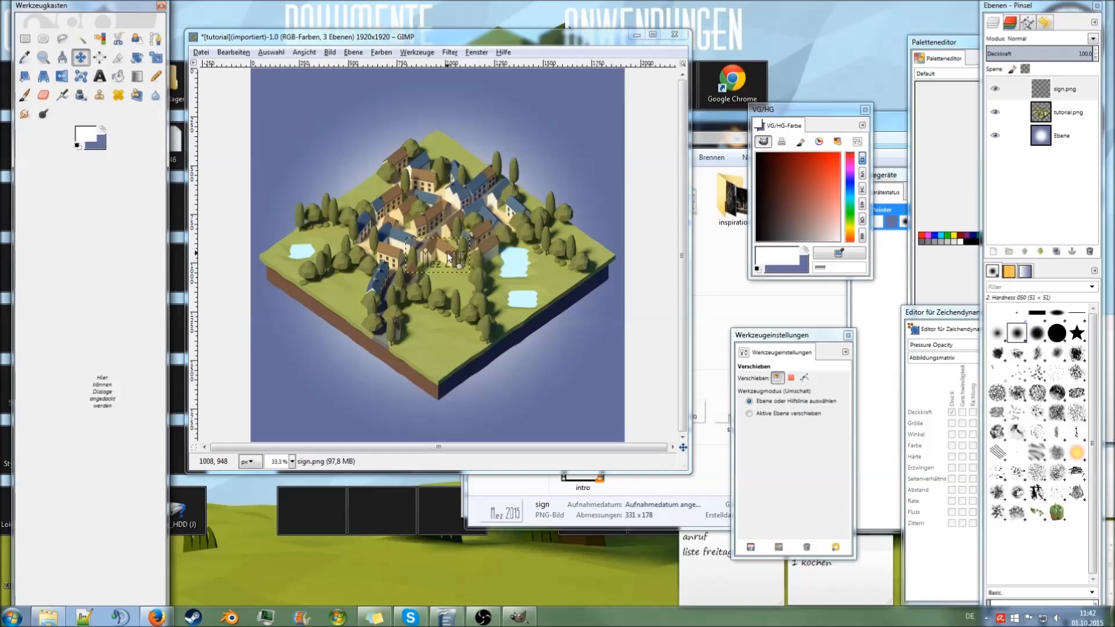
pyautogui.moveTo(447, 257); pyautogui.dragTo(476, 267)
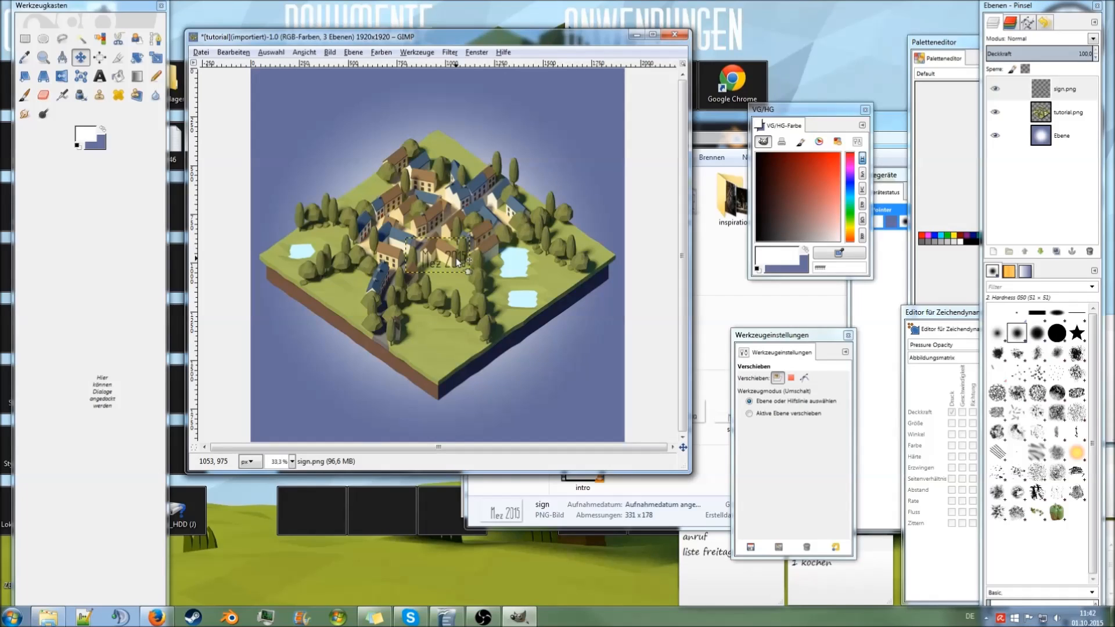
pyautogui.moveTo(447, 257); pyautogui.dragTo(572, 409)
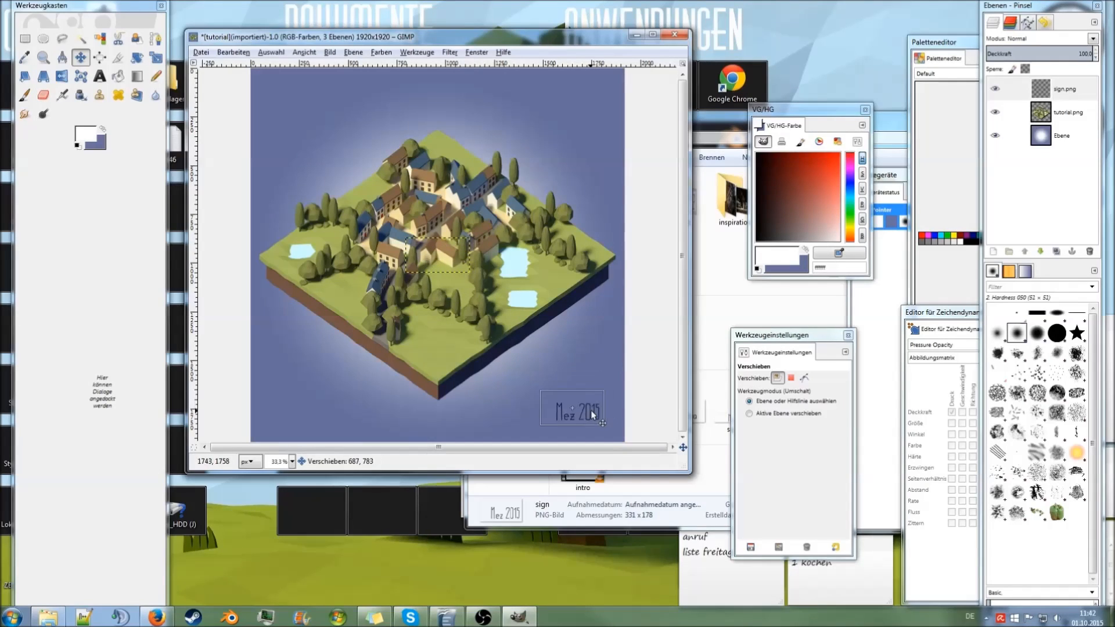
pyautogui.moveTo(572, 409); pyautogui.dragTo(416, 253)
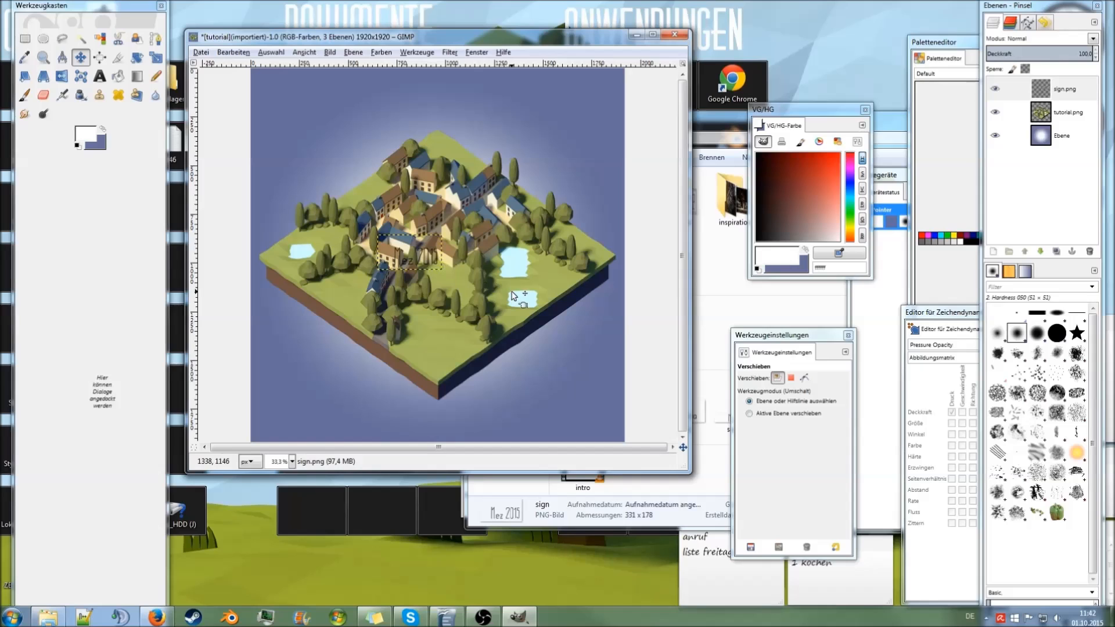
pyautogui.moveTo(523, 297); pyautogui.dragTo(505, 313)
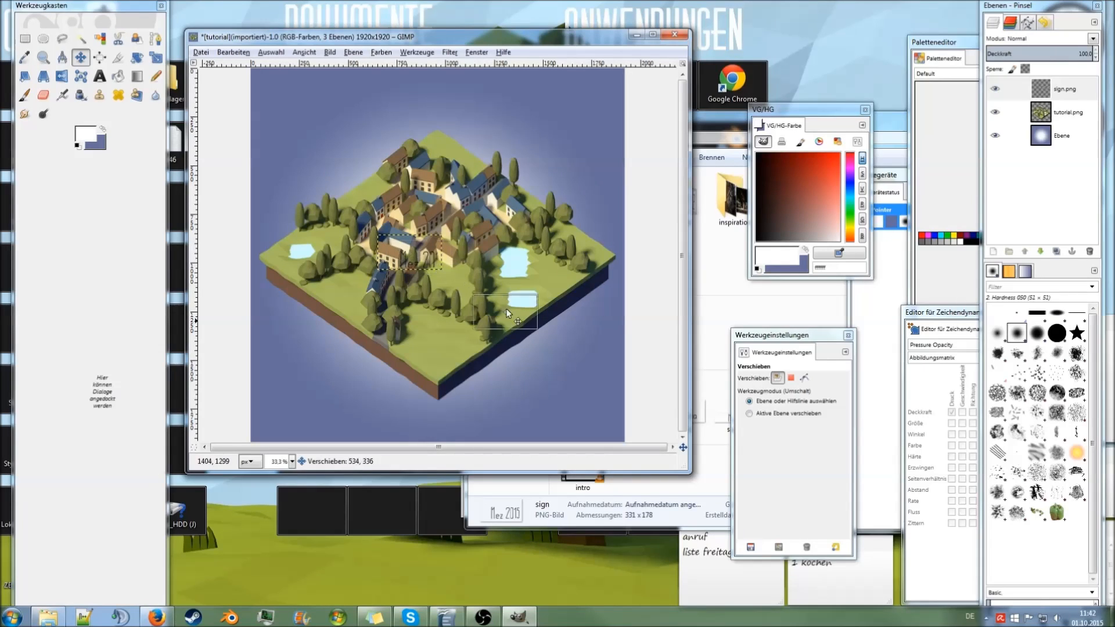
pyautogui.moveTo(505, 301); pyautogui.dragTo(572, 412)
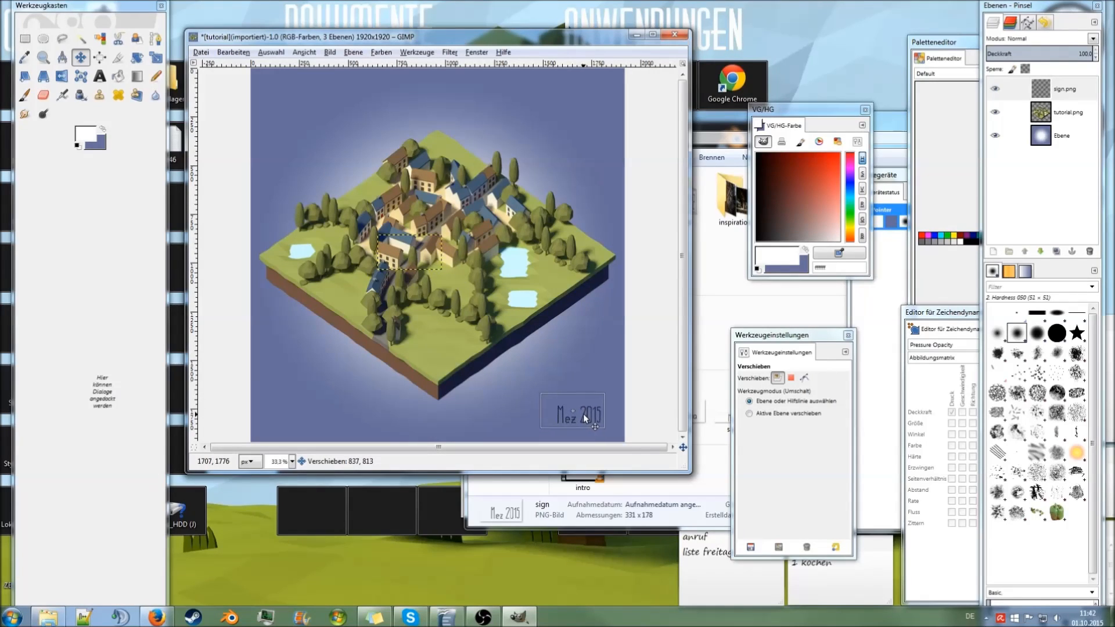
pyautogui.click(381, 52)
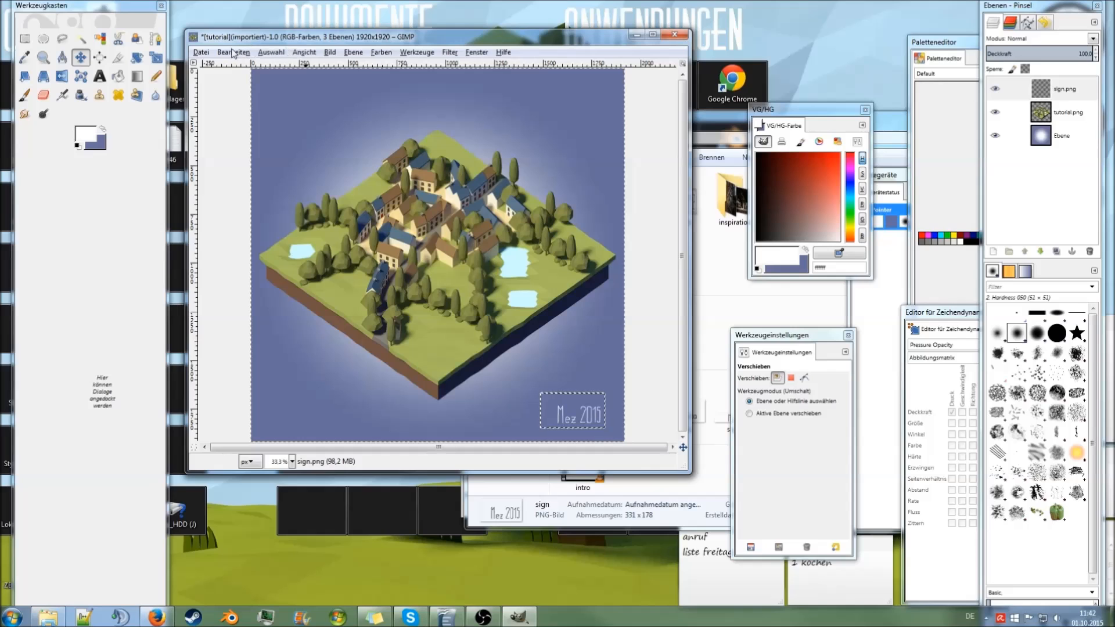
# Step: Export the image as tutorial_sign.png with the default PNG settings
pyautogui.click(201, 52)
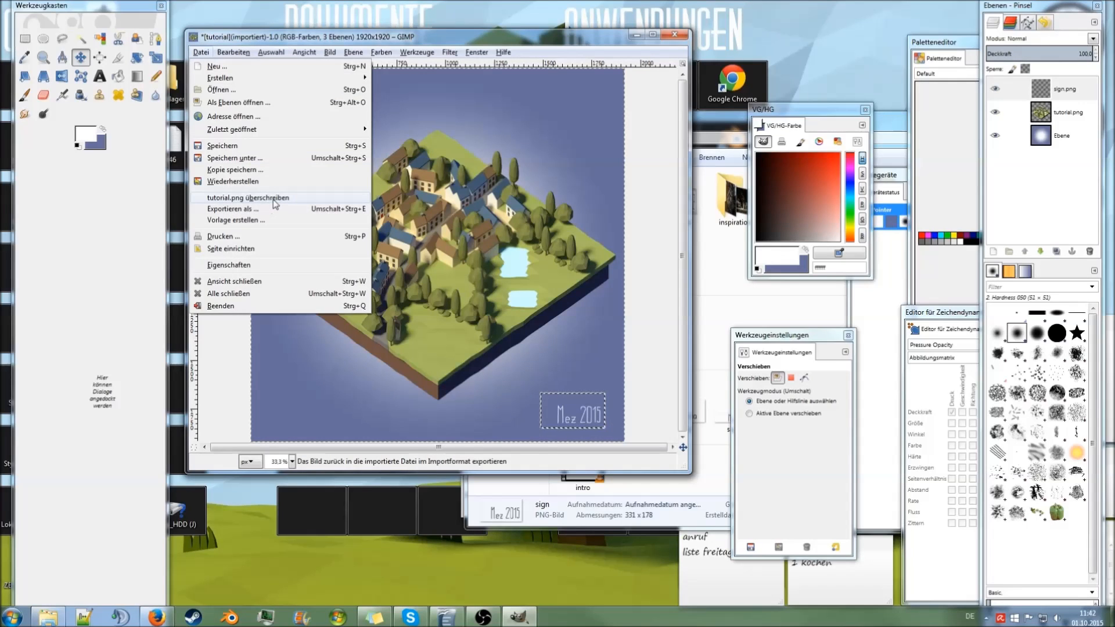
pyautogui.click(232, 209)
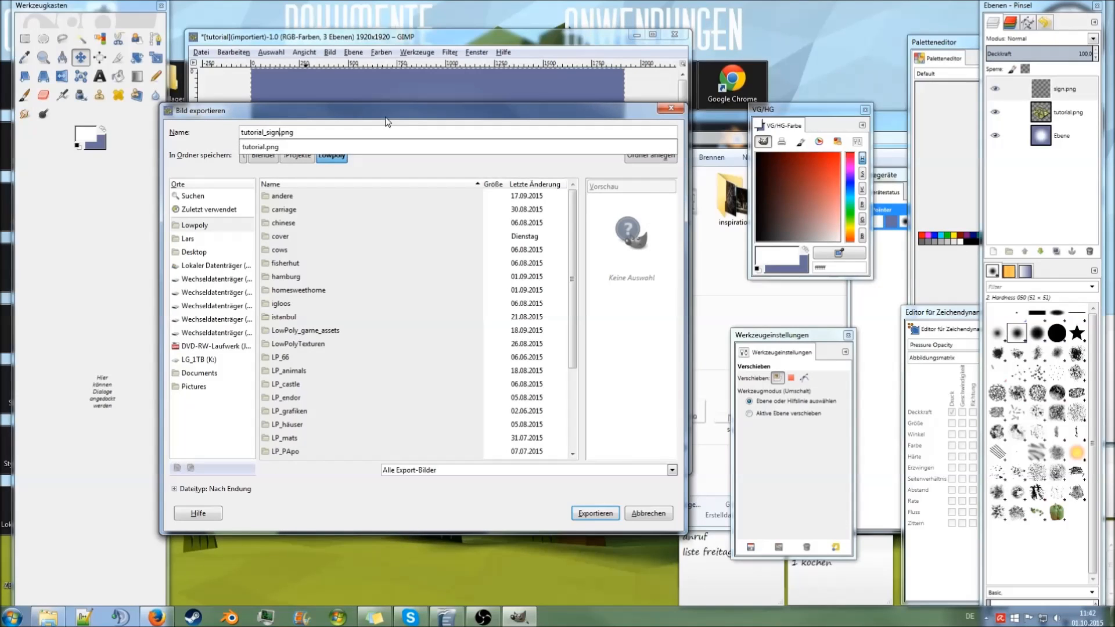
pyautogui.click(595, 513)
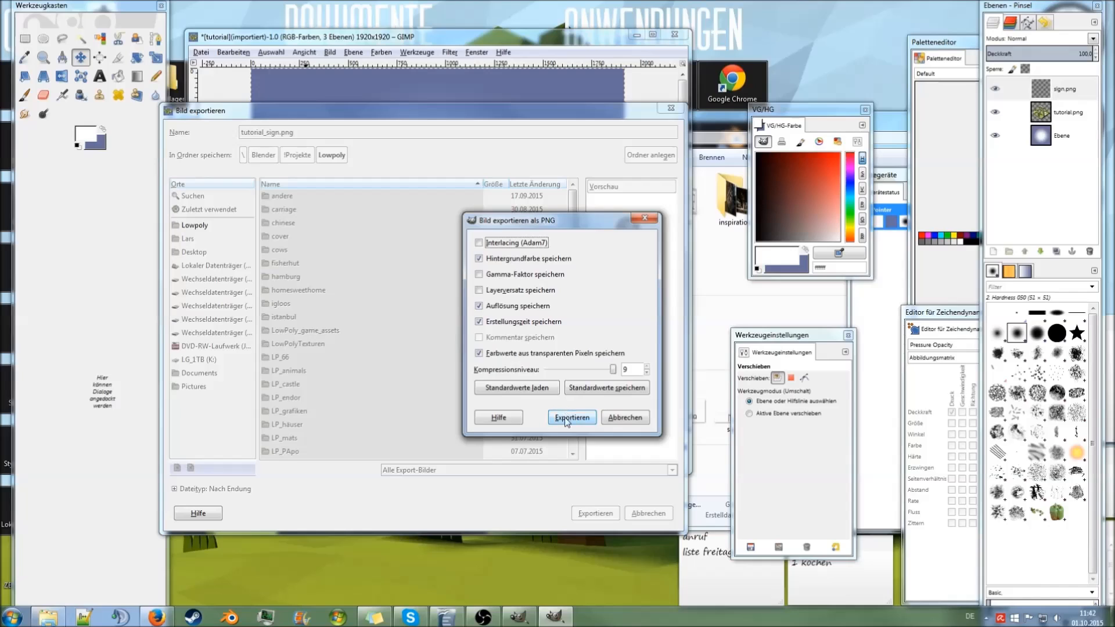
pyautogui.click(571, 418)
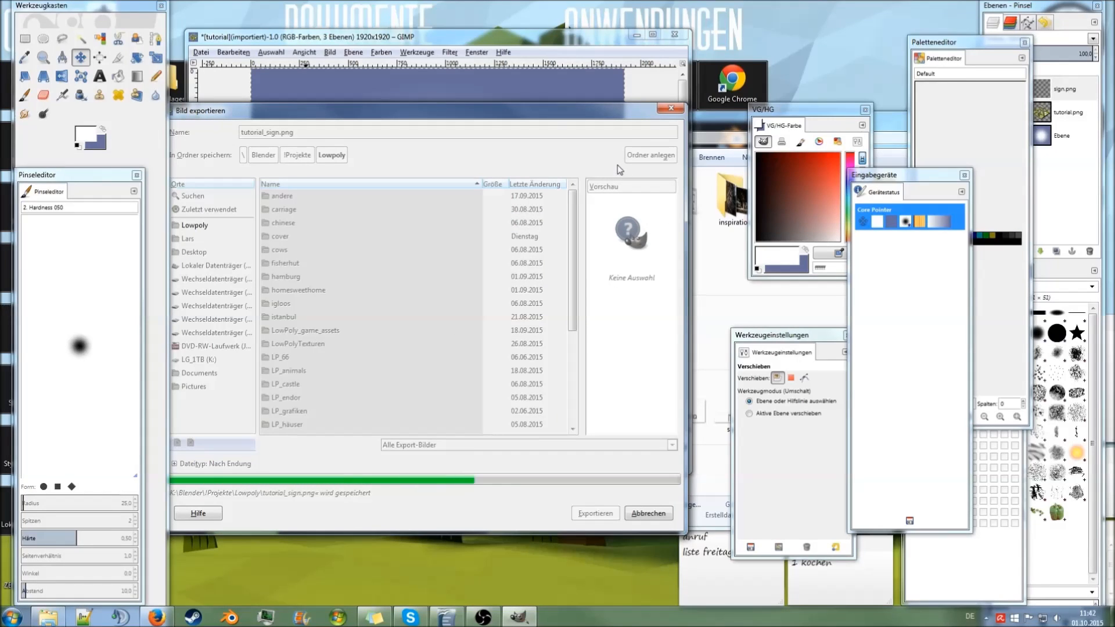
# Step: Browse into the !Projekte folder to open the exported tutorial_sign.png
pyautogui.click(594, 513)
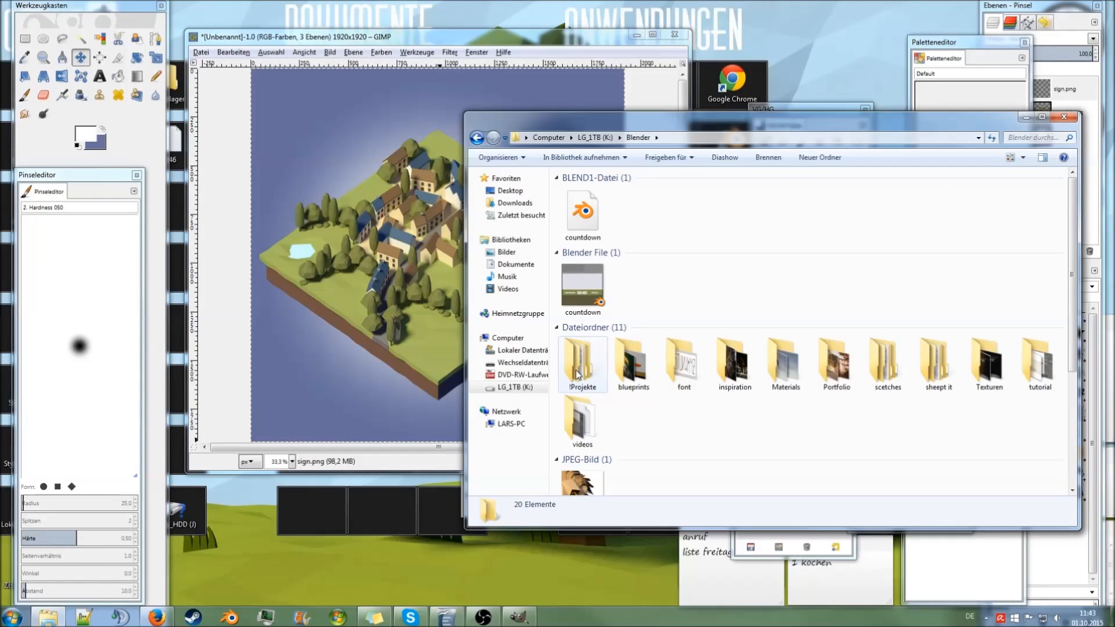
pyautogui.doubleClick(582, 364)
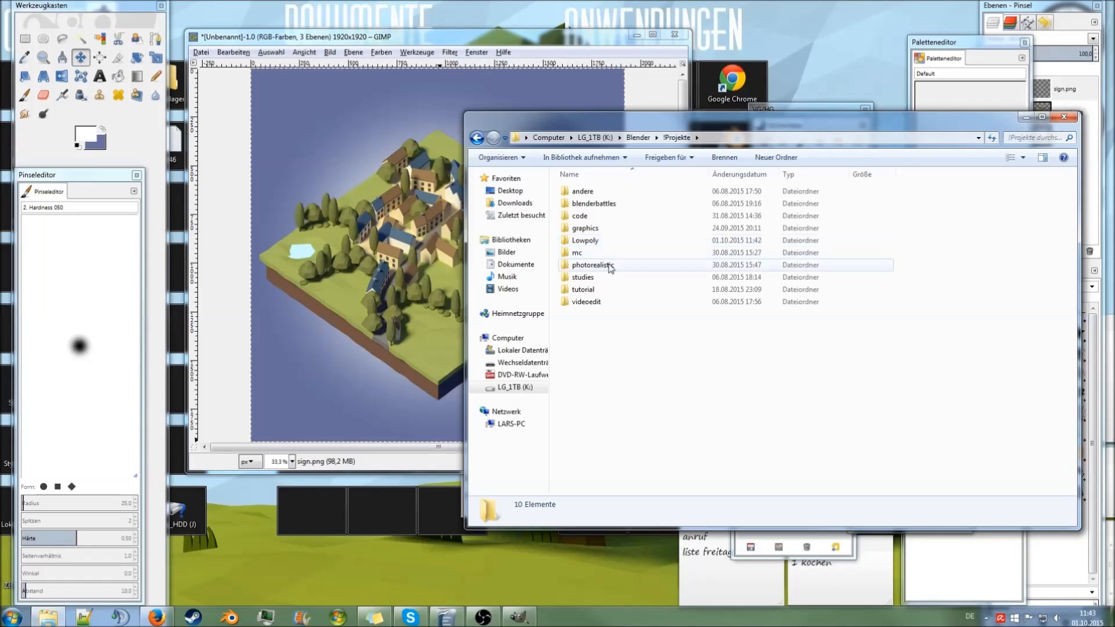
pyautogui.doubleClick(585, 240)
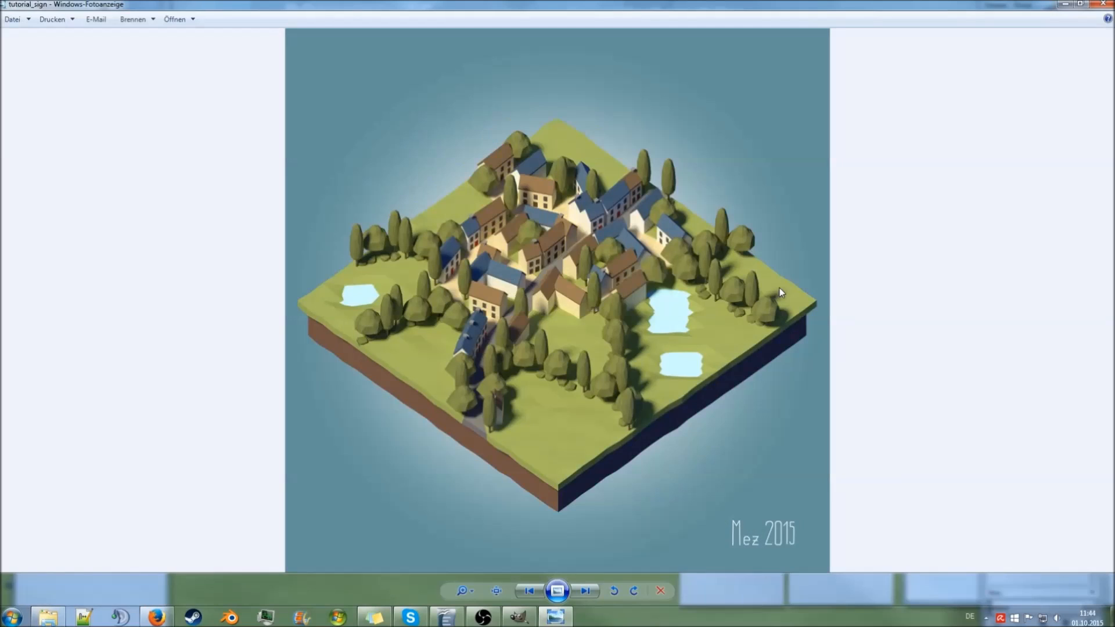
pyautogui.moveTo(837, 310)
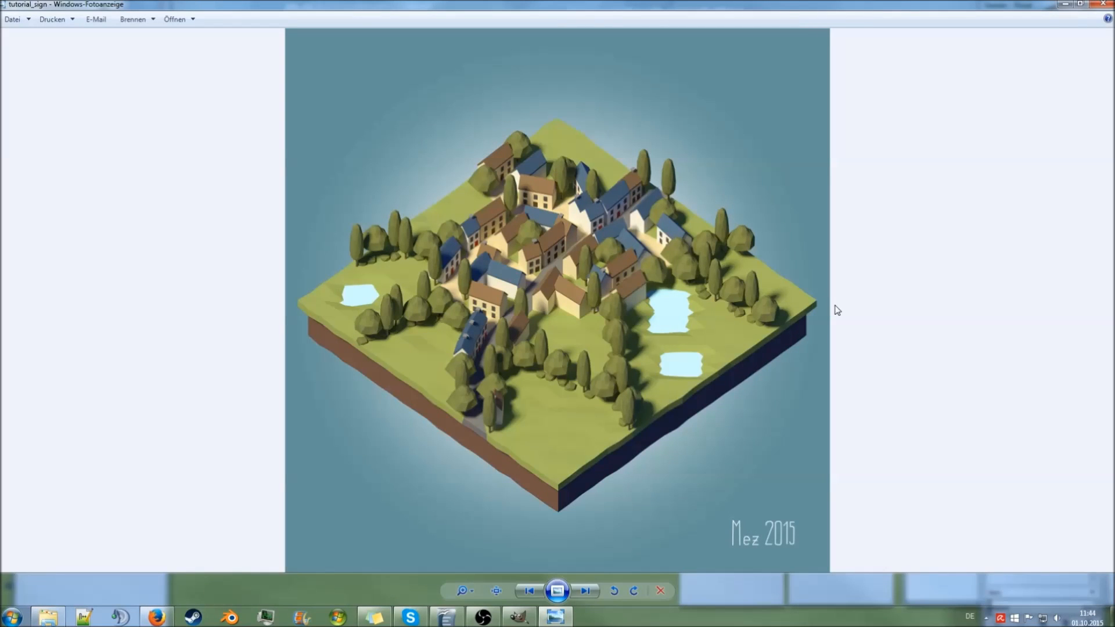